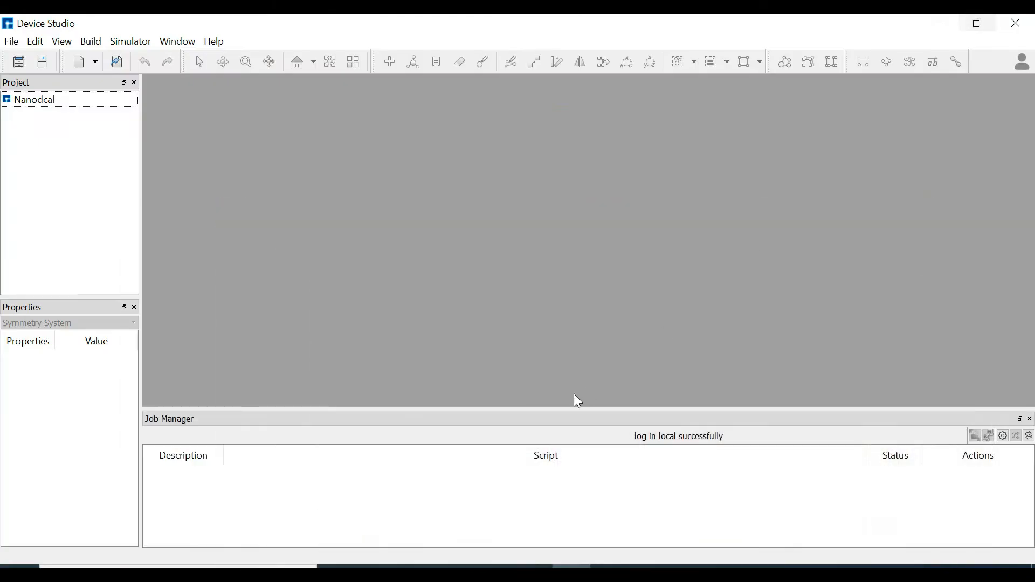
mouse_move(90, 149)
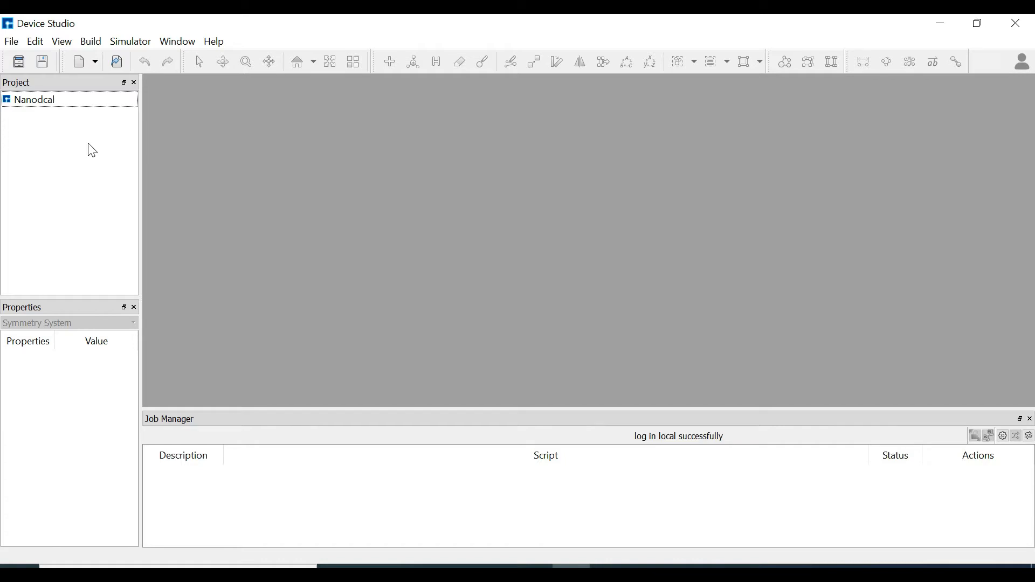
mouse_move(17, 57)
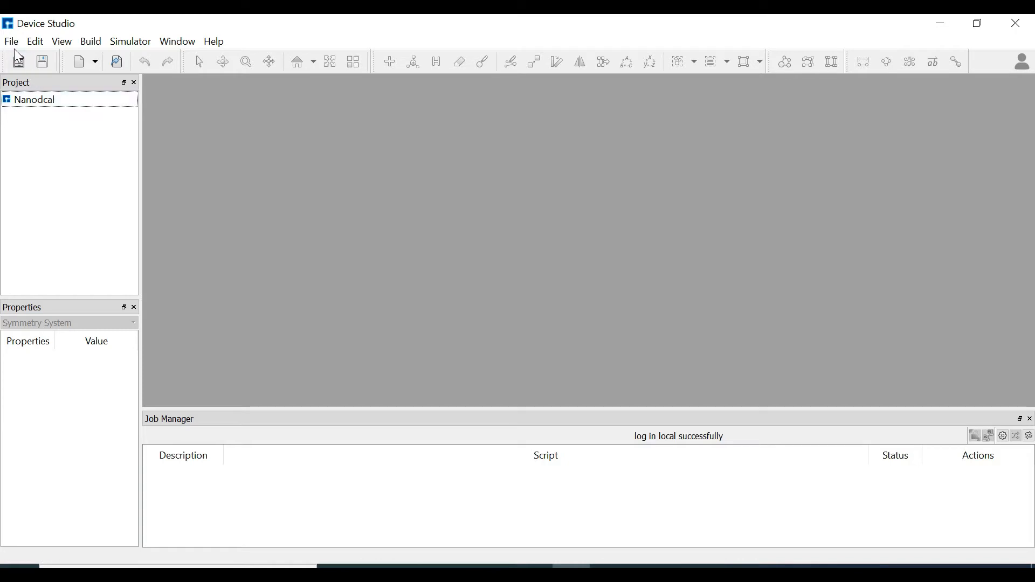
- Bring up the File menu's Import choices (Import Local / Import Online)
click(12, 41)
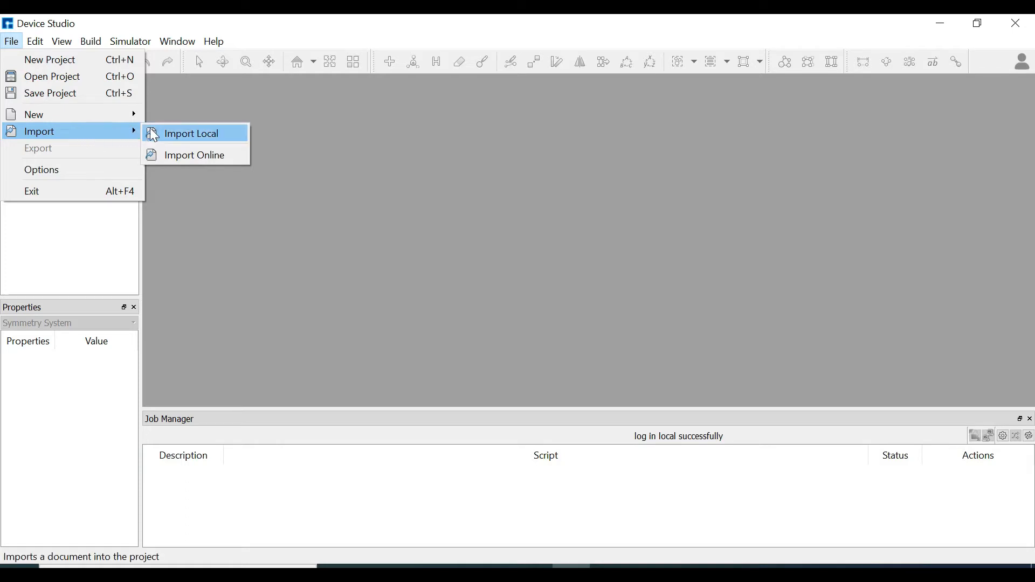
mouse_move(196, 139)
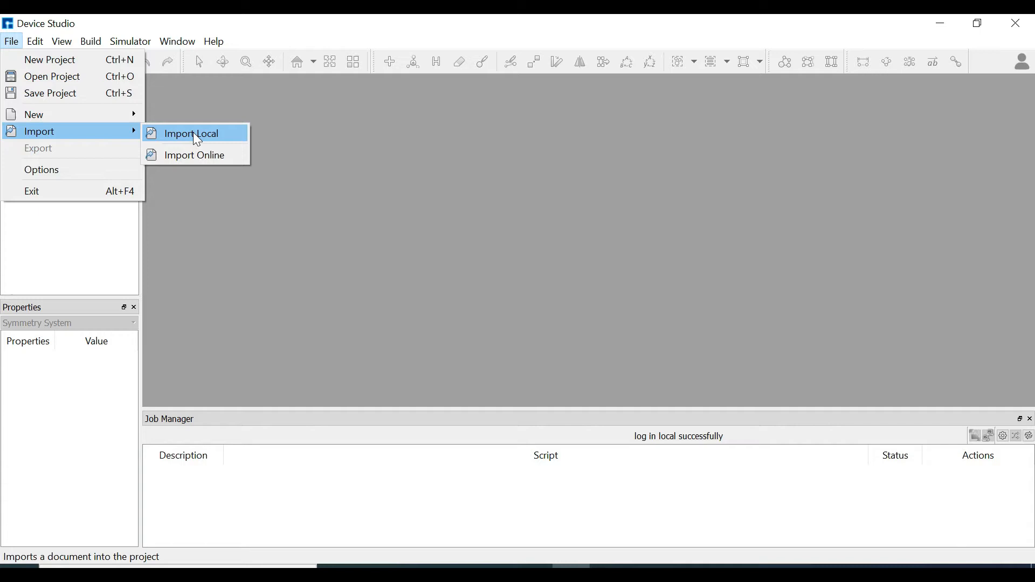
mouse_move(197, 155)
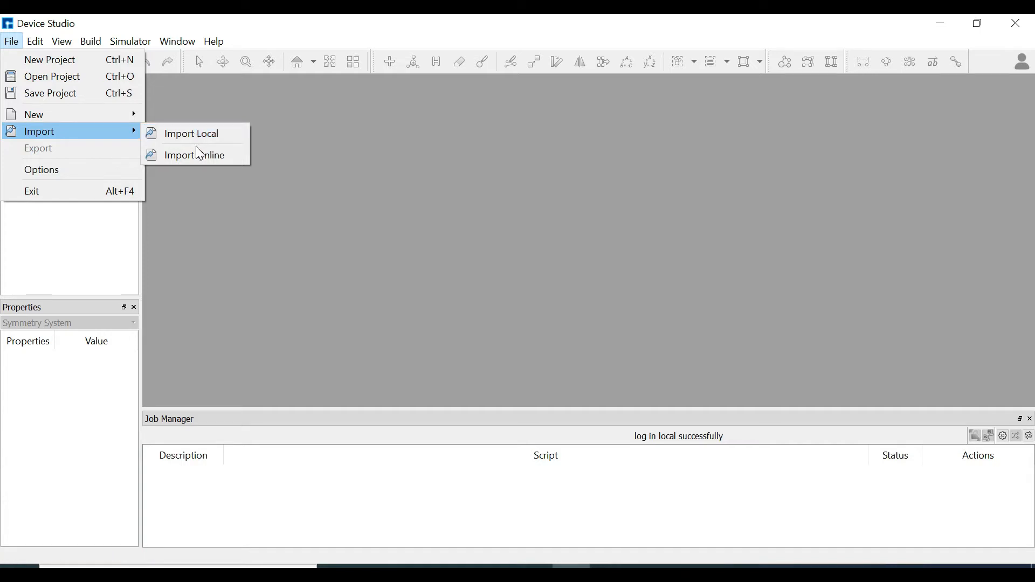
mouse_move(199, 155)
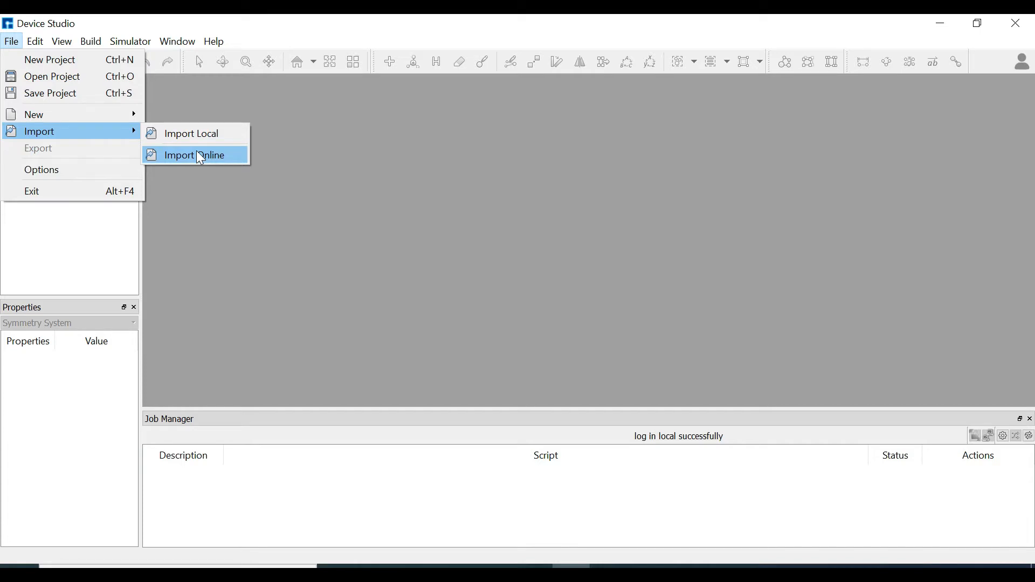
mouse_move(195, 146)
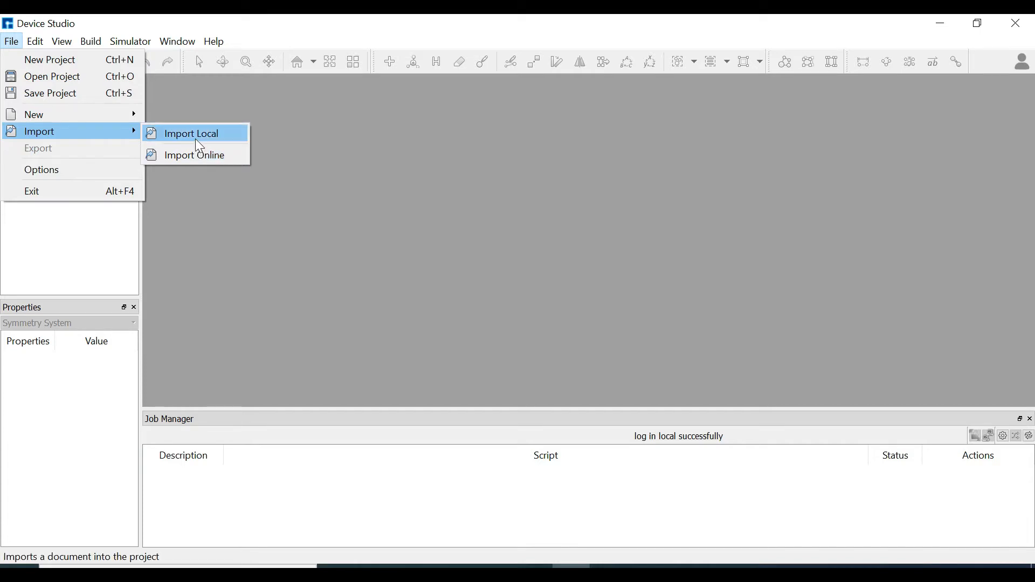
mouse_move(198, 139)
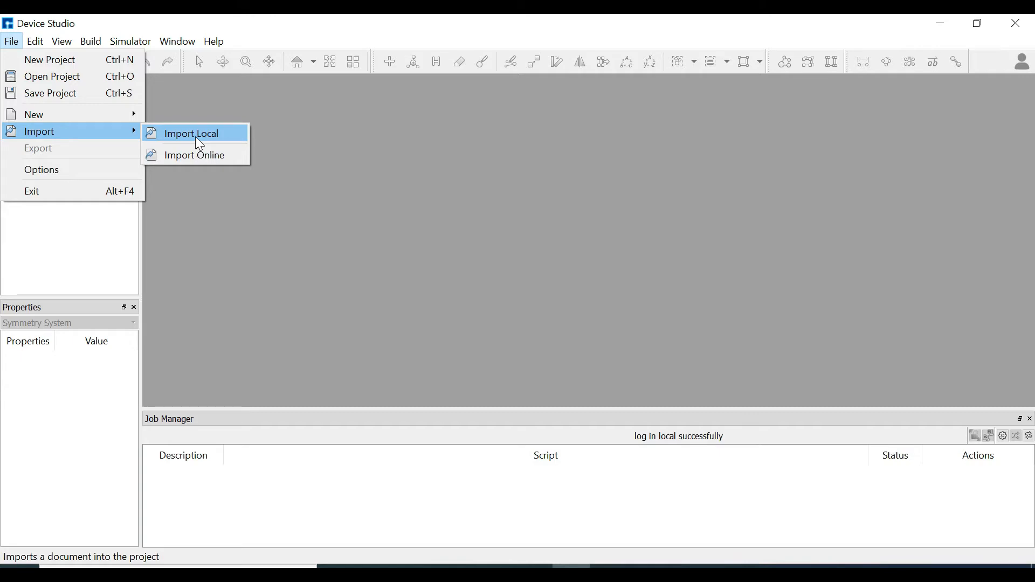
- Start Import Local and browse to C:\DeviceStudio2021B\material
click(189, 133)
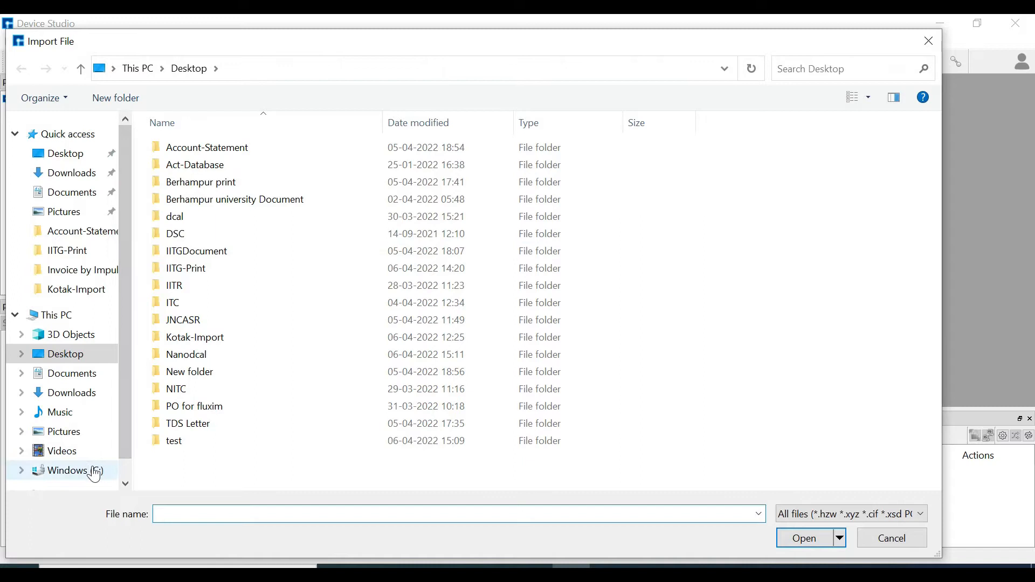
click(69, 470)
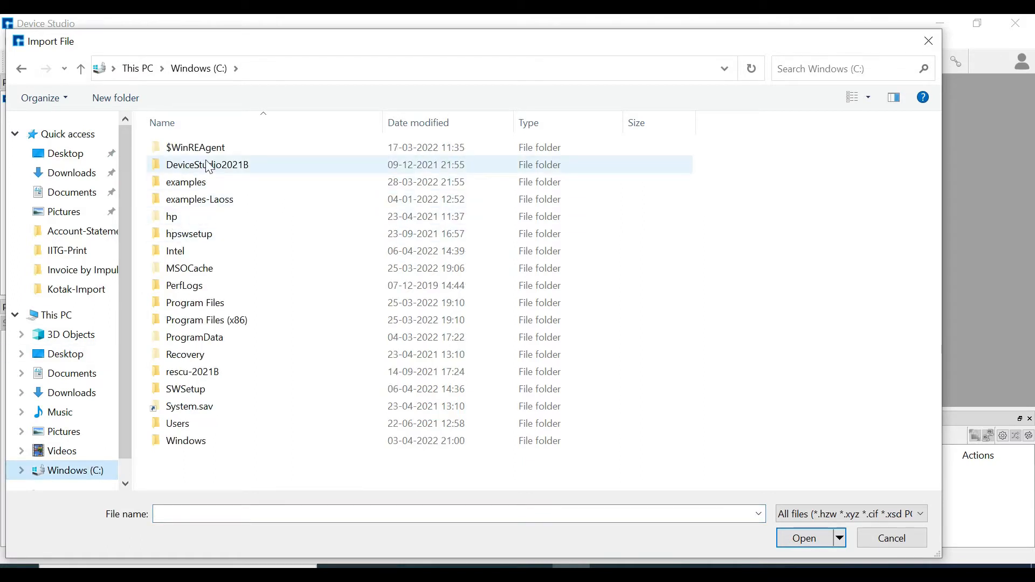
double_click(207, 164)
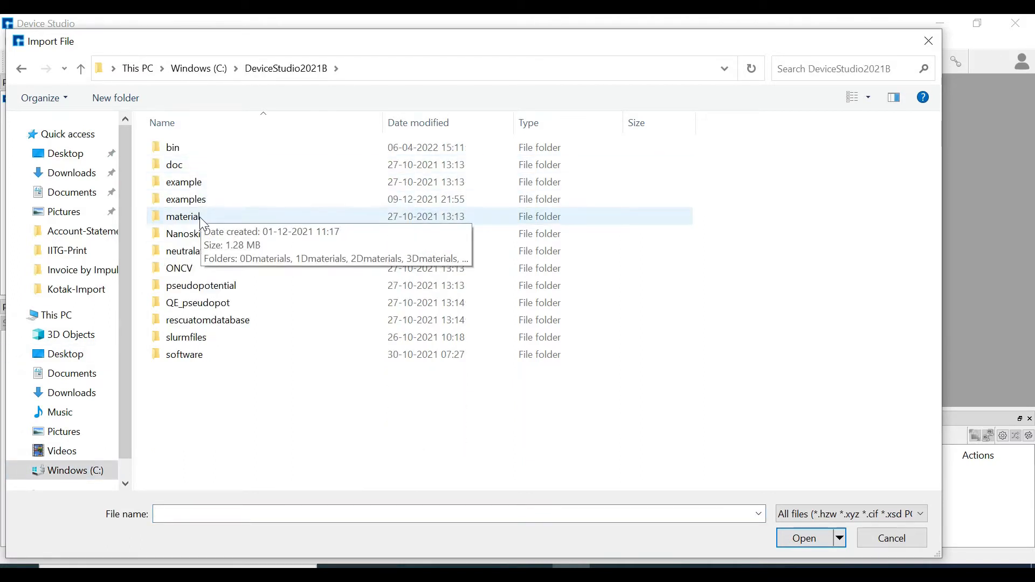
double_click(181, 217)
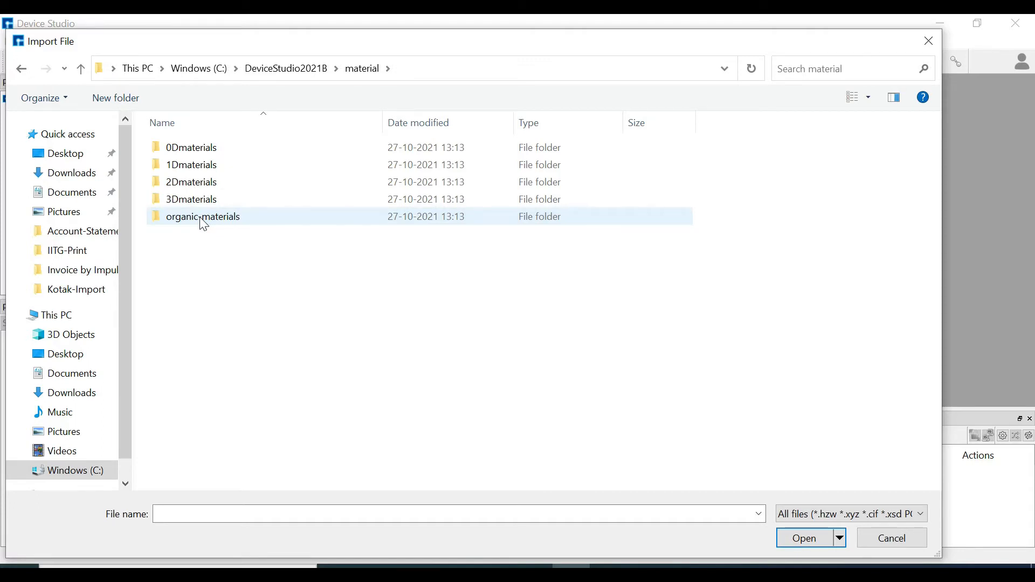
- Look through 0Dmaterials' Amorphous and Crystalline molecule folders, returning to material
click(191, 147)
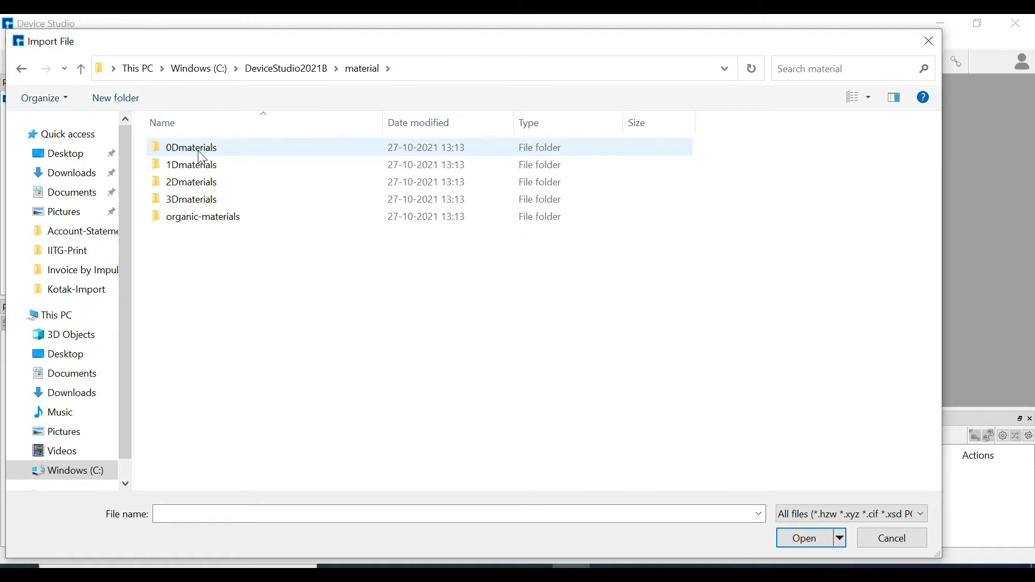
double_click(190, 146)
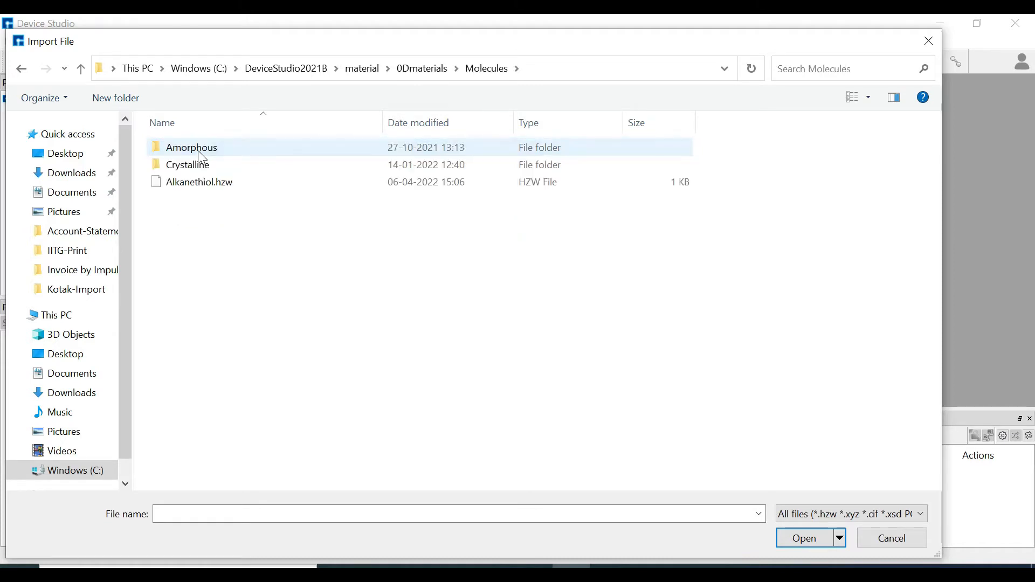
double_click(192, 146)
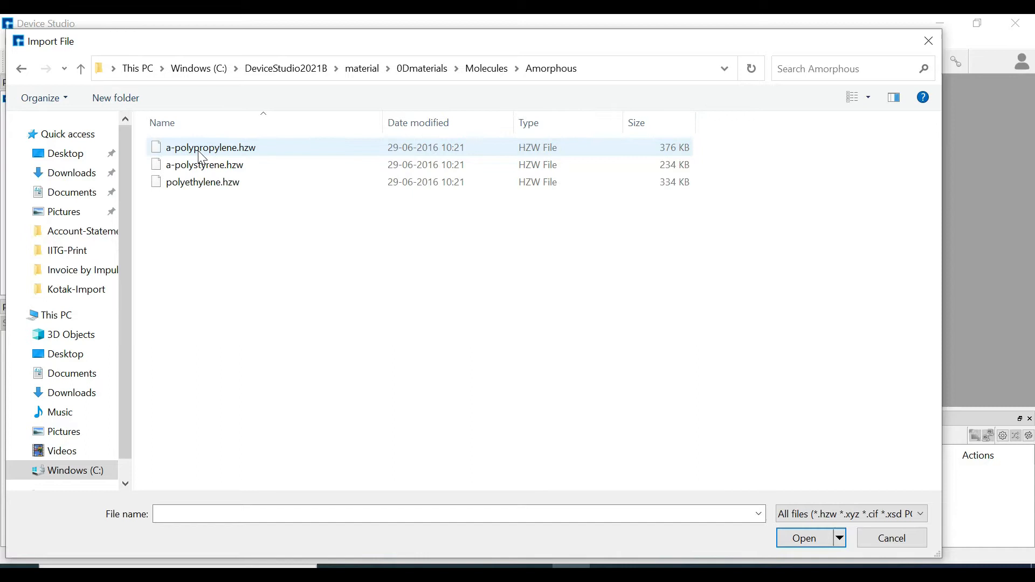
click(486, 67)
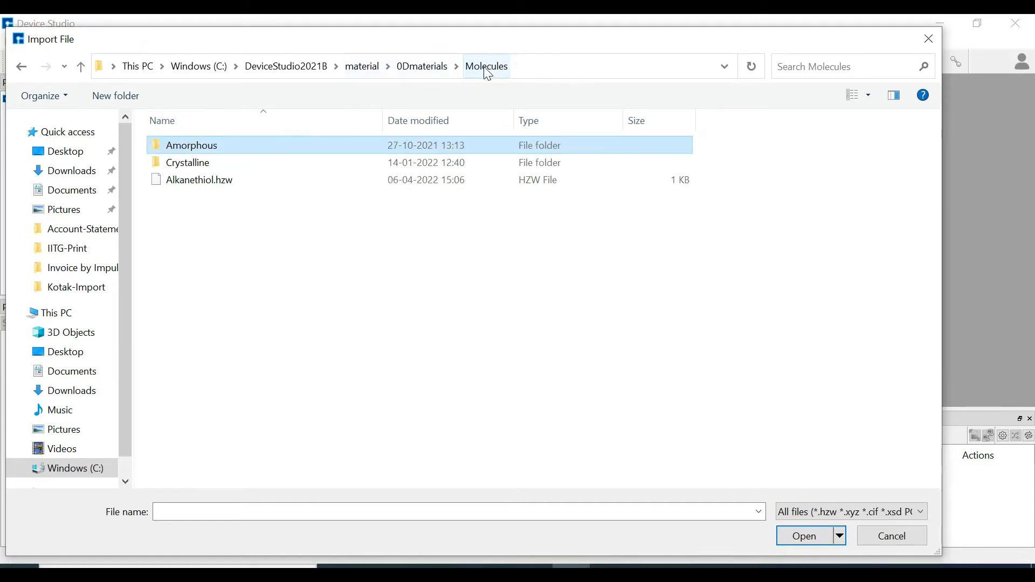
double_click(186, 162)
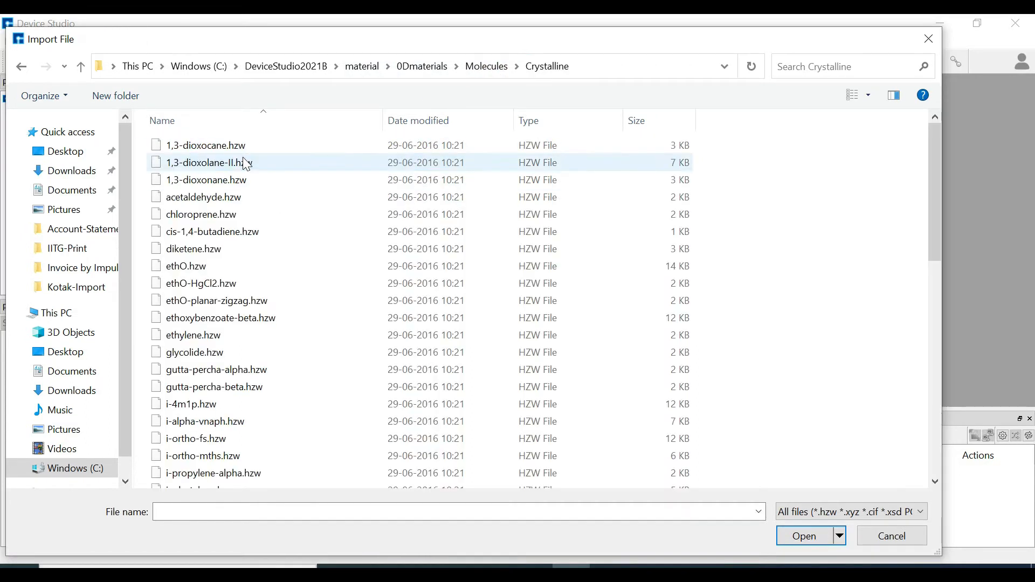
click(422, 66)
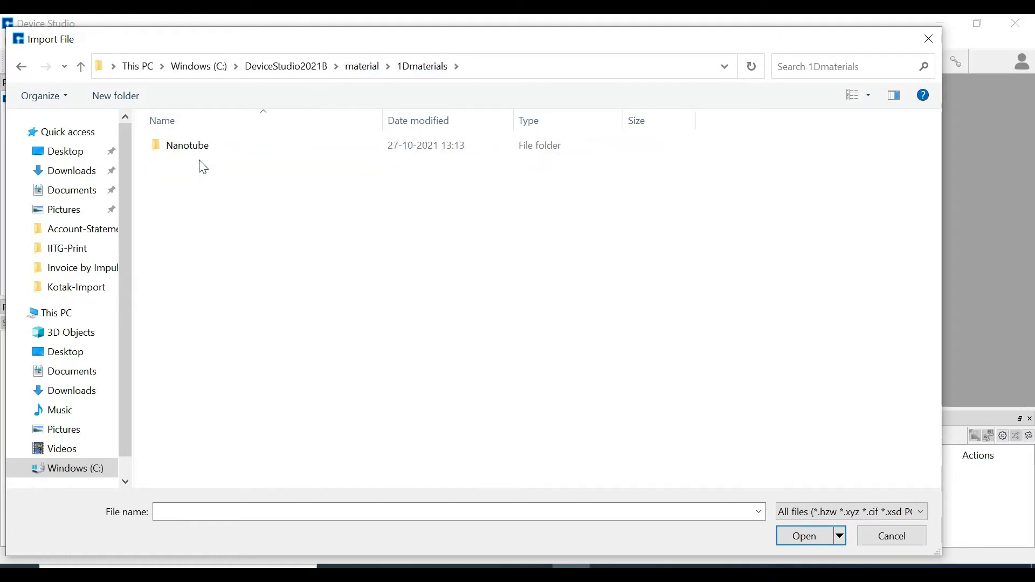
- Browse the 1Dmaterials Nanotube folder, return to material, and enter 2Dmaterials
click(187, 145)
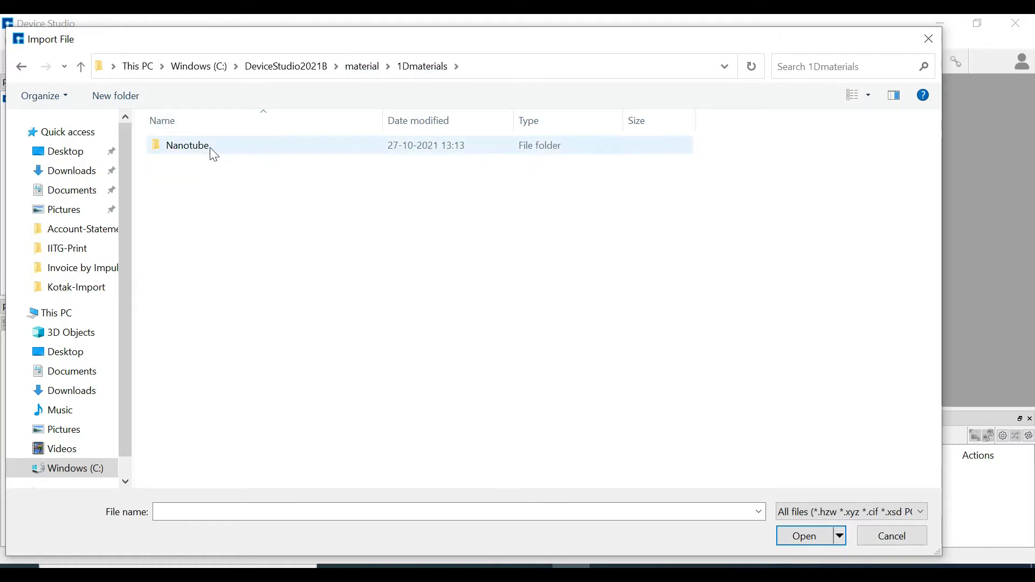
double_click(186, 146)
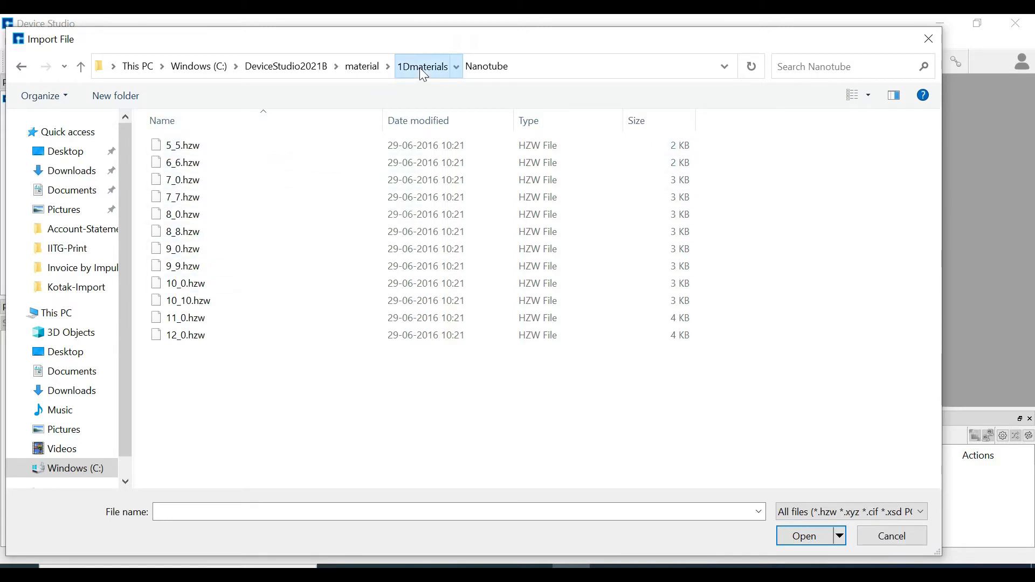
click(362, 67)
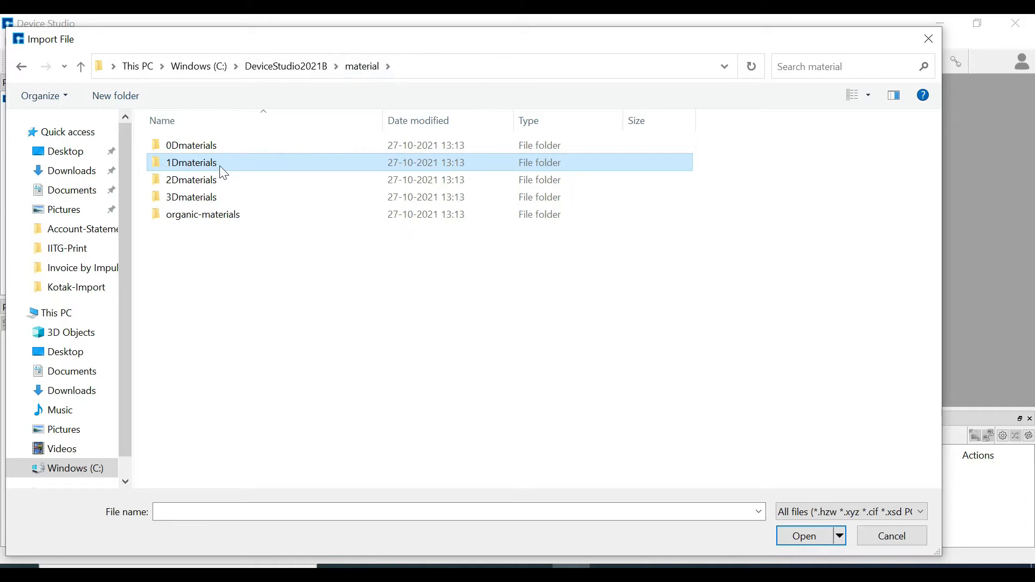
double_click(192, 178)
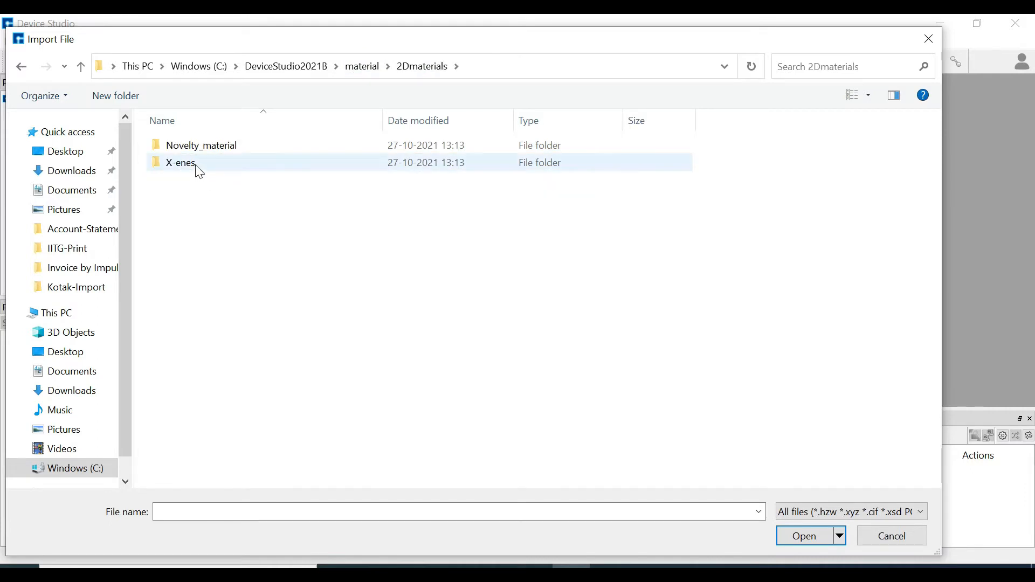
- Browse X-enes, then 3Dmaterials' Conductor > Pure_metal folder, returning to 3Dmaterials
double_click(179, 161)
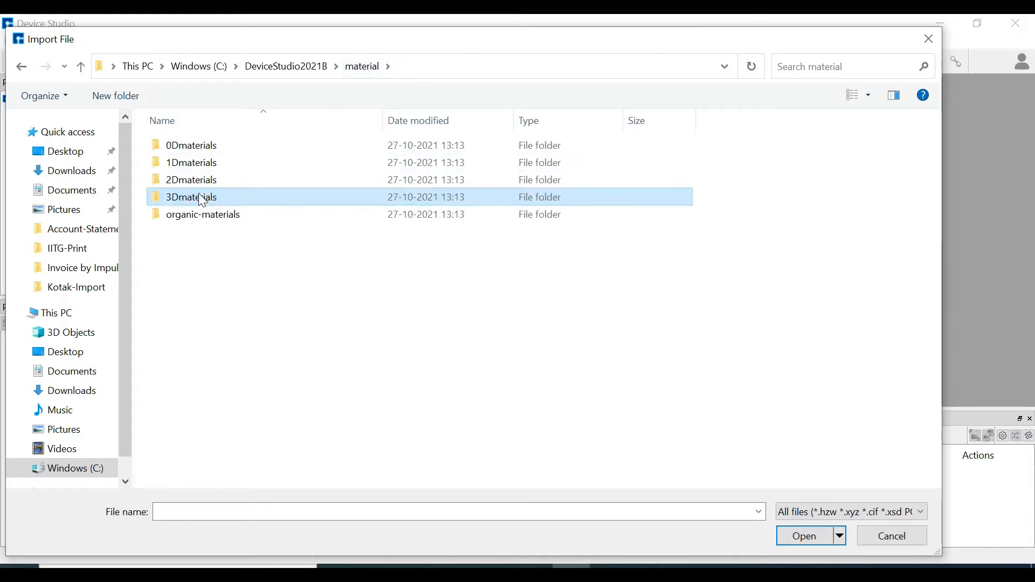
double_click(191, 196)
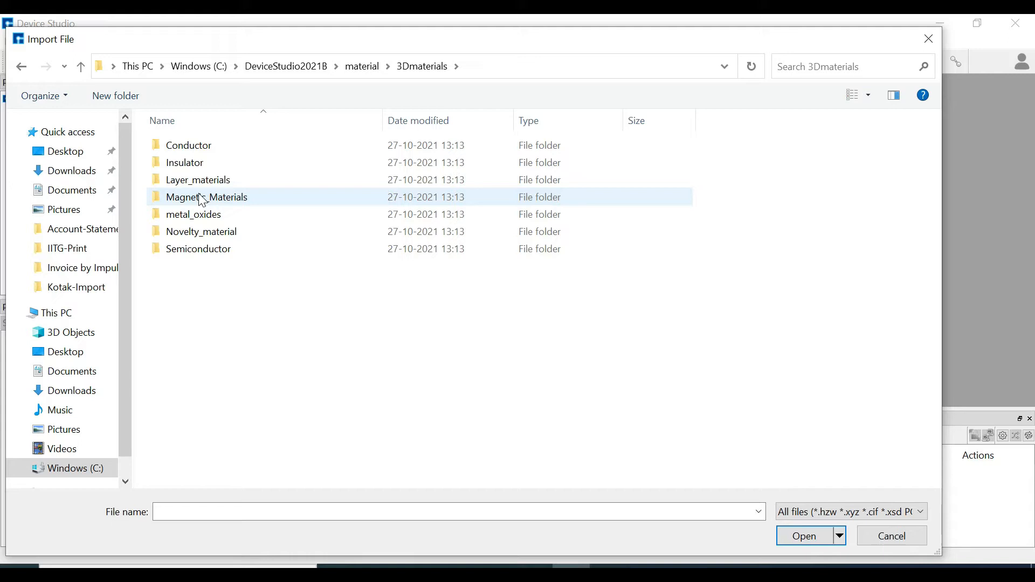
double_click(192, 145)
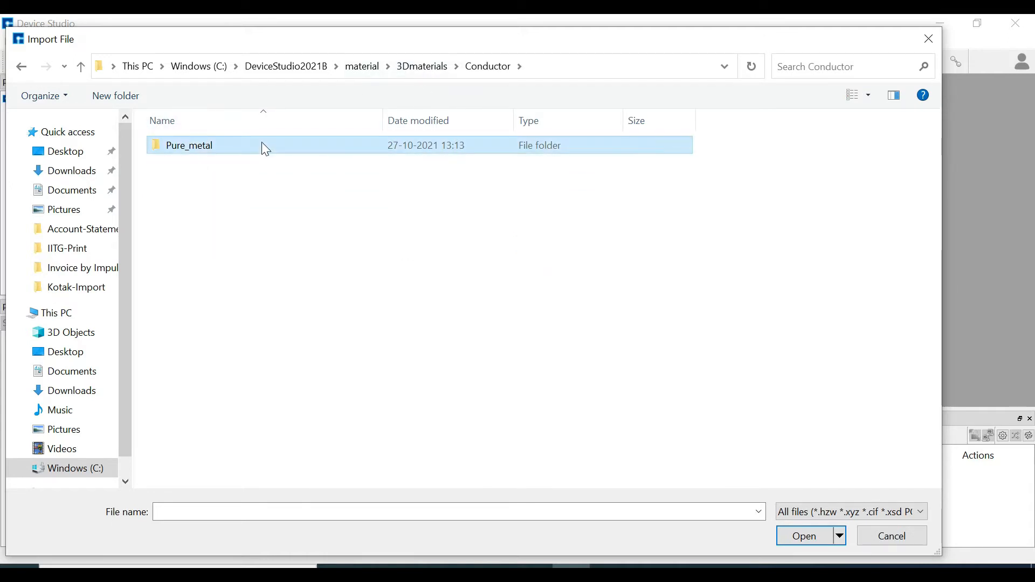
double_click(189, 144)
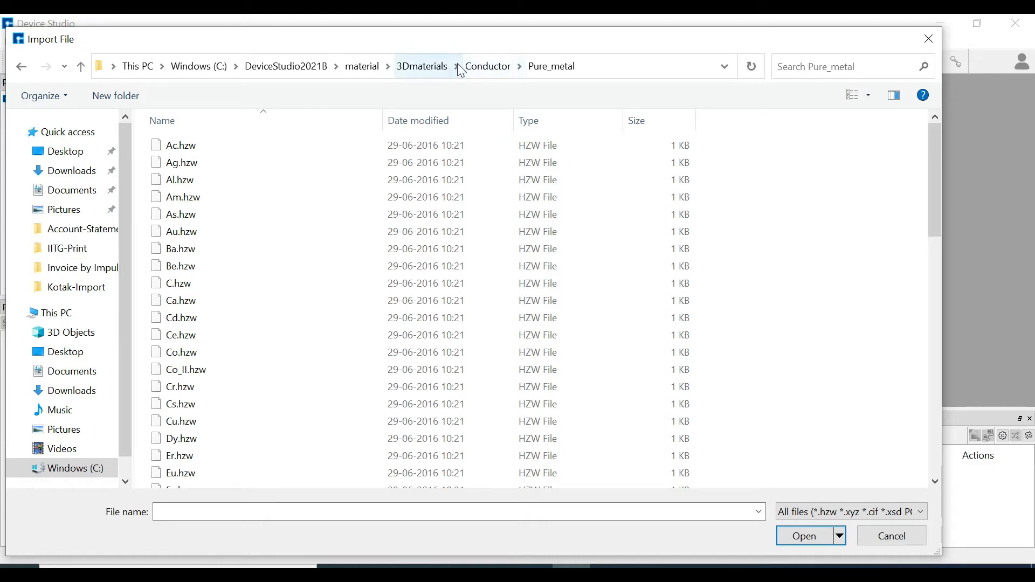
click(487, 66)
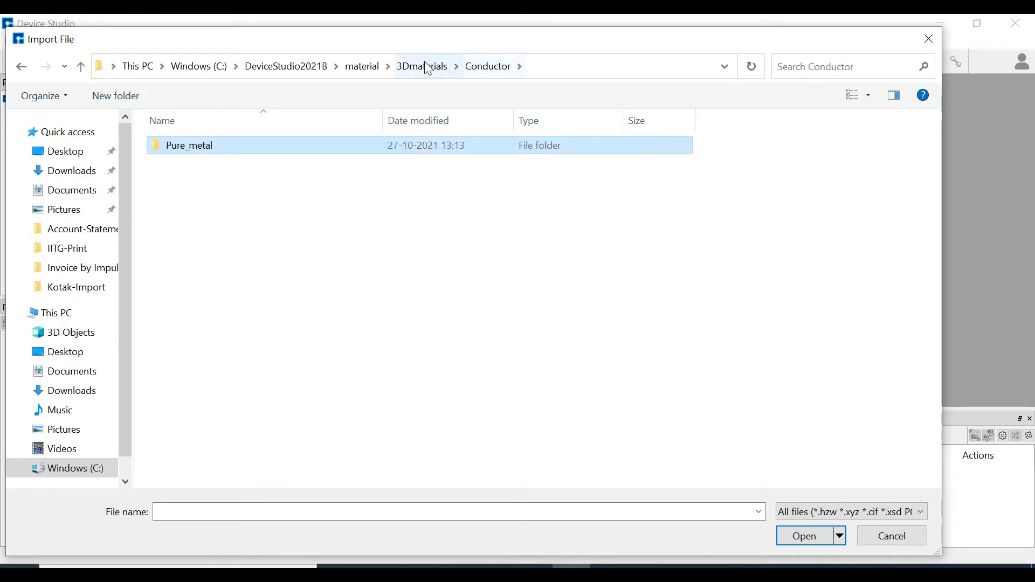
click(422, 65)
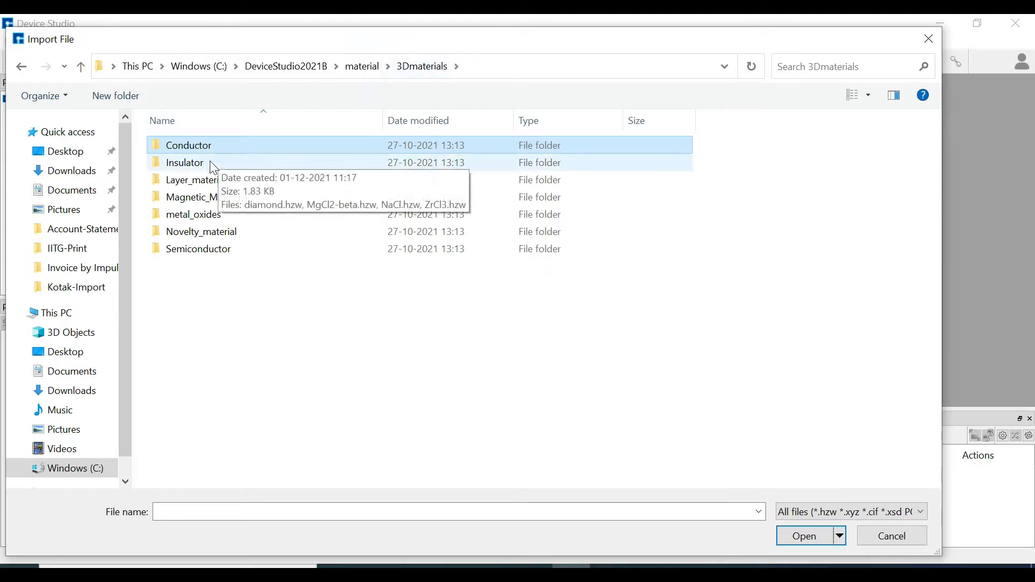
- Look into the Insulator and Layer_materials folders, ending back at 3Dmaterials
double_click(185, 161)
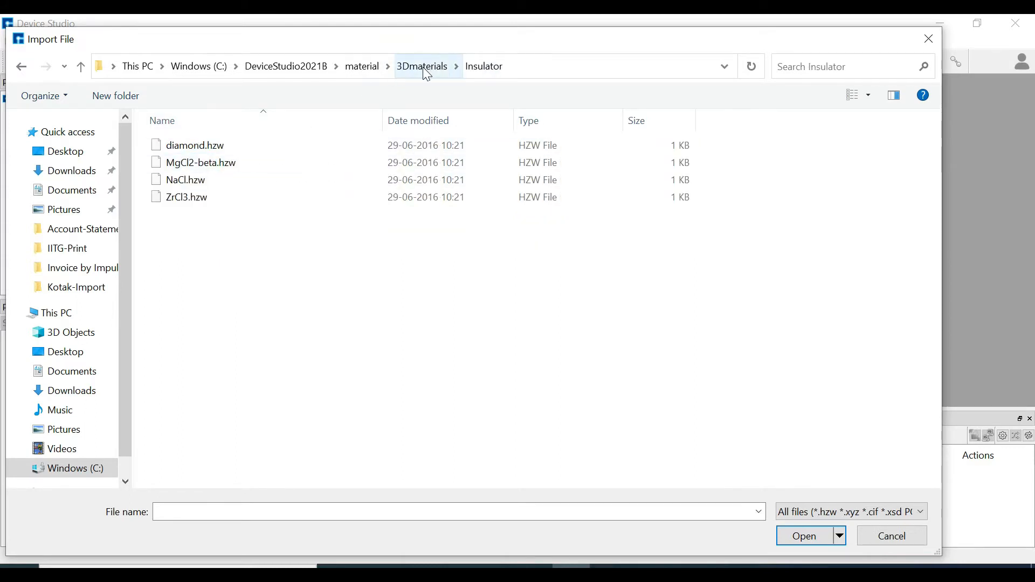
click(421, 67)
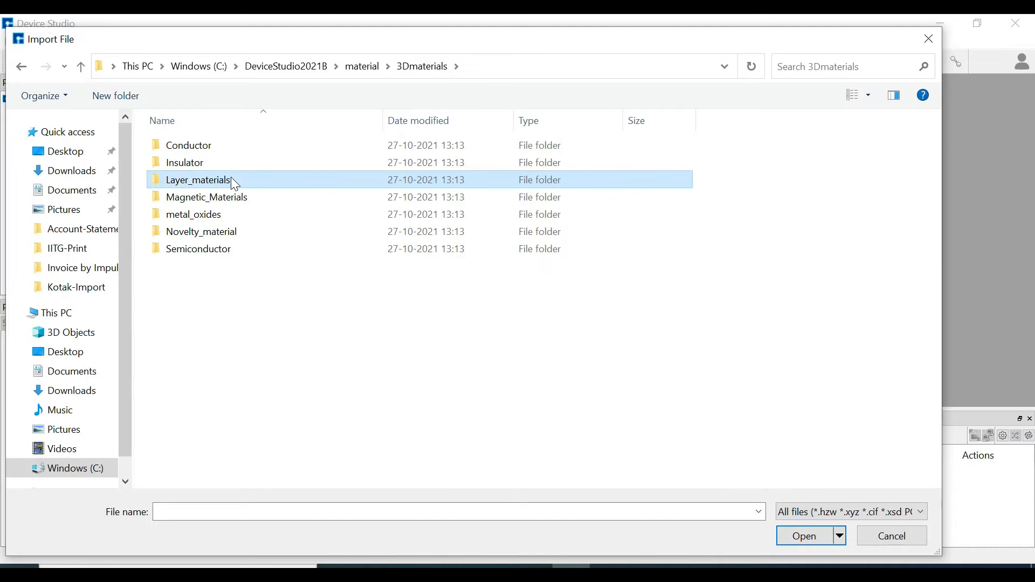
double_click(198, 179)
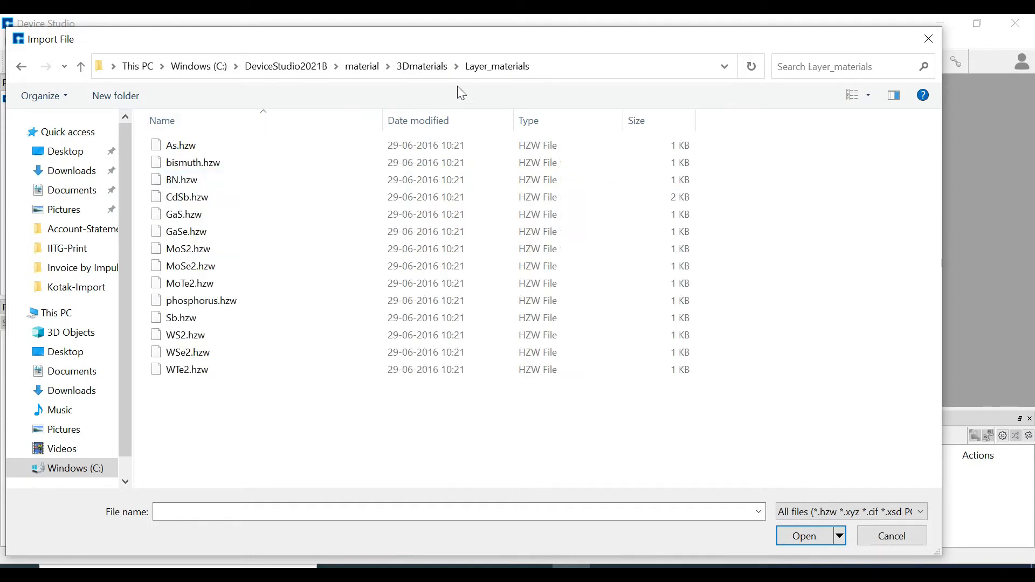
click(422, 66)
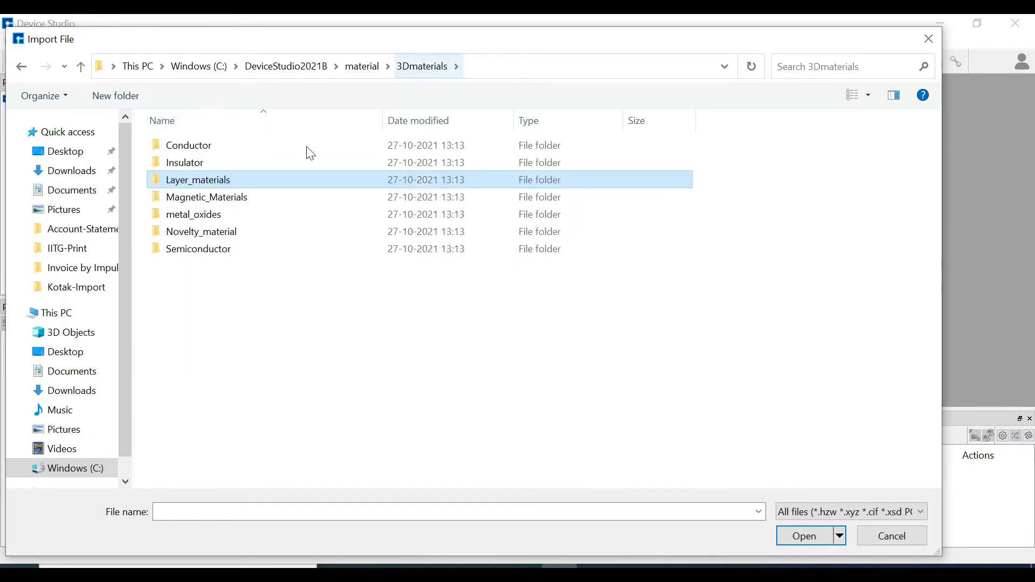
- Browse metal_oxides and Novelty_material > Perovskite, returning to 3Dmaterials each time
double_click(207, 196)
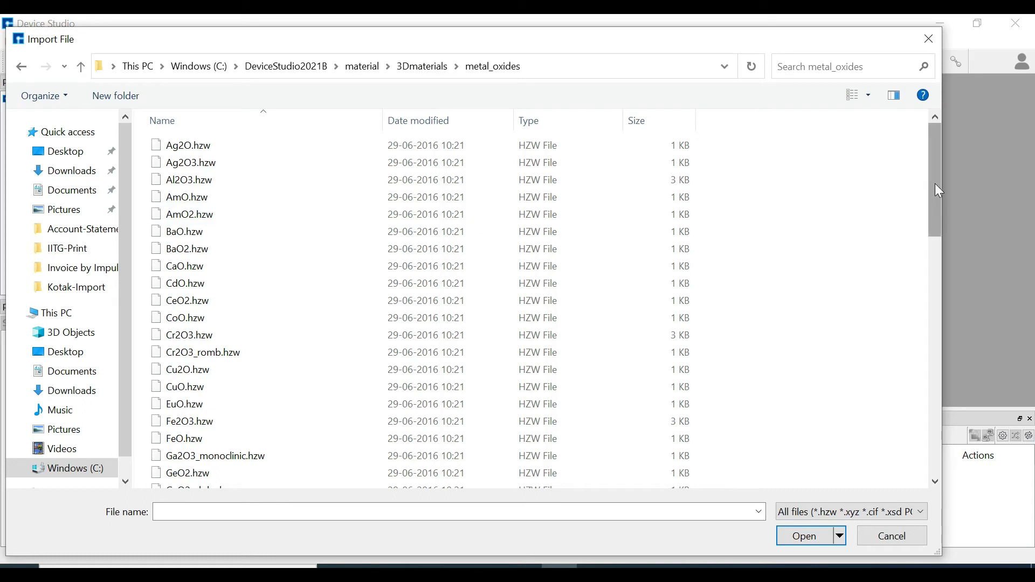
scroll(down, 3)
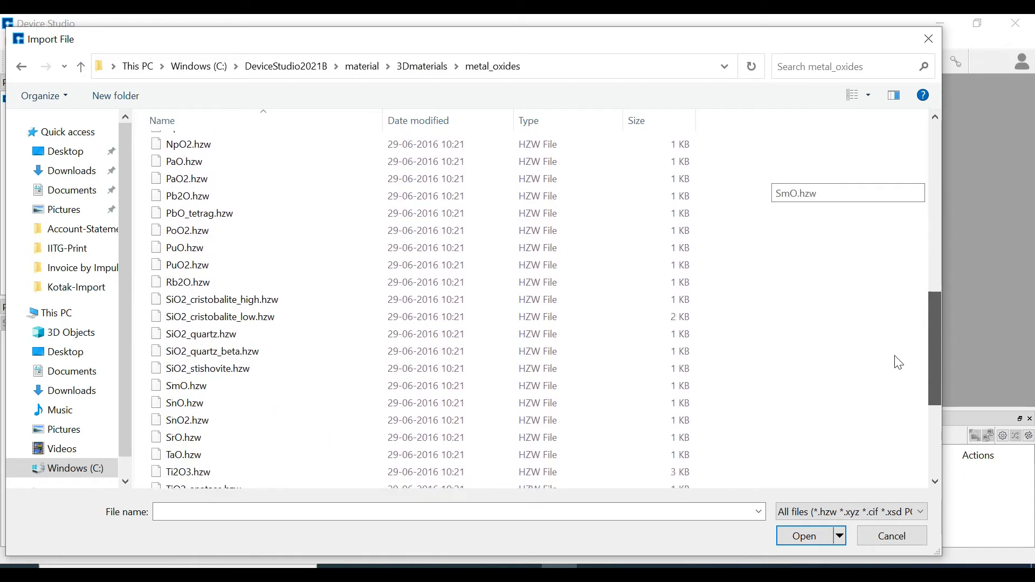
scroll(down, 3)
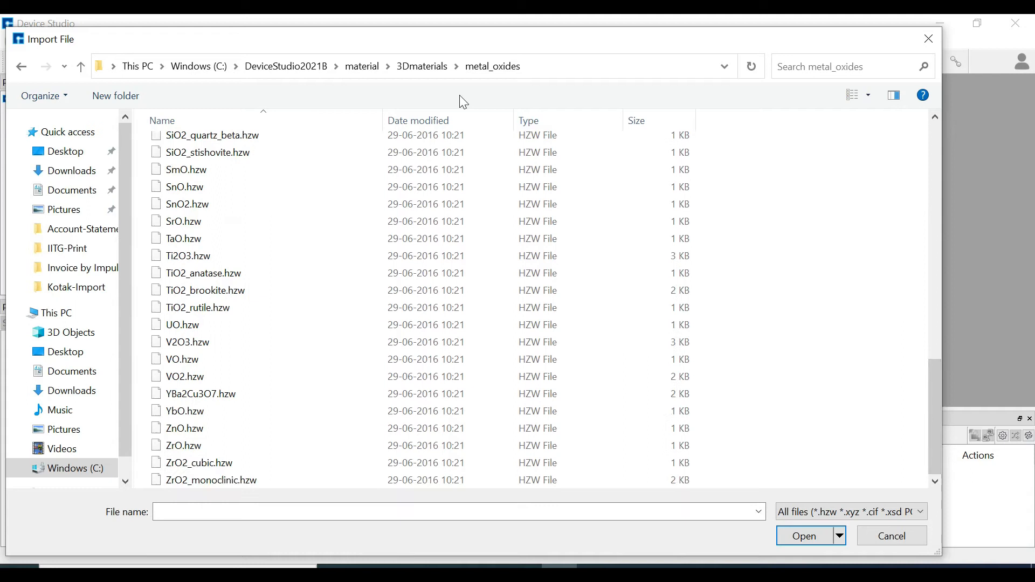
click(422, 66)
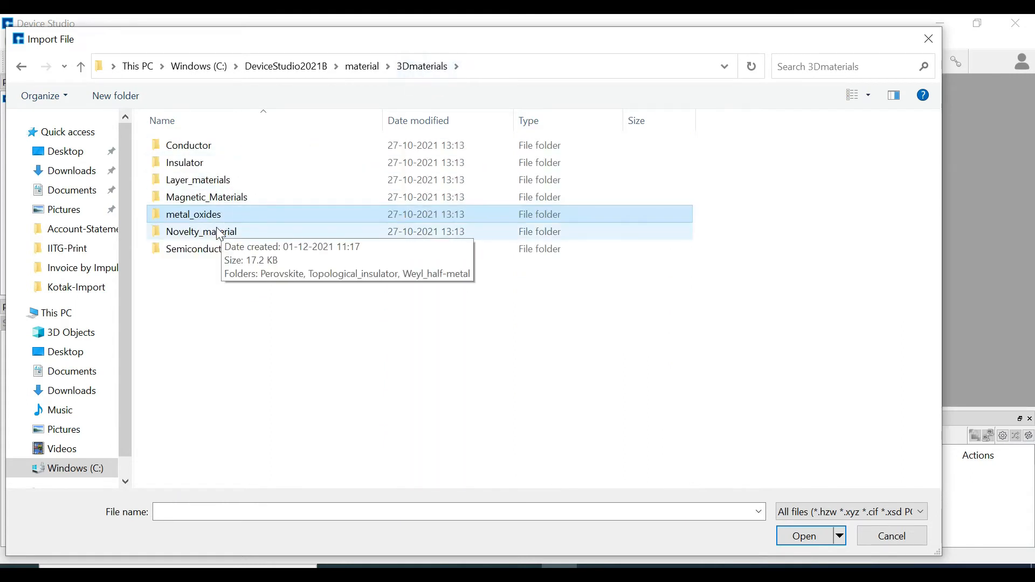
double_click(201, 232)
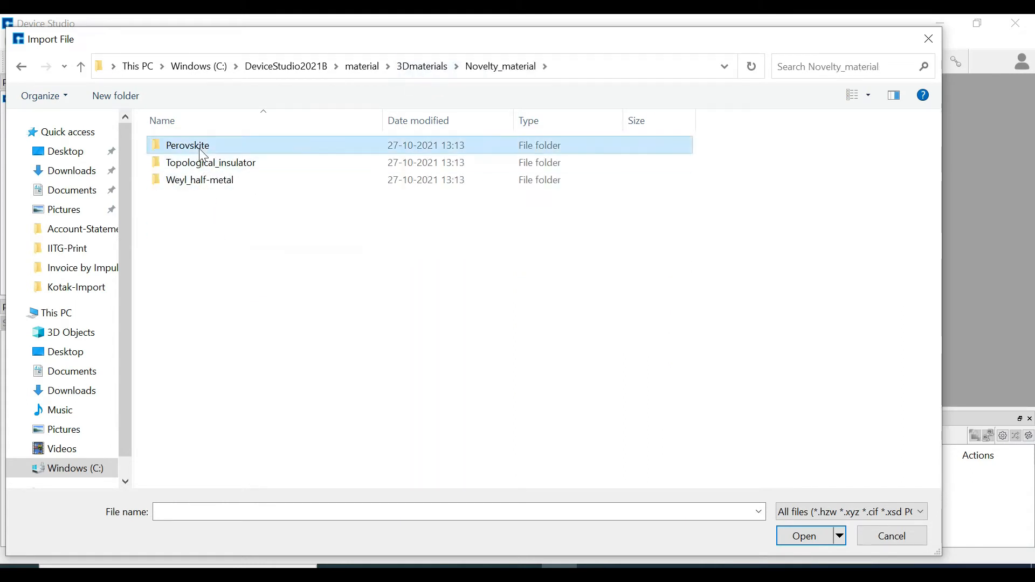
double_click(187, 145)
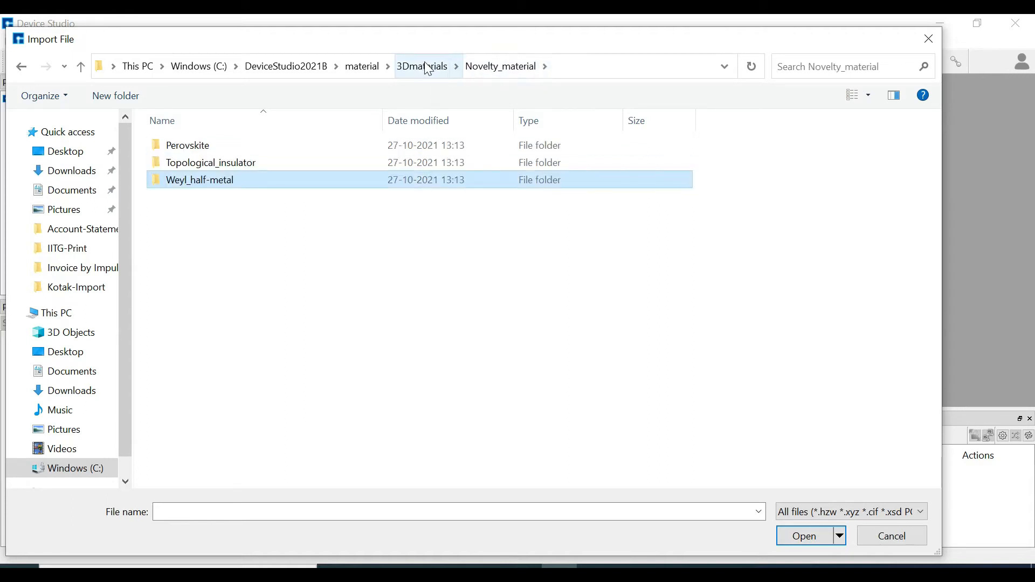
click(421, 66)
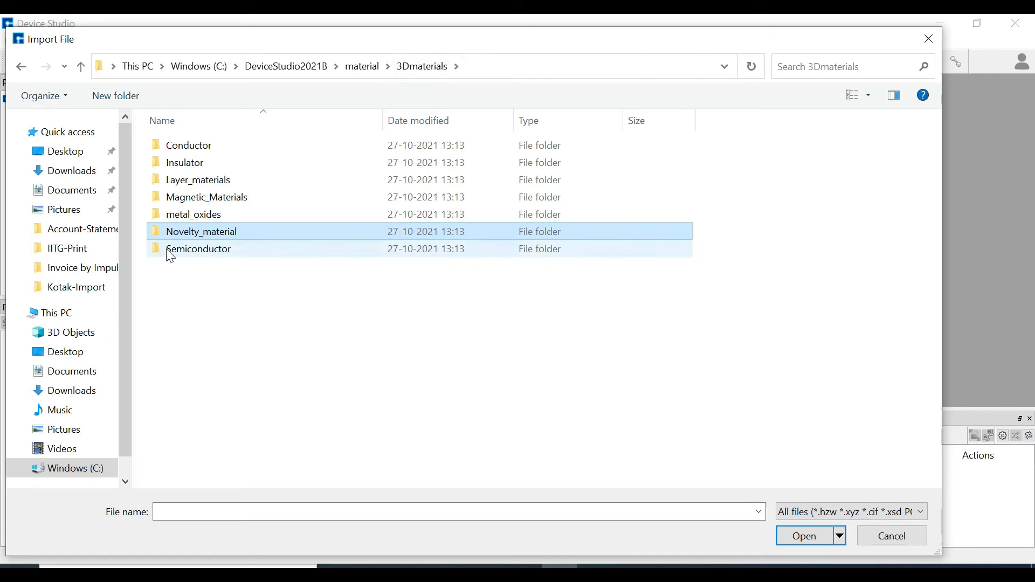
- Browse Semiconductor and the organic crystals and molecules folders, ending at the top-level material folder
double_click(199, 249)
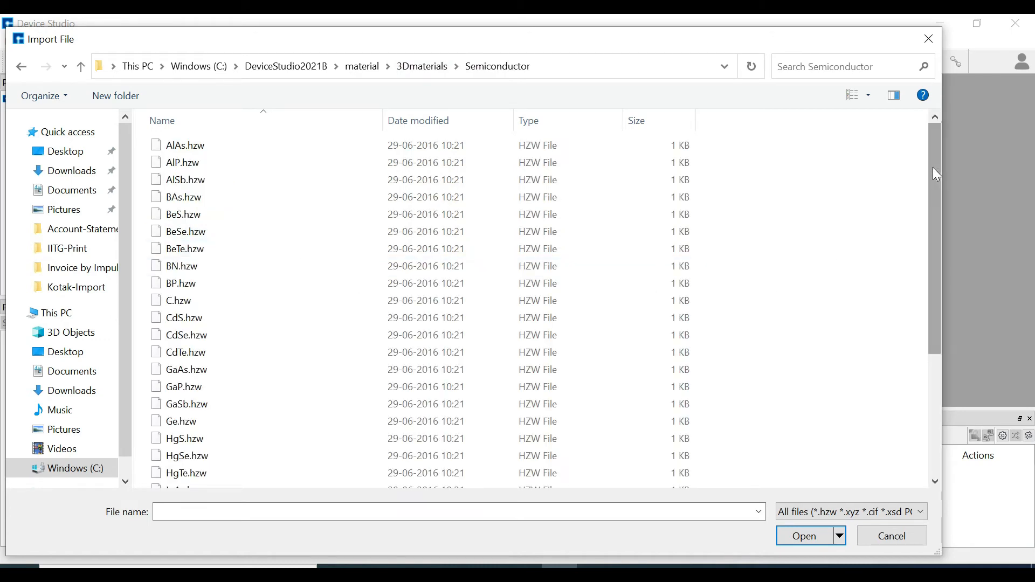
scroll(down, 3)
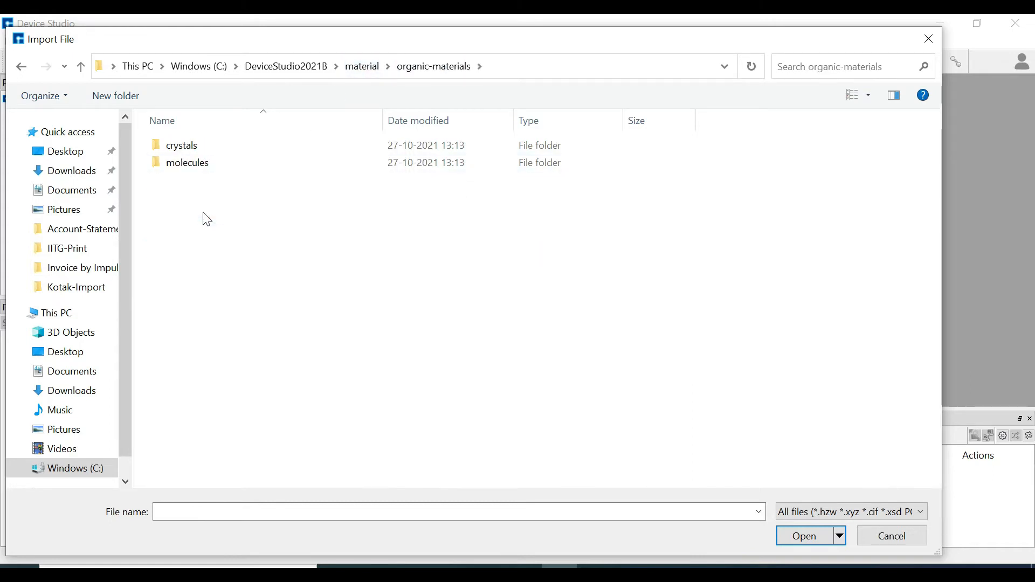
double_click(182, 144)
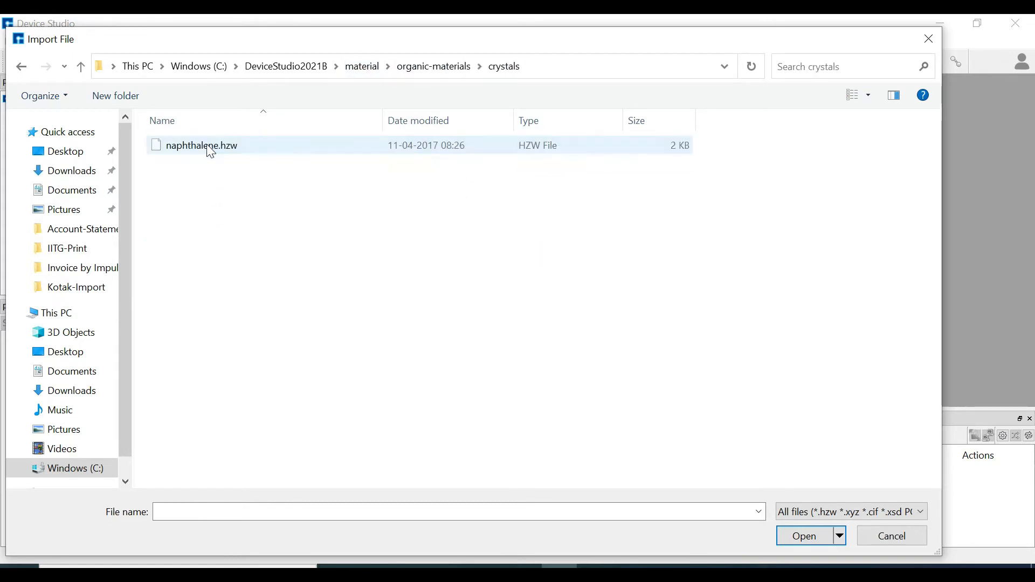
click(433, 67)
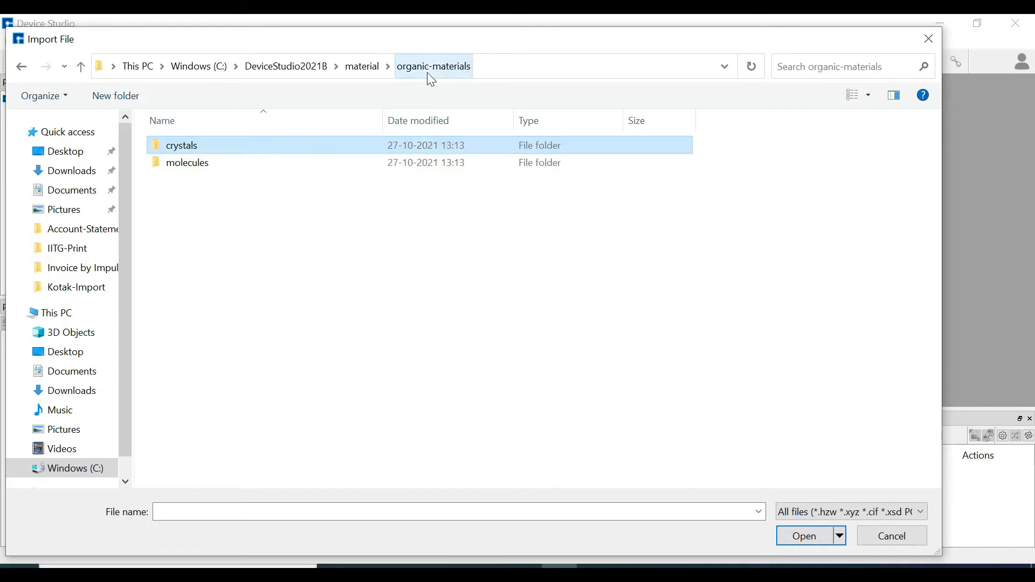
double_click(186, 163)
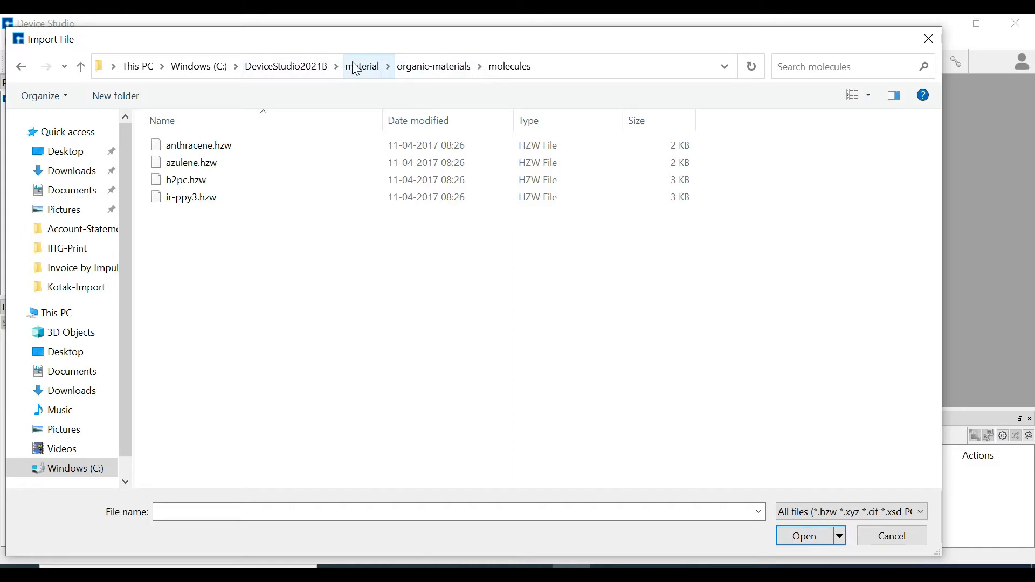
click(362, 67)
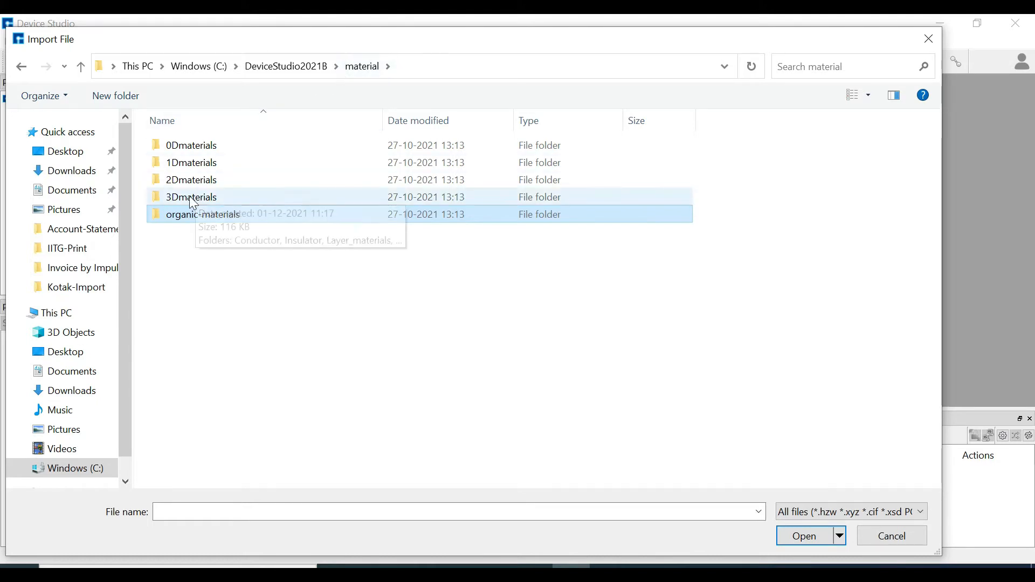
- Import Au.hzw from 3Dmaterials > Conductor > Pure_metal into the Nanodcal project
double_click(190, 196)
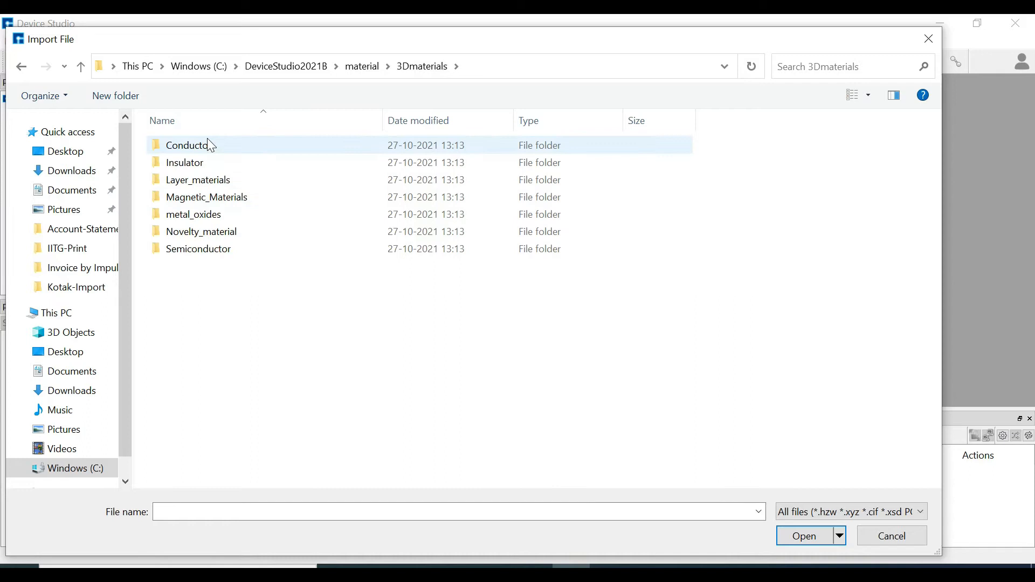
mouse_move(207, 145)
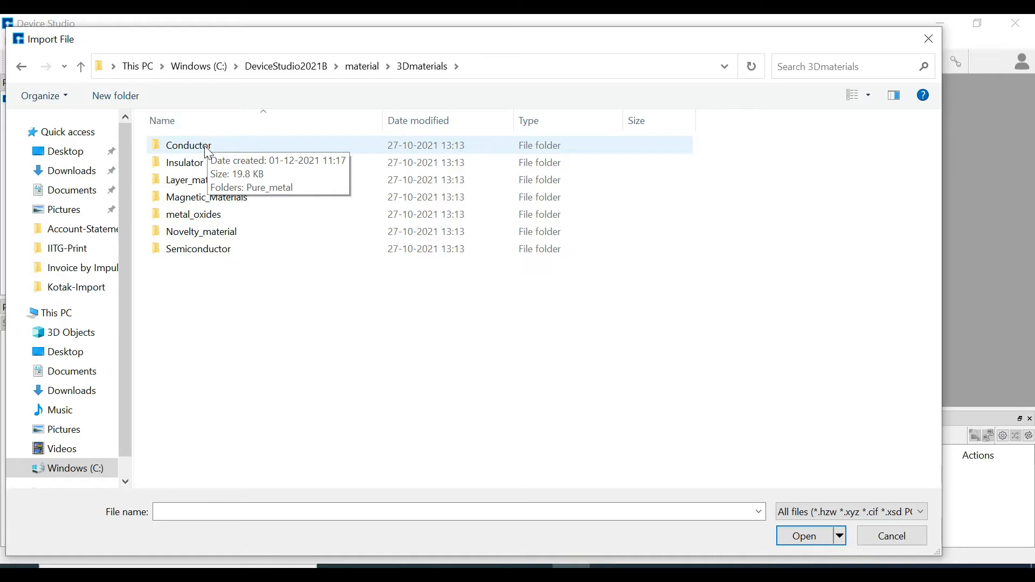
double_click(188, 145)
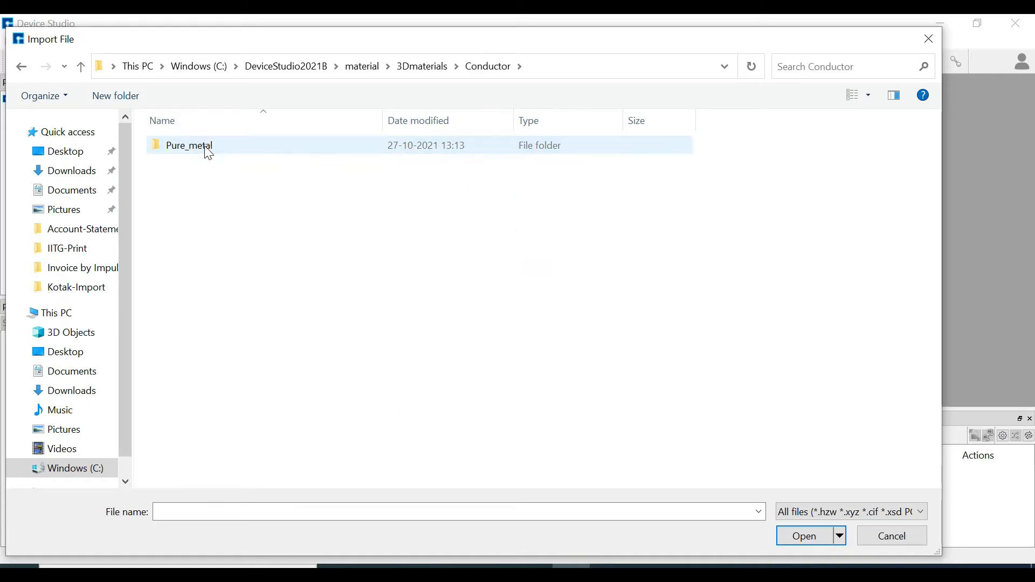
double_click(188, 146)
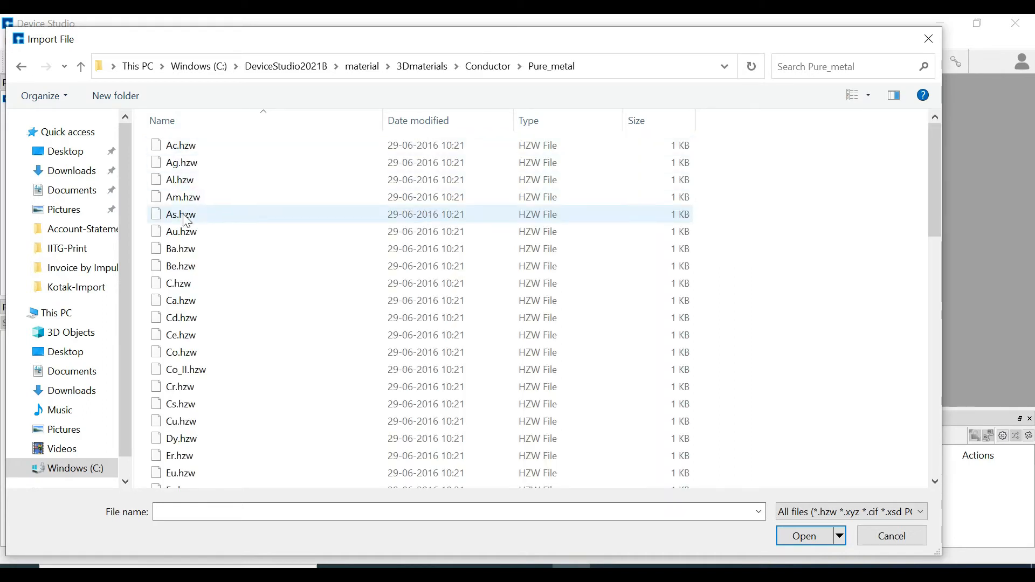
click(181, 230)
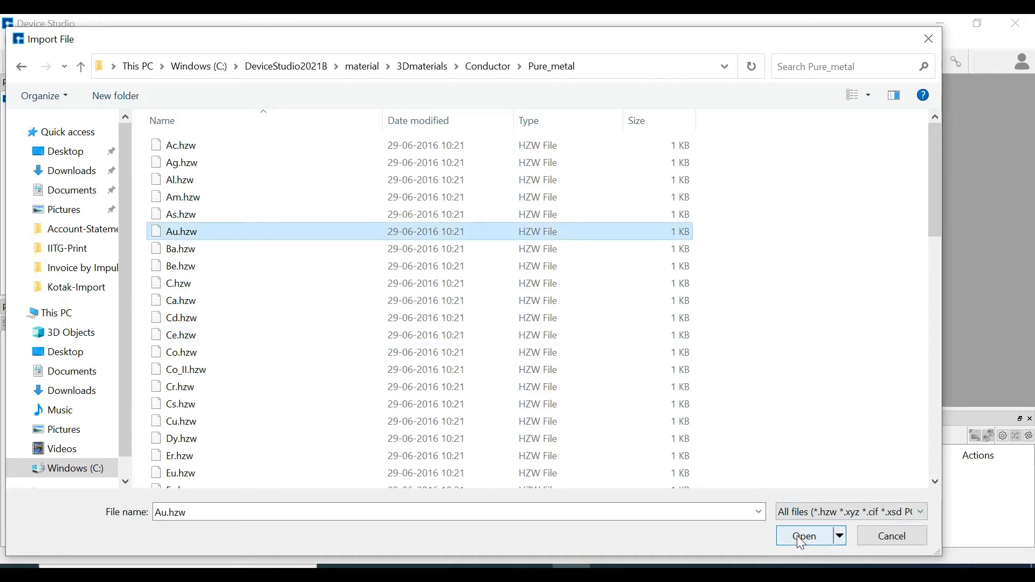
click(803, 535)
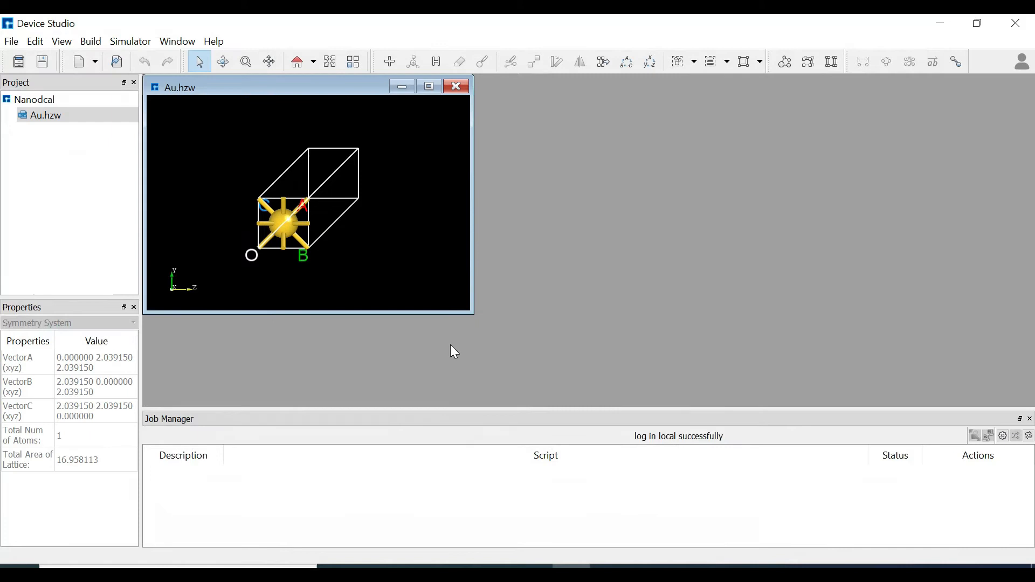
- Redefine the gold cell with Face-centered vectors into the 4-atom cubic cell Au_Rede.hzw
click(429, 87)
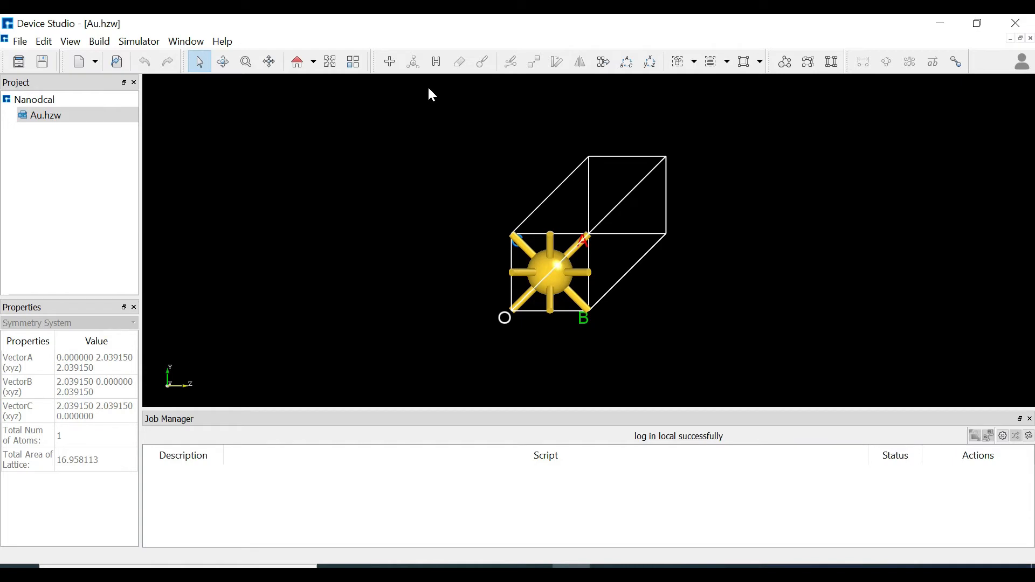
mouse_move(195, 103)
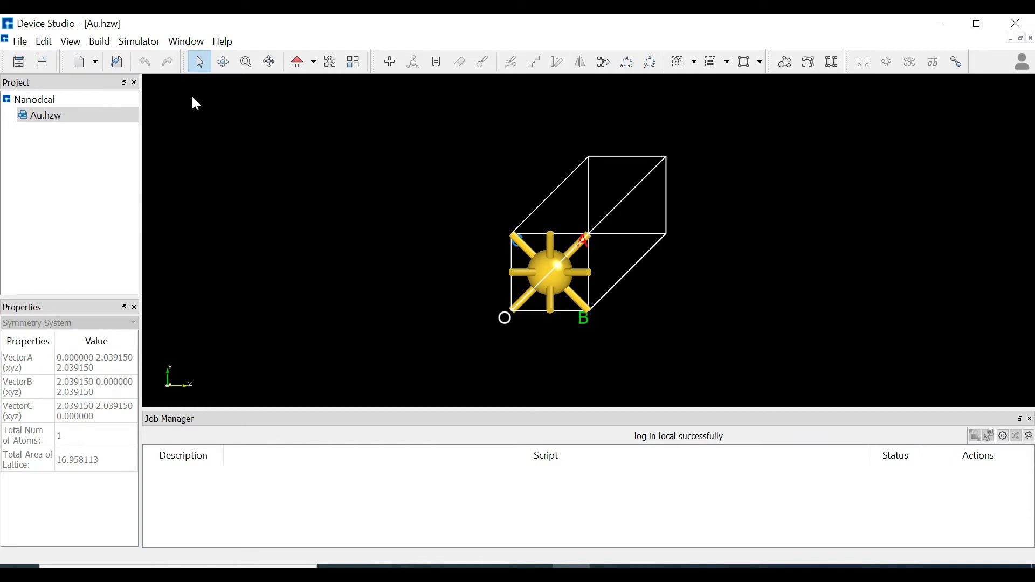
click(99, 41)
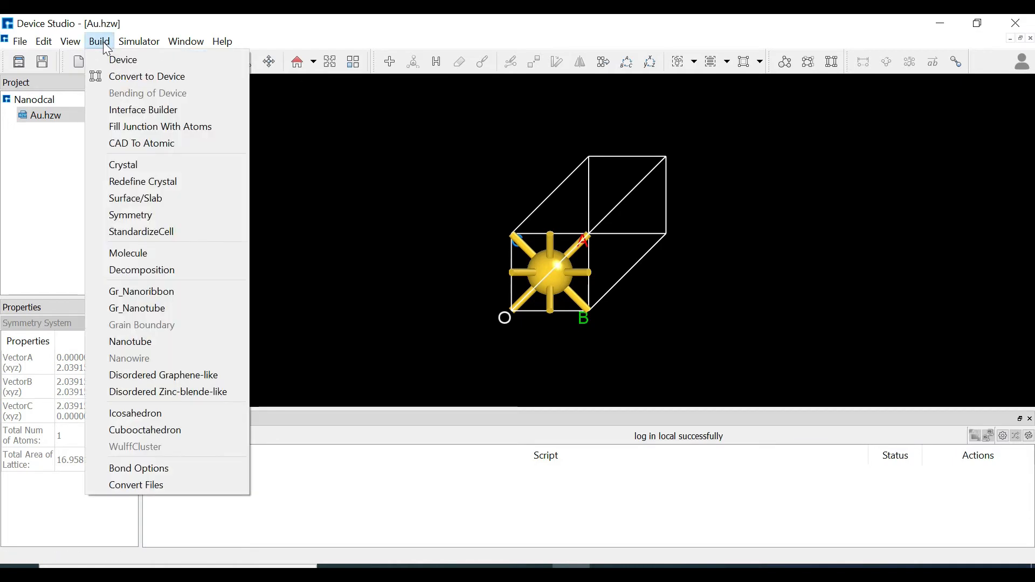
mouse_move(142, 181)
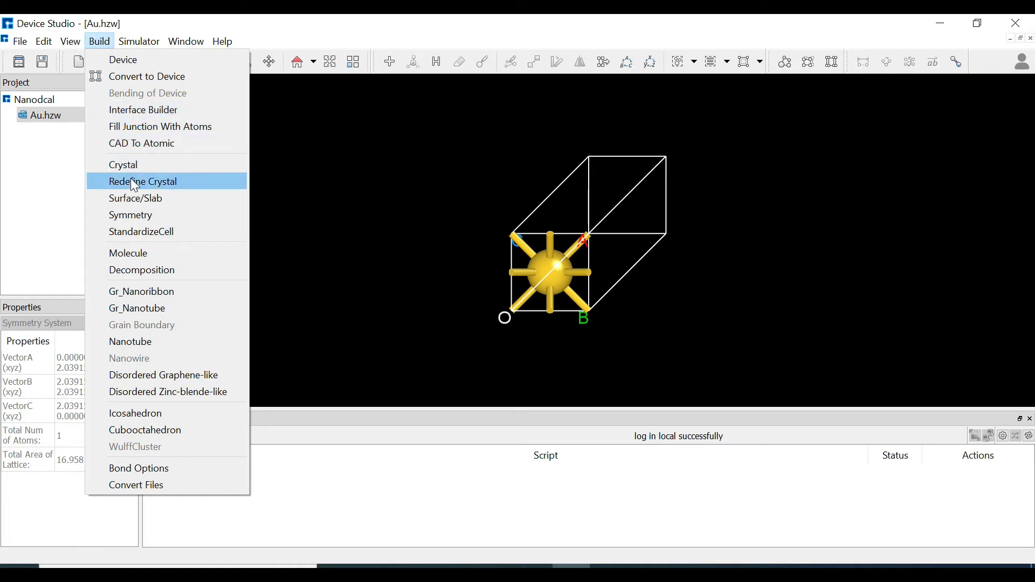
click(142, 181)
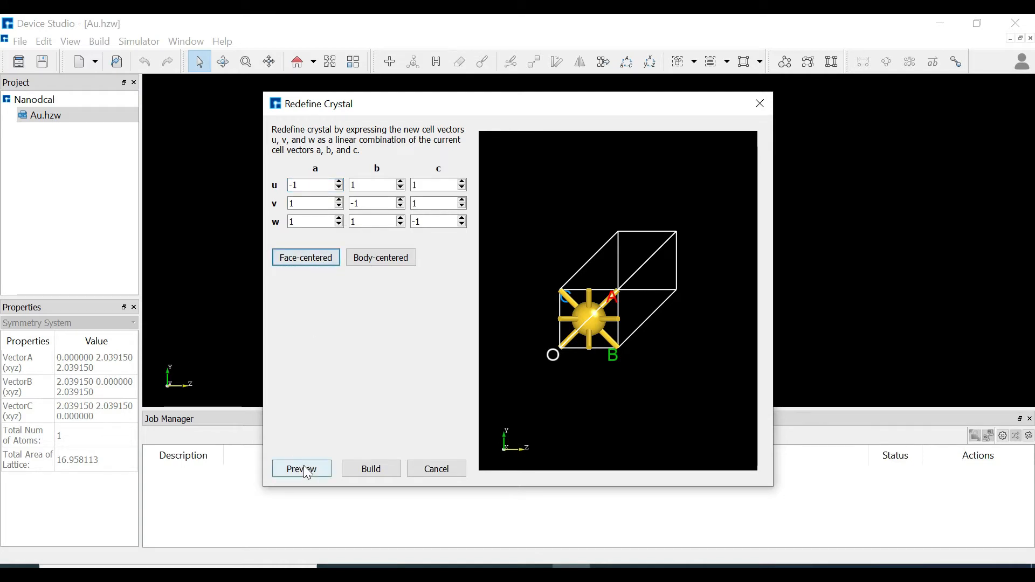
click(301, 468)
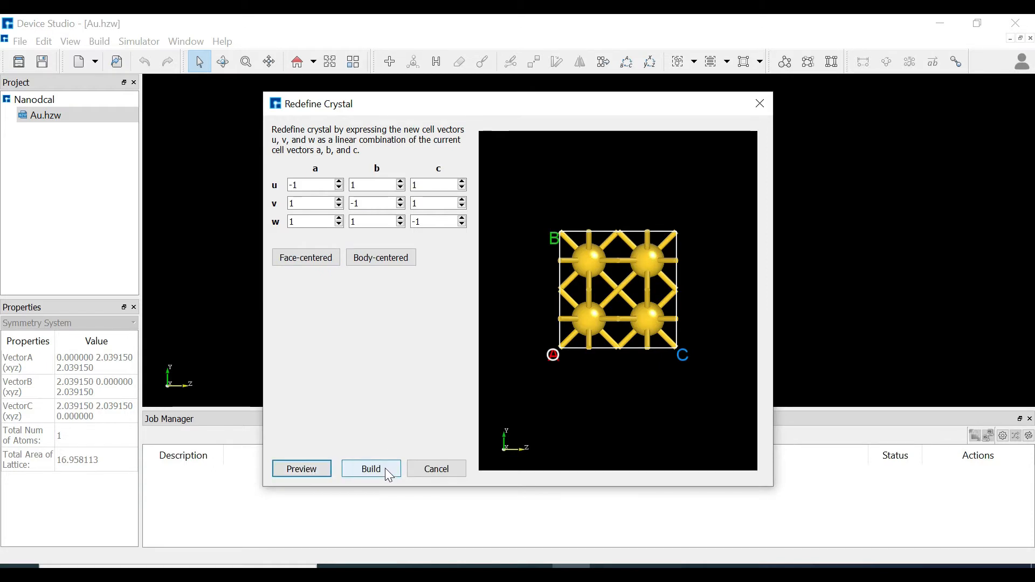
click(371, 468)
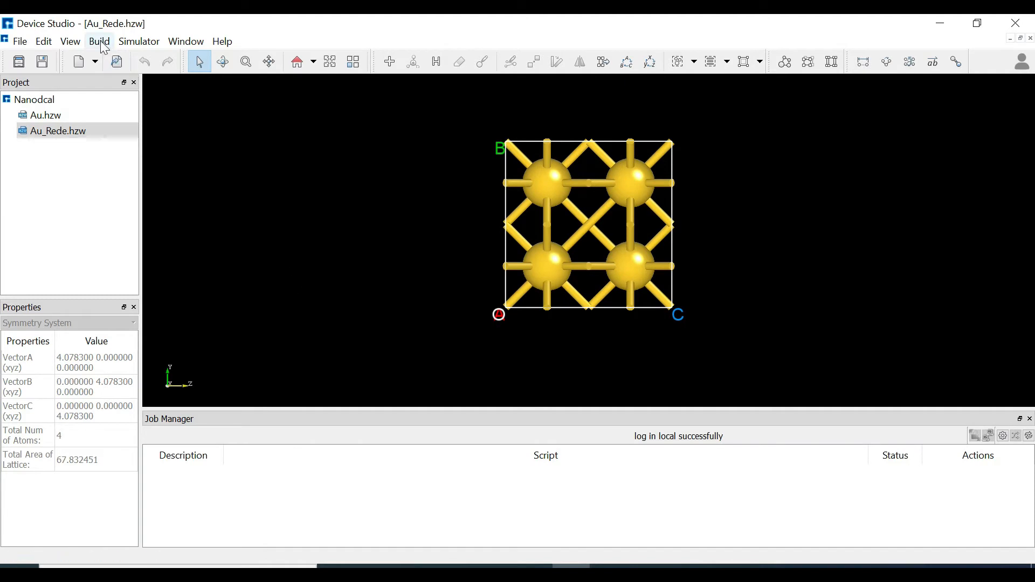
- Redefine the cubic gold cell into a 2×2×4, 64-atom supercell Au_Rede_Rede.hzw
click(99, 41)
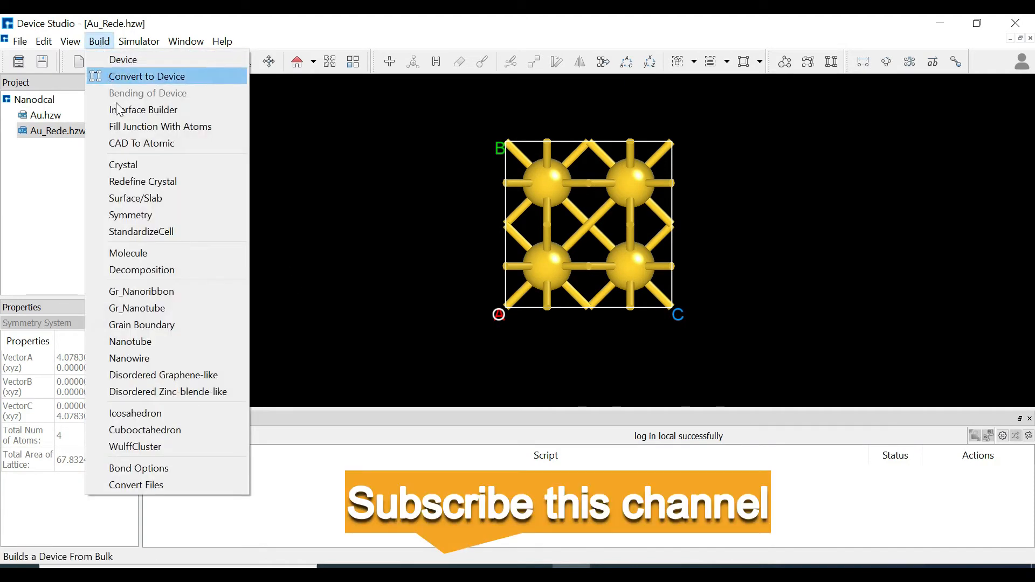
mouse_move(142, 181)
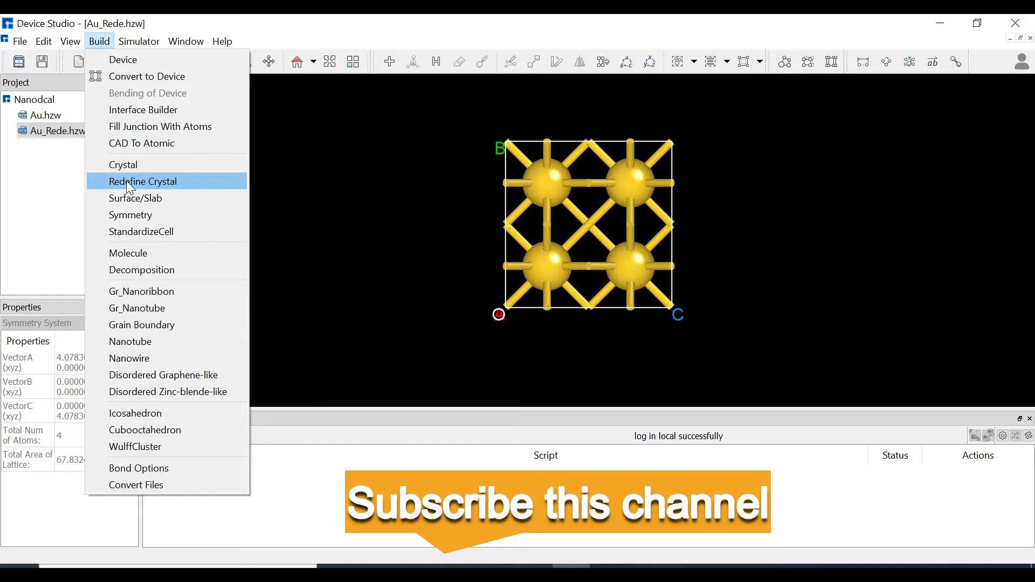
click(143, 181)
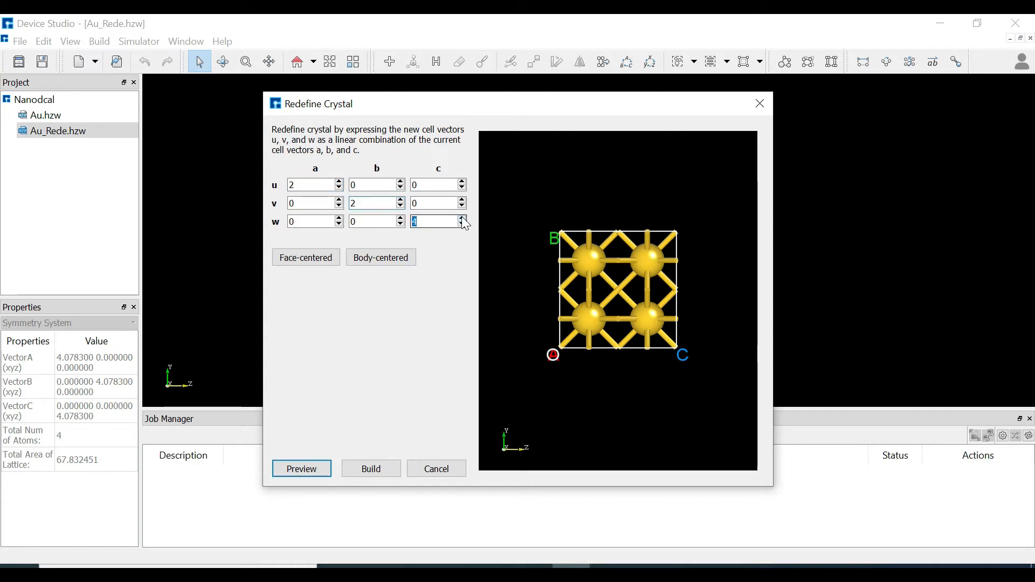
mouse_move(310, 485)
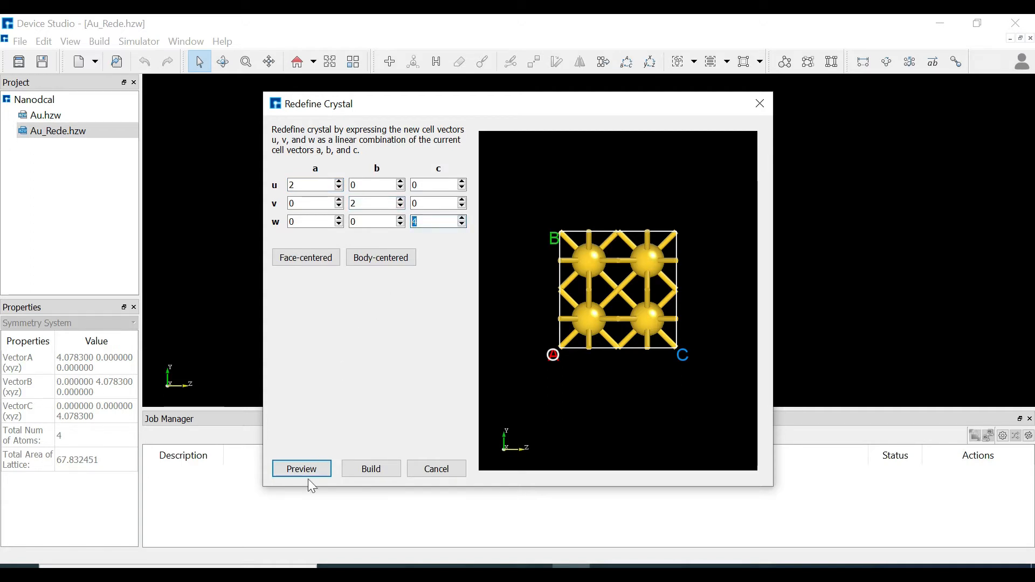
click(302, 468)
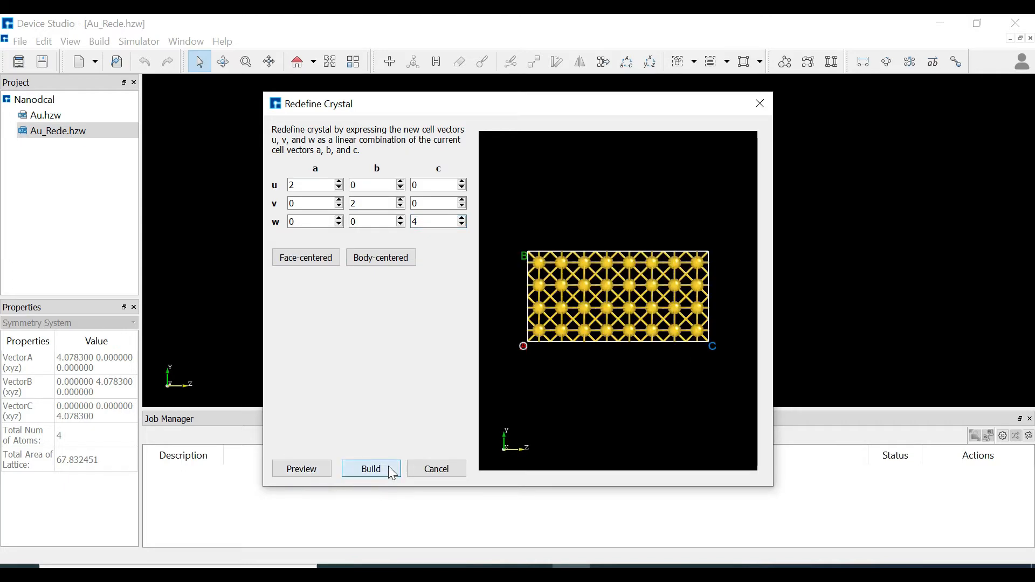
click(371, 469)
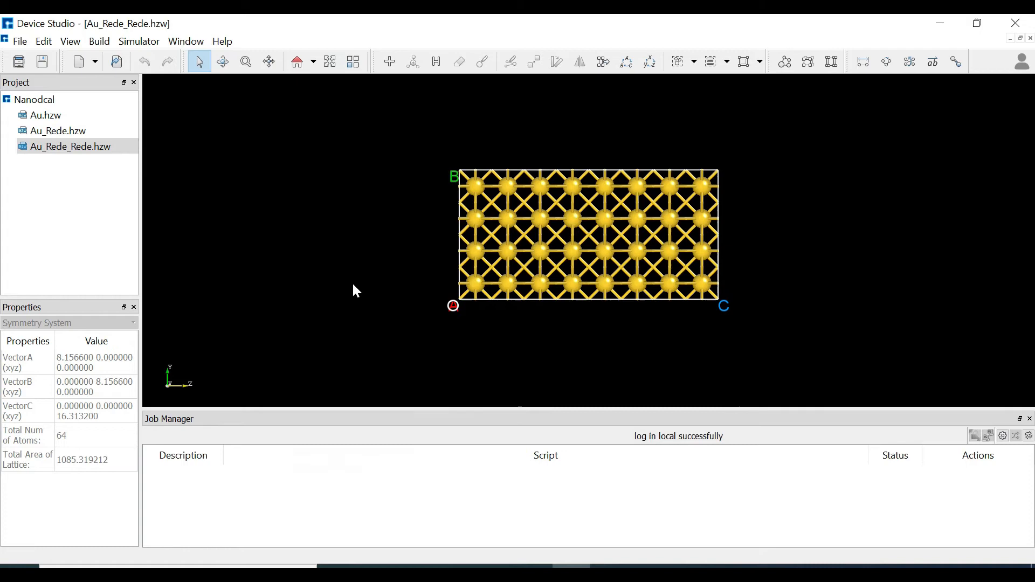
mouse_move(317, 71)
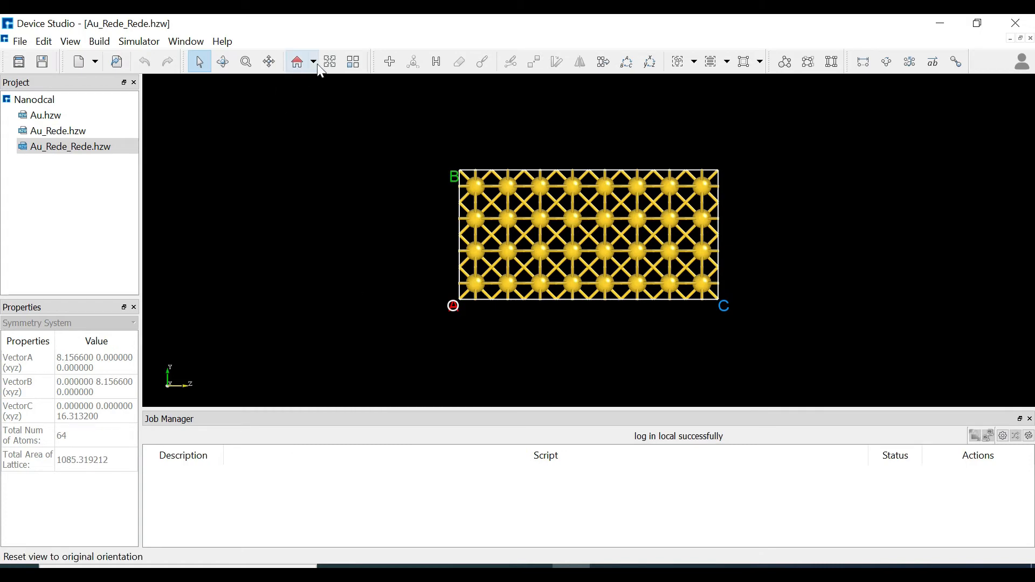
- In xy view, select and delete the rightmost column of gold atoms, leaving a 3×3 cross-section
click(313, 60)
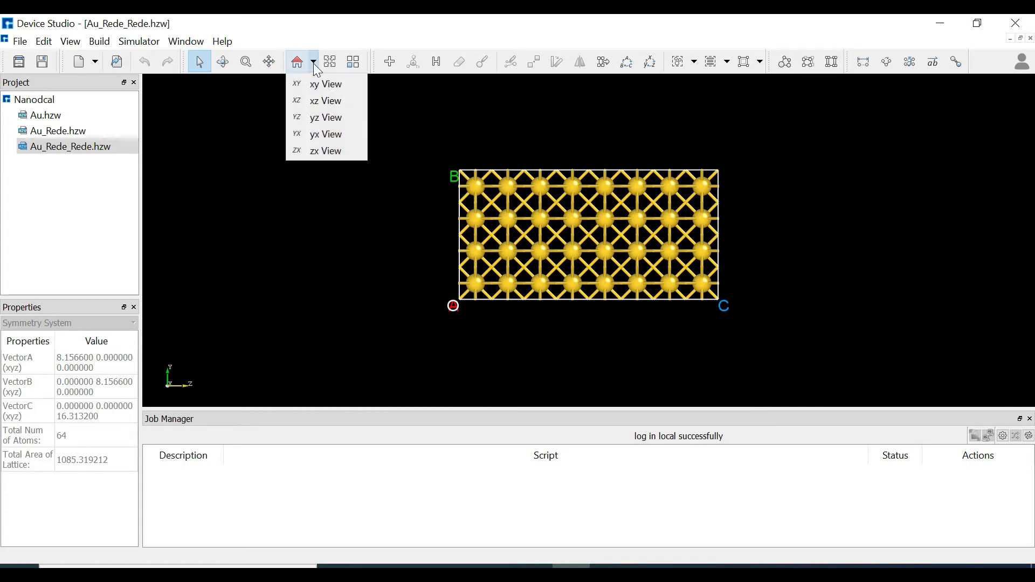
mouse_move(319, 84)
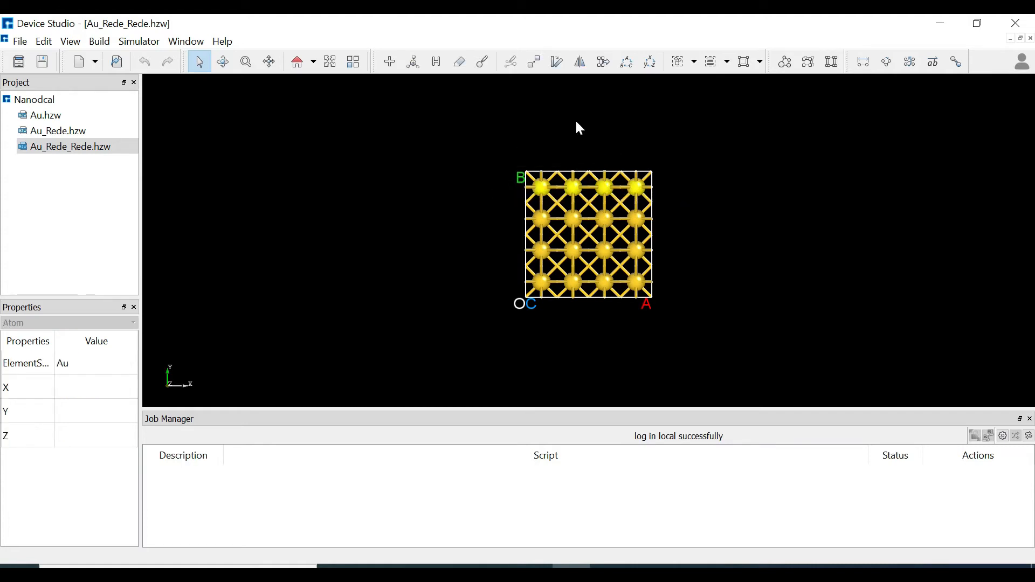
click(459, 60)
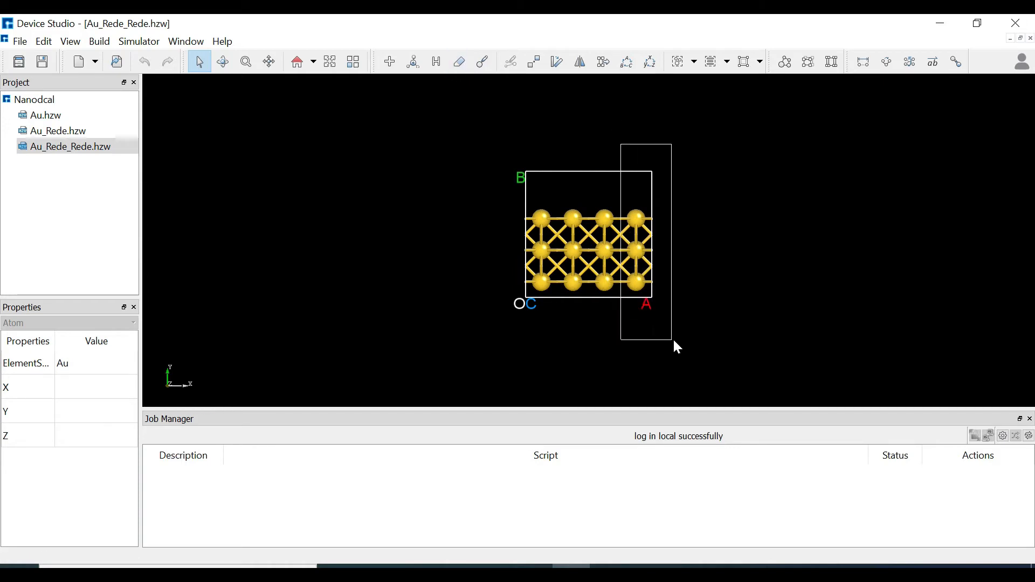
click(459, 62)
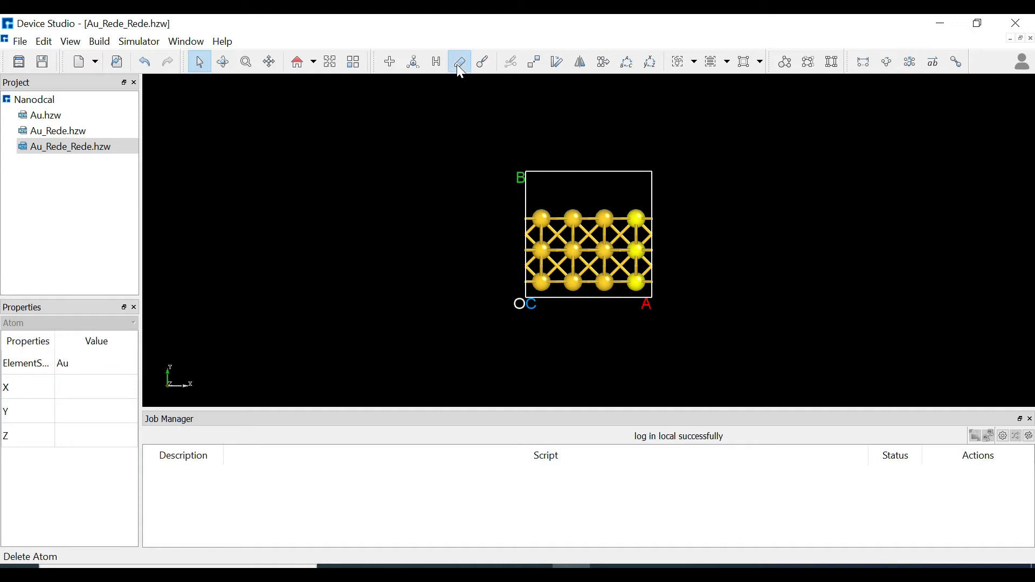
click(459, 61)
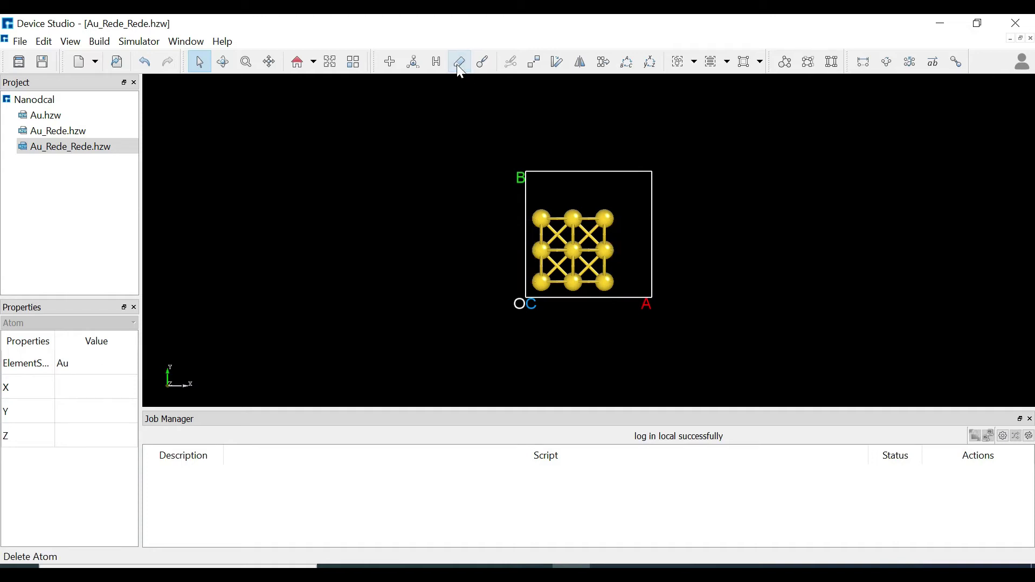
click(314, 60)
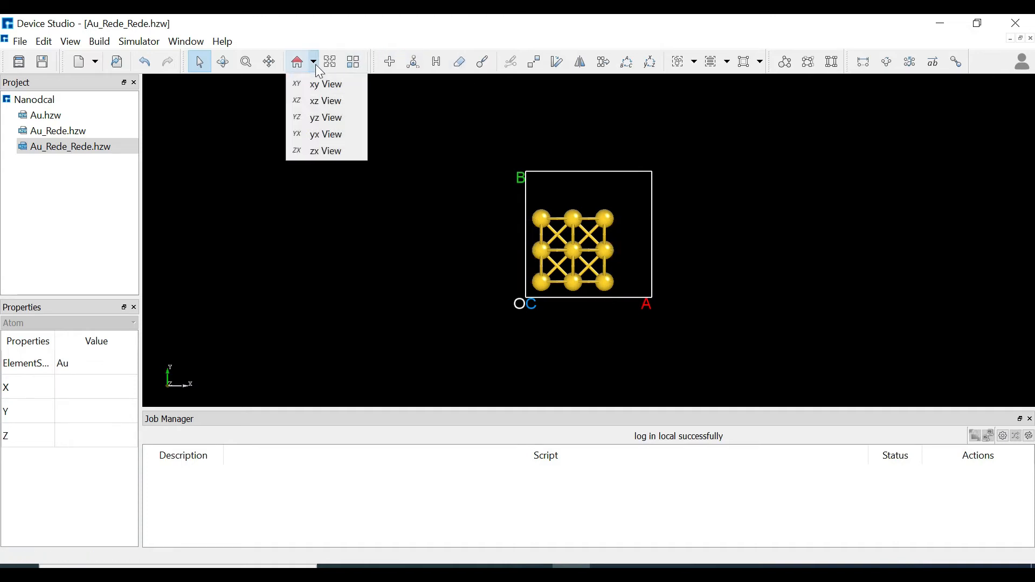
mouse_move(326, 151)
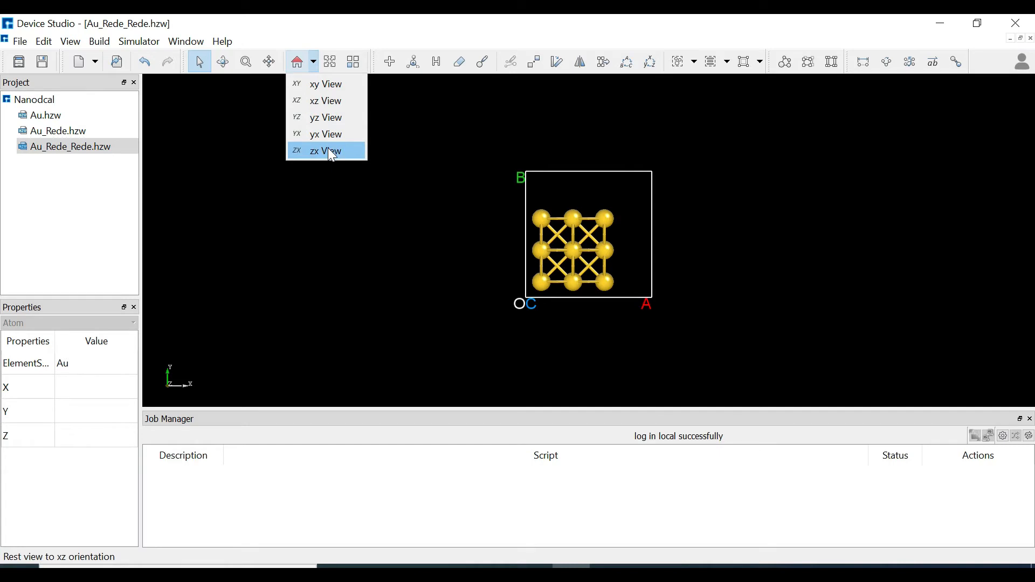
- In zx view, box-select the right-end atoms around the middle one for removal as a tip
click(324, 151)
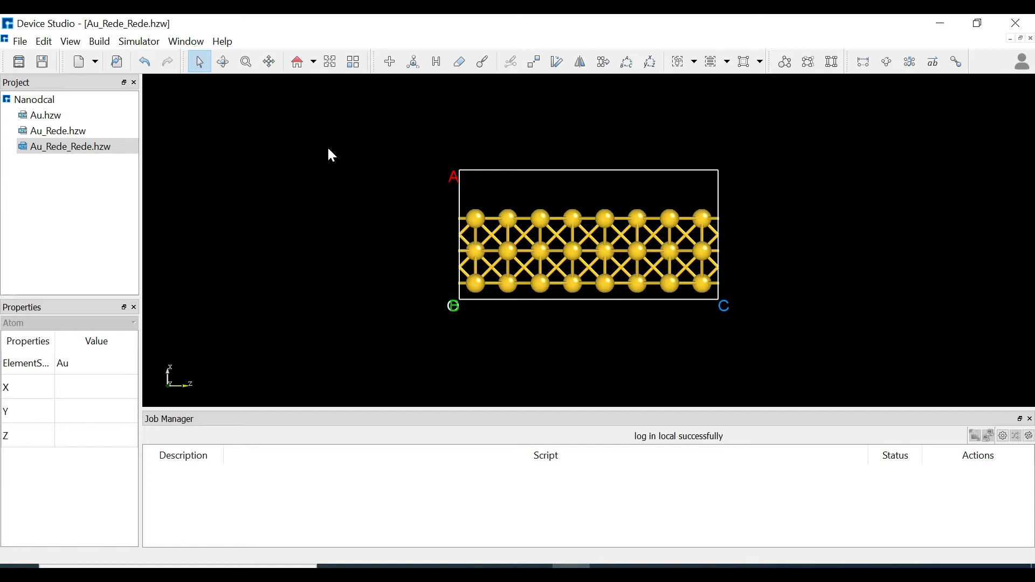
mouse_move(653, 196)
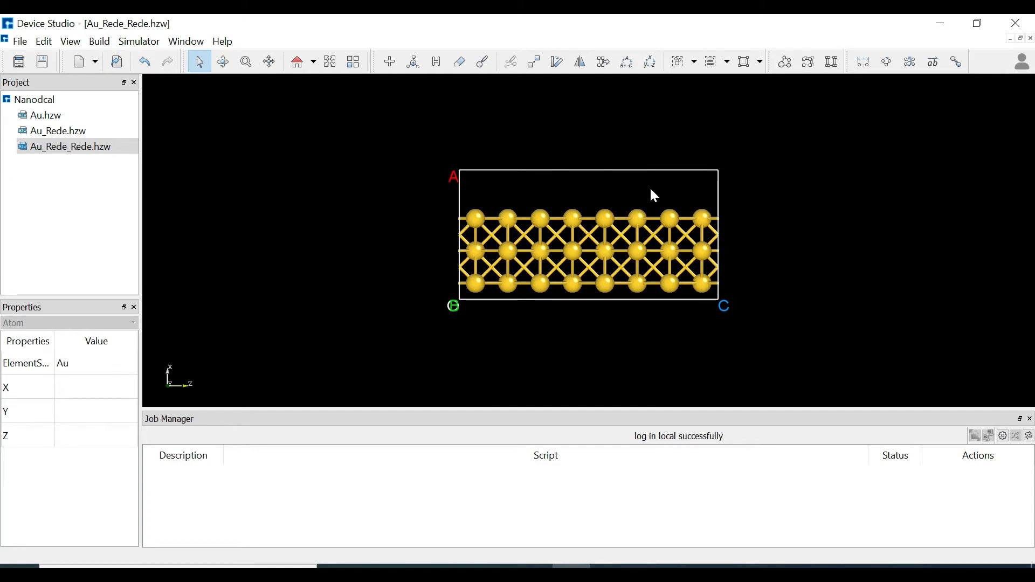
drag(653, 195, 736, 293)
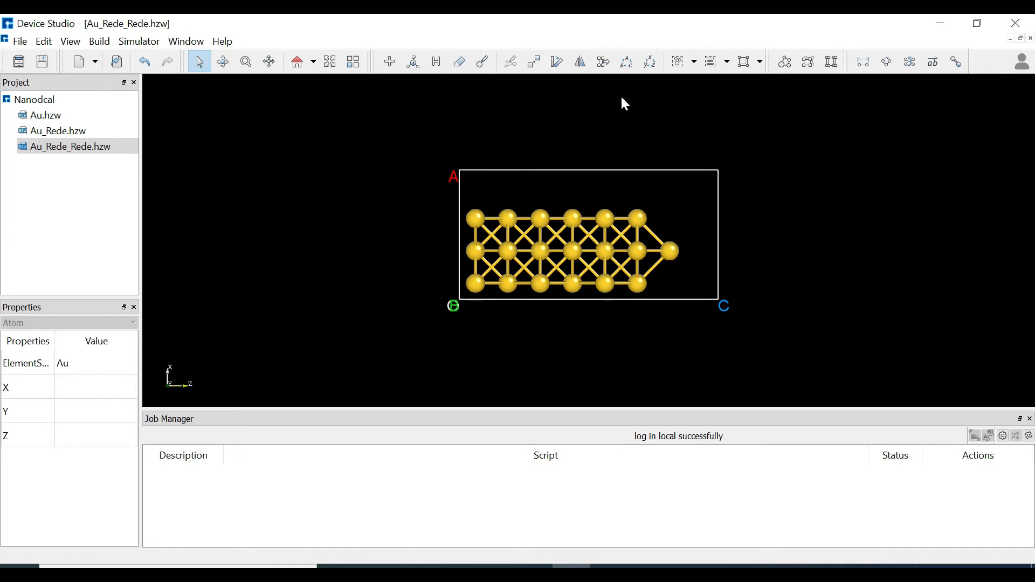
mouse_move(808, 82)
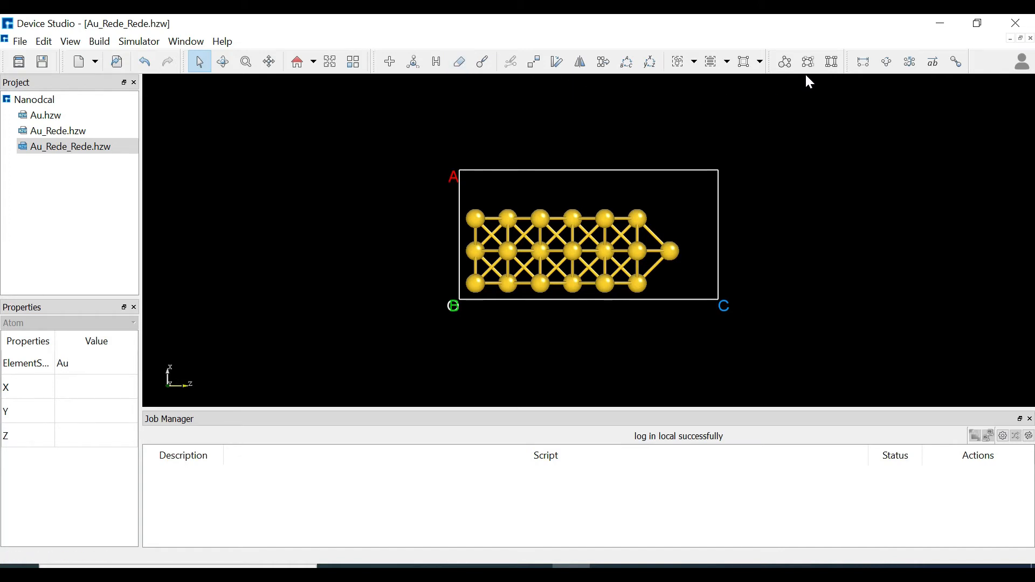
mouse_move(808, 60)
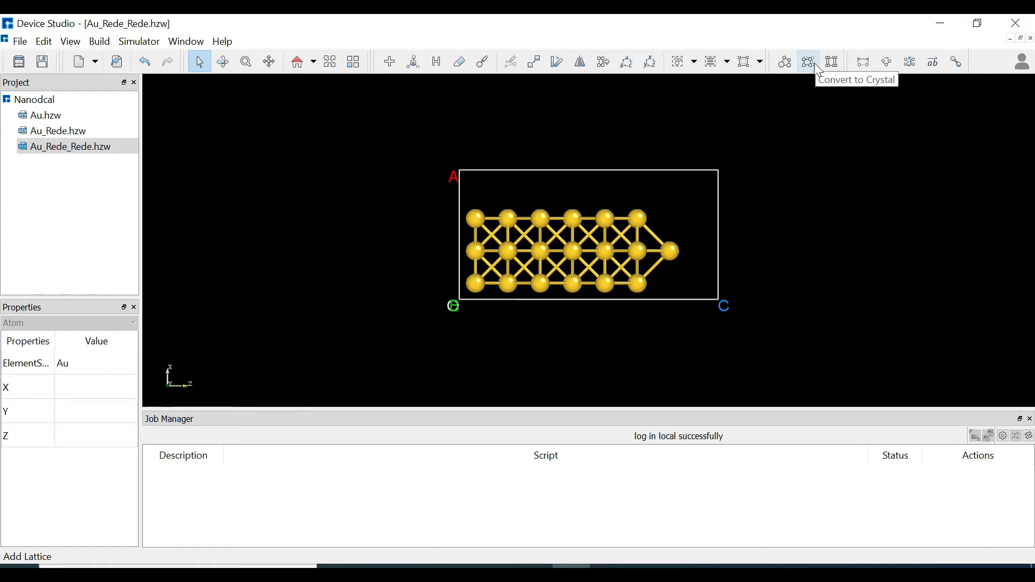
mouse_move(816, 69)
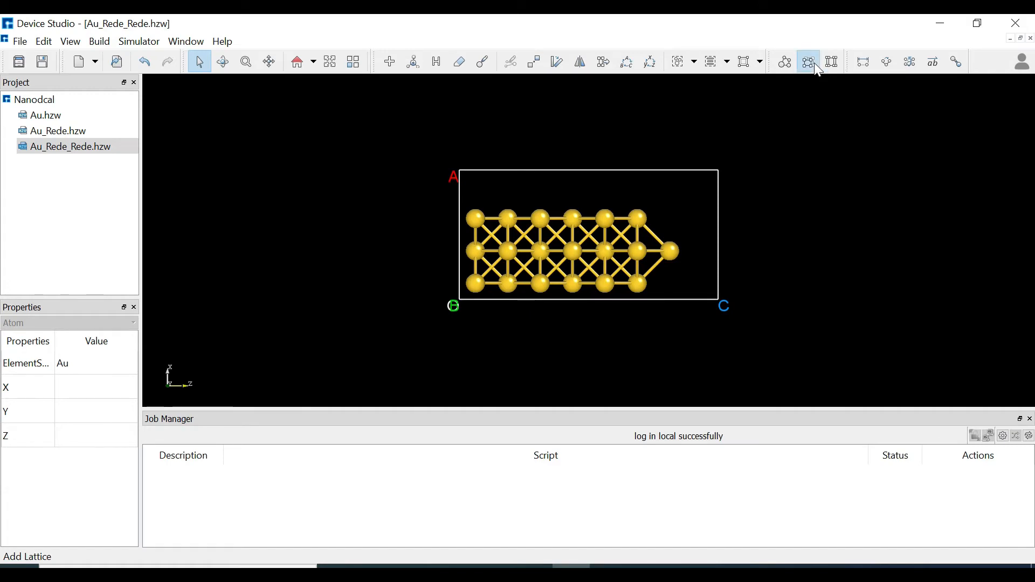
- Convert to Crystal with vector a x = 20 Å and vector b y = 20 Å and build the 28-atom cell
click(808, 62)
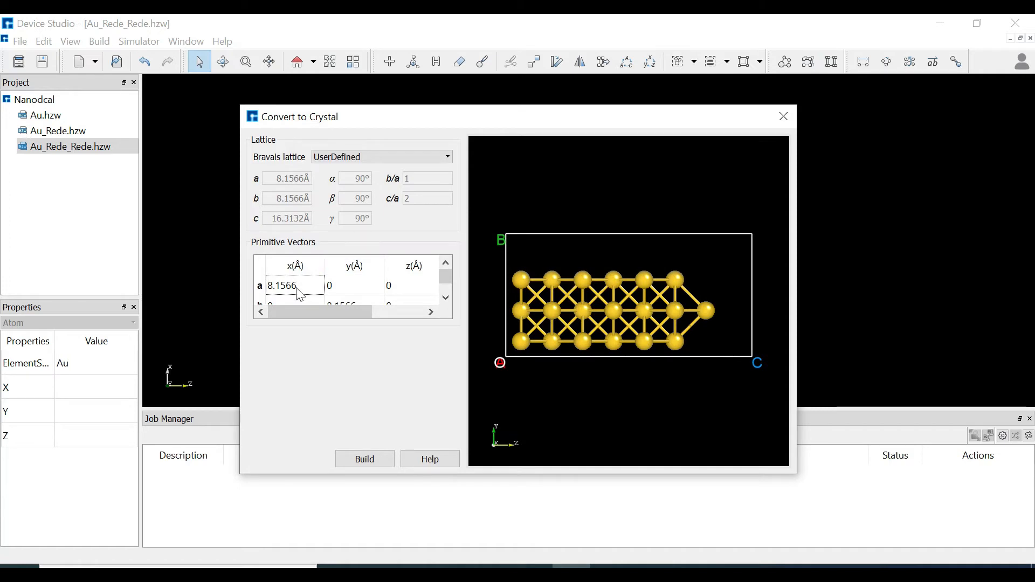
double_click(291, 284)
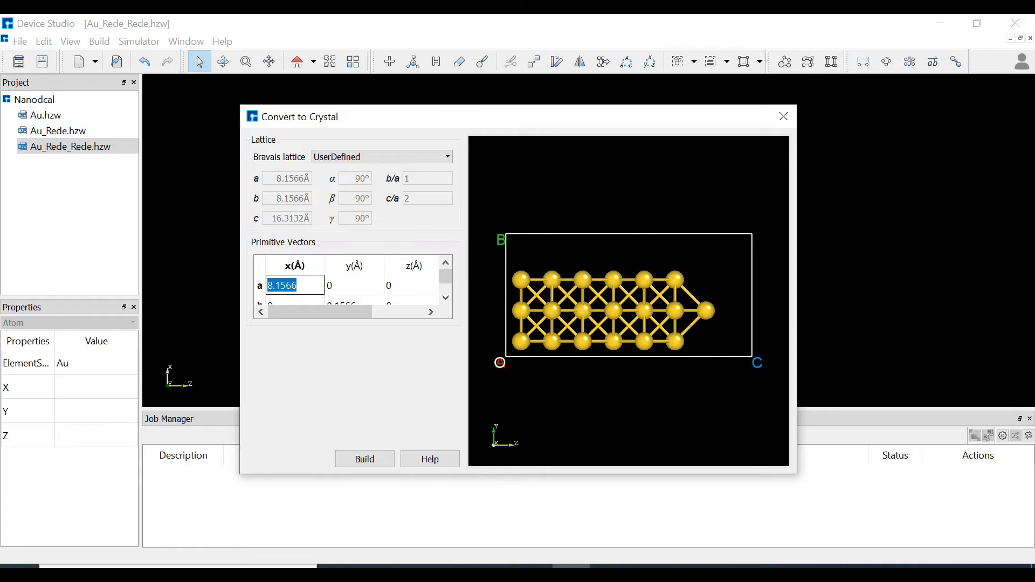
text(20)
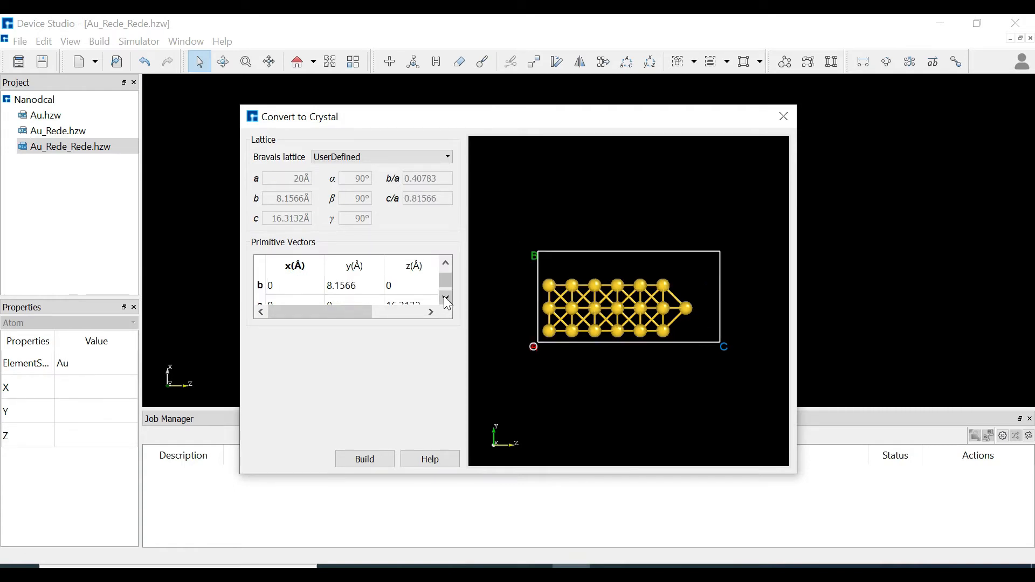
click(354, 285)
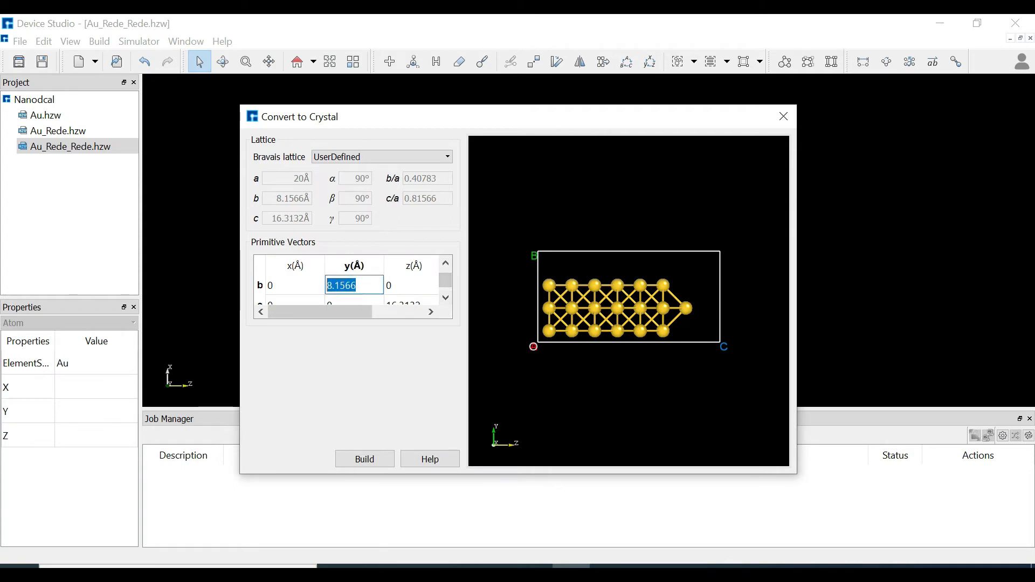
text(2)
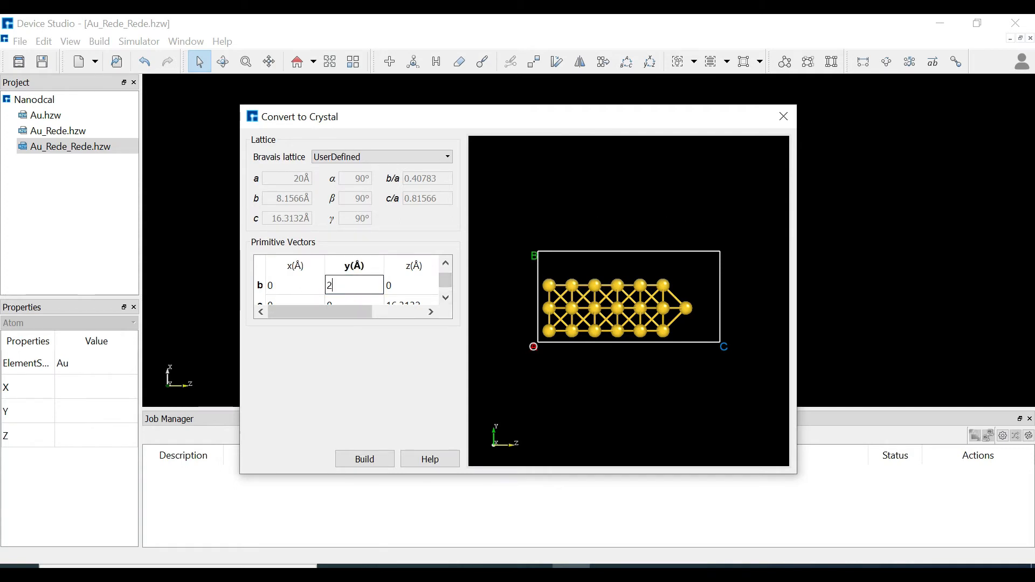
text(0)
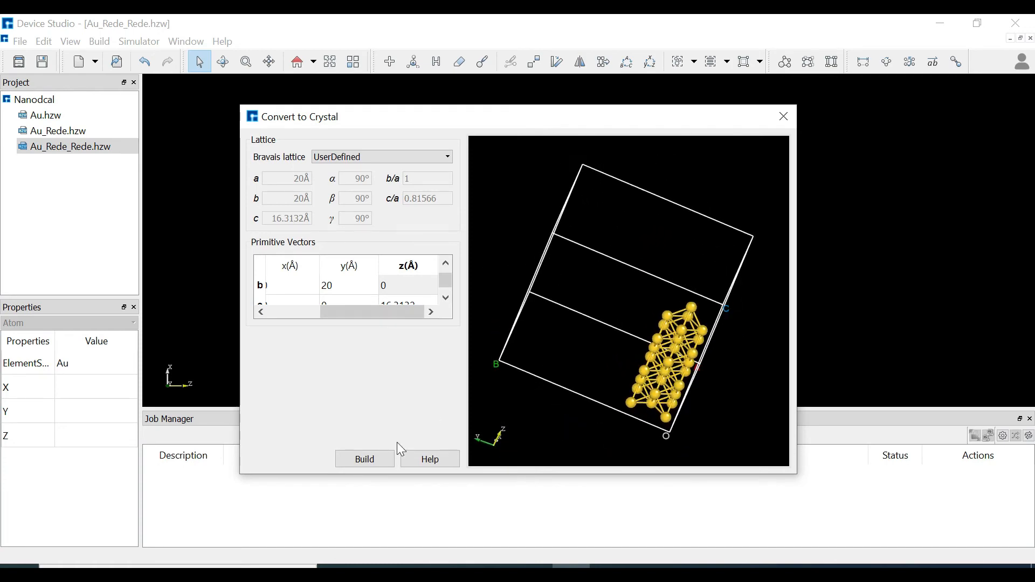
click(364, 459)
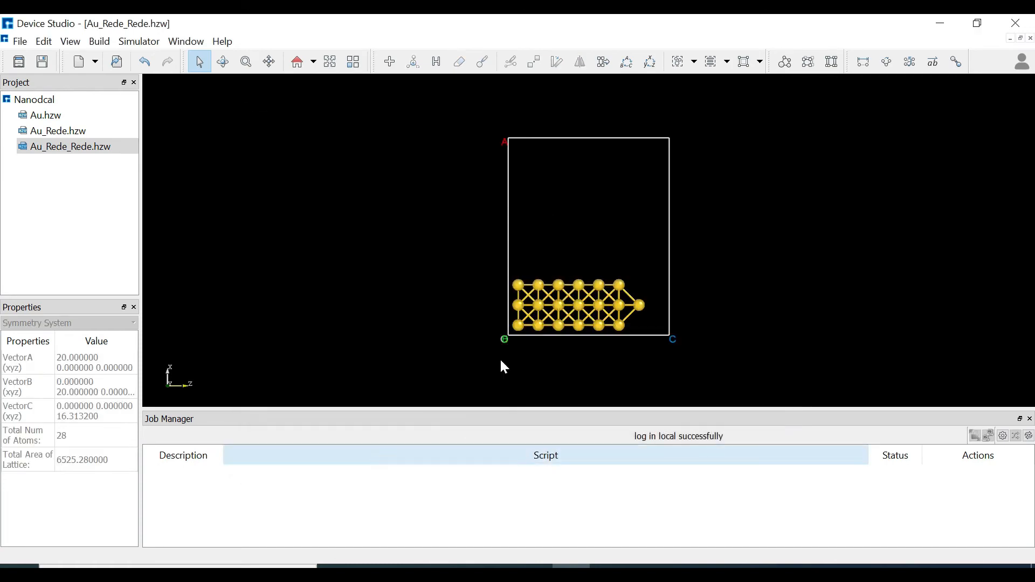
mouse_move(733, 242)
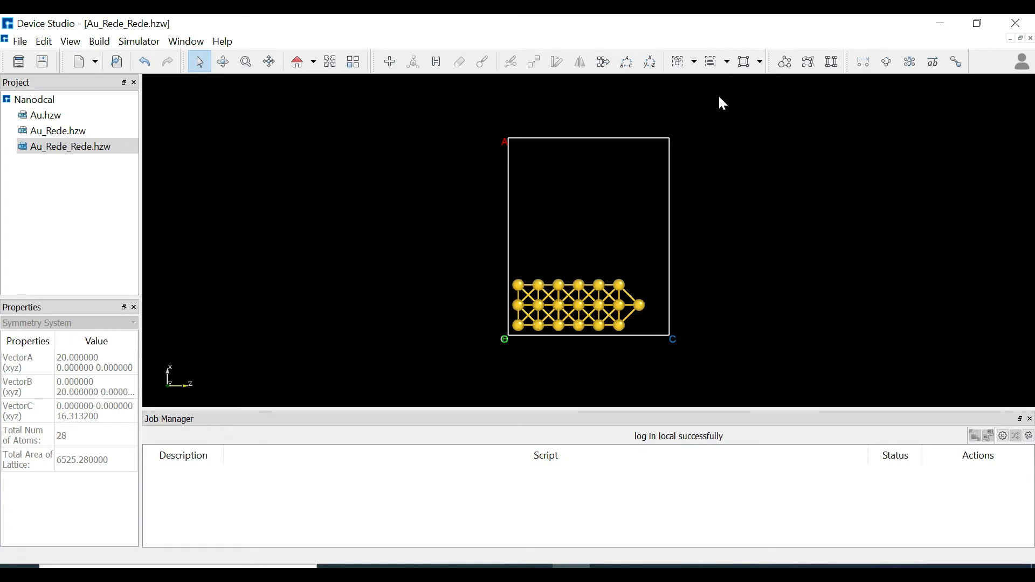
- Centre the gold slab within its 20 Å cell along the a direction
click(759, 60)
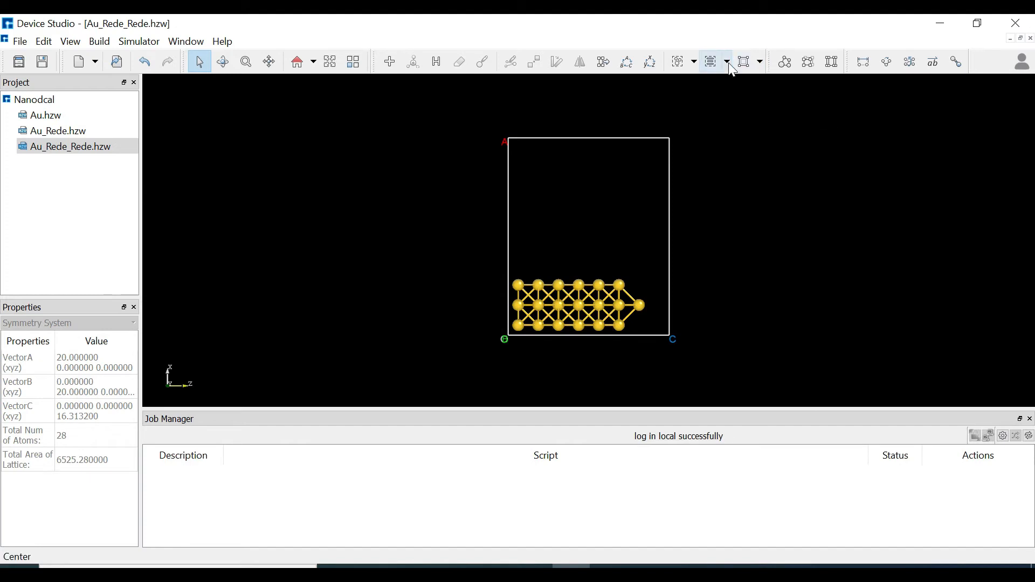
click(727, 61)
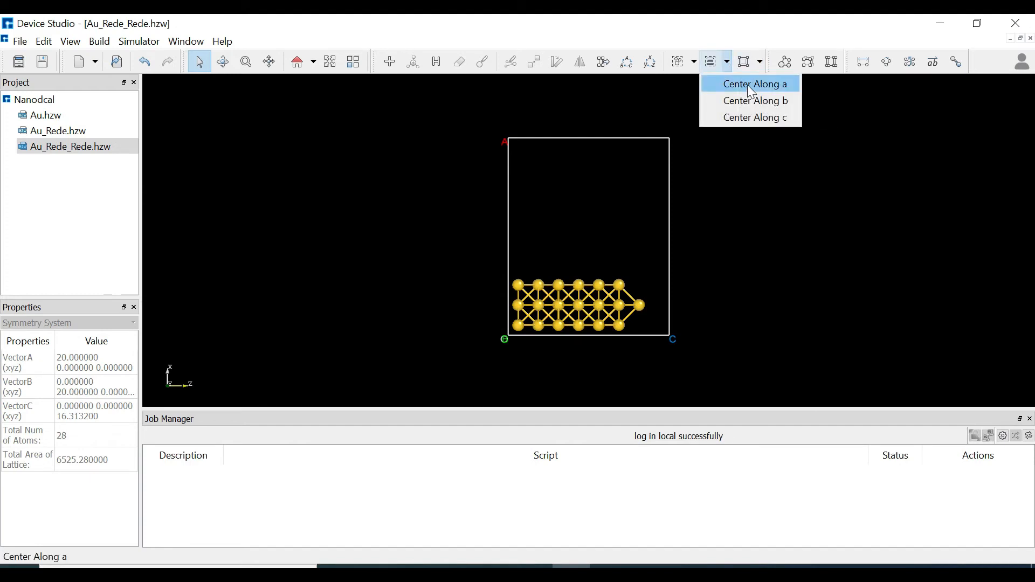
click(754, 84)
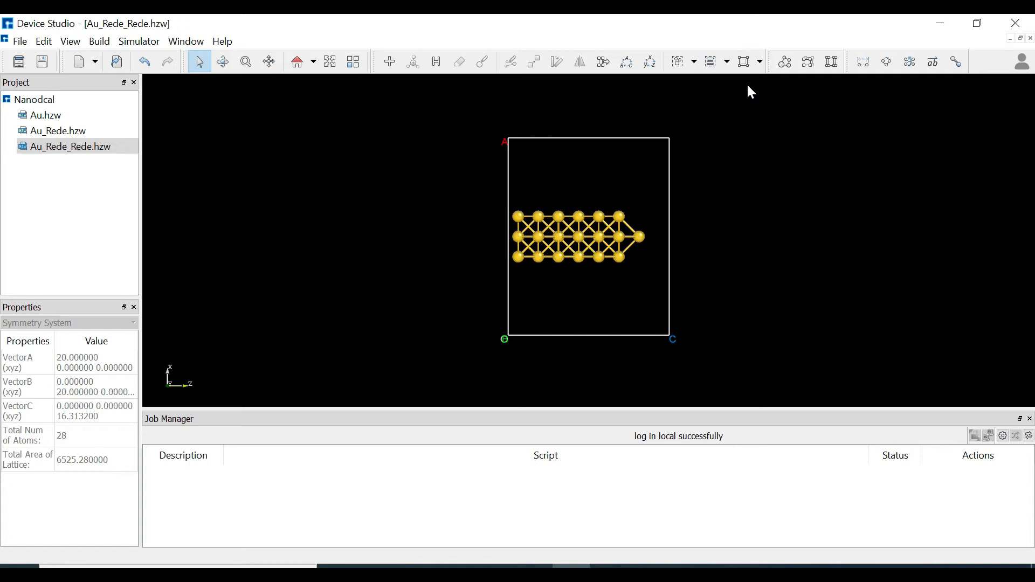
mouse_move(735, 80)
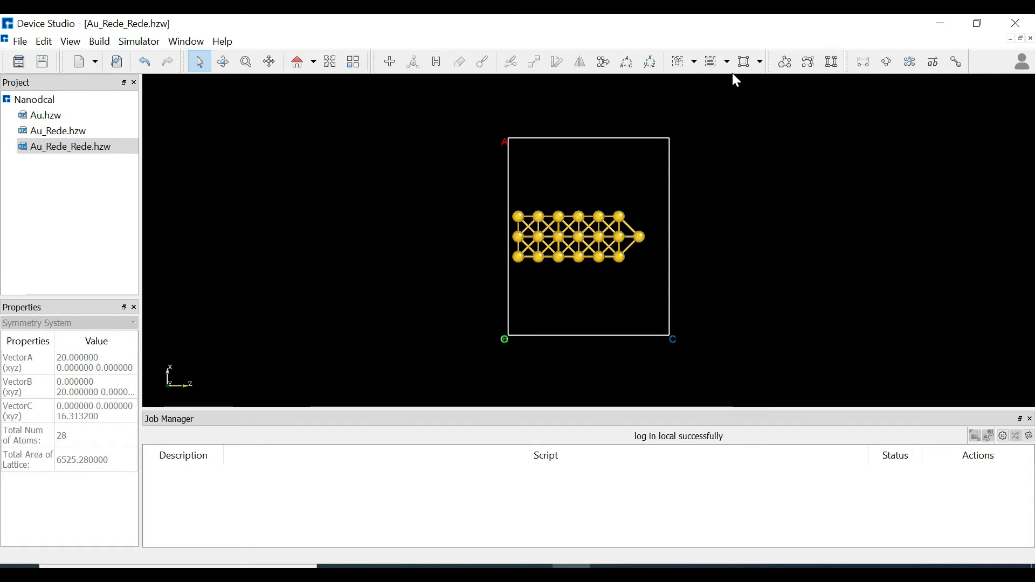
click(726, 61)
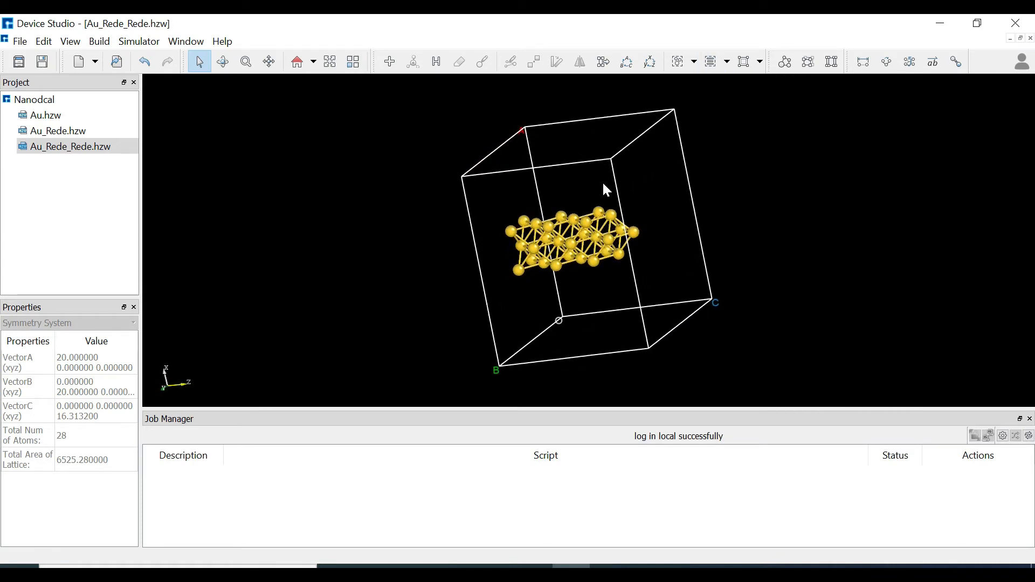
mouse_move(241, 149)
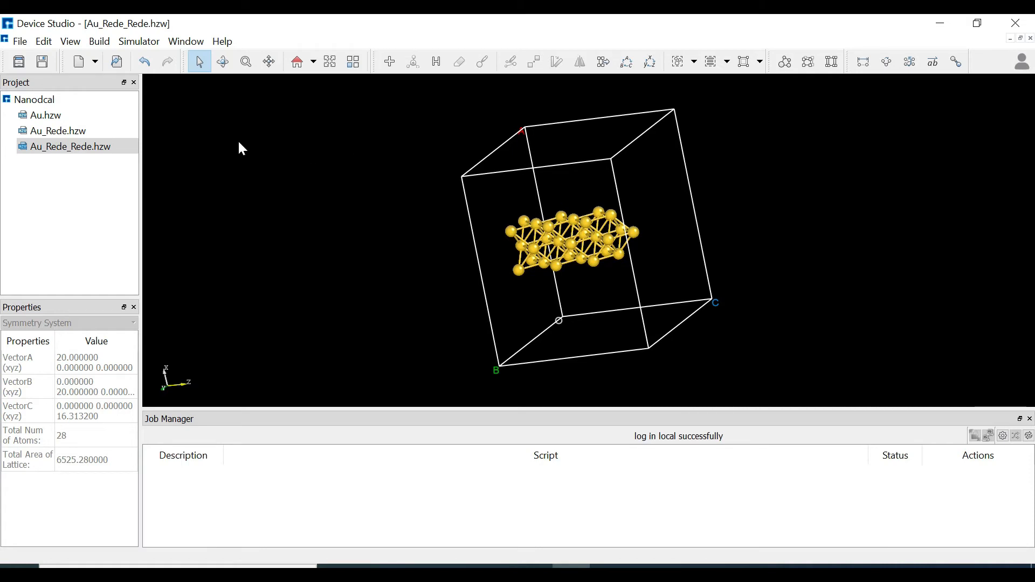
- Import Alkanethiol.hzw from material > 0Dmaterials > Molecules into the Nanodcal project
click(23, 41)
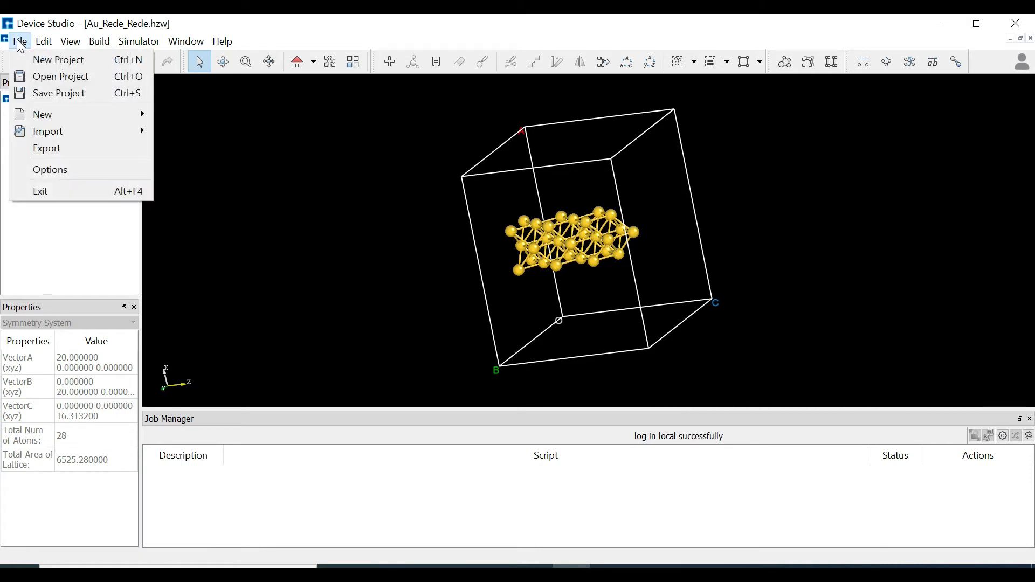
mouse_move(48, 131)
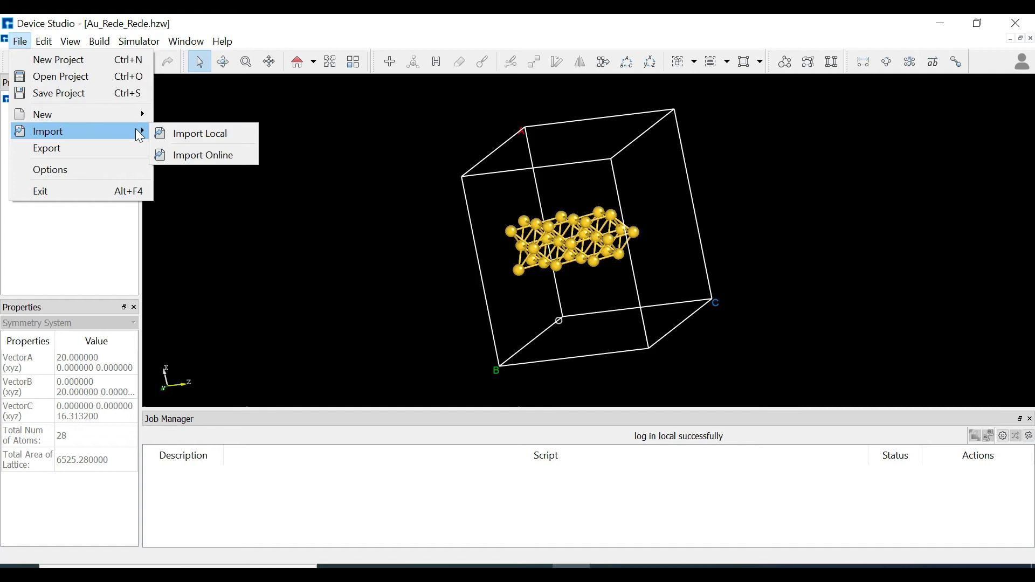
click(199, 134)
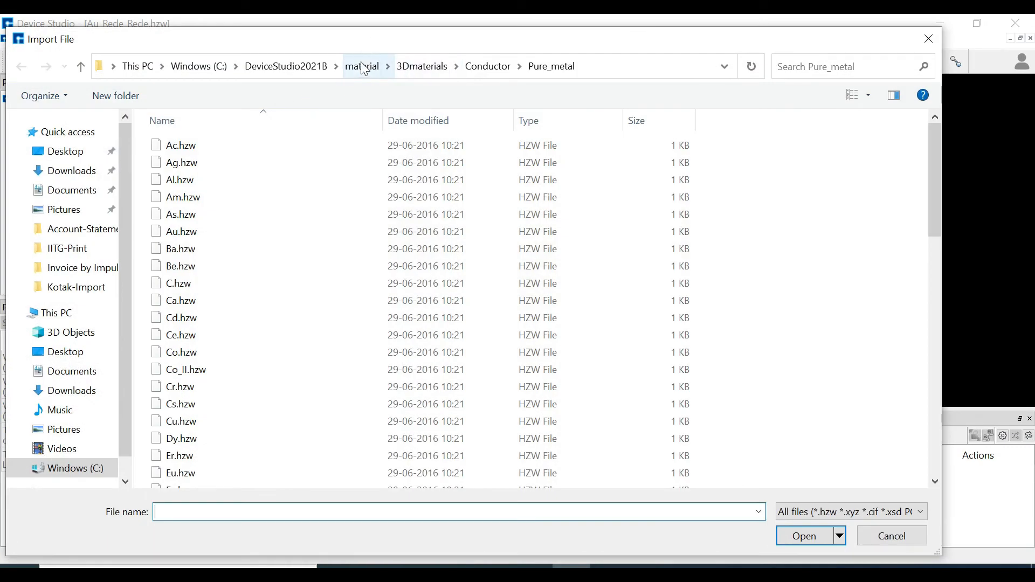
click(362, 66)
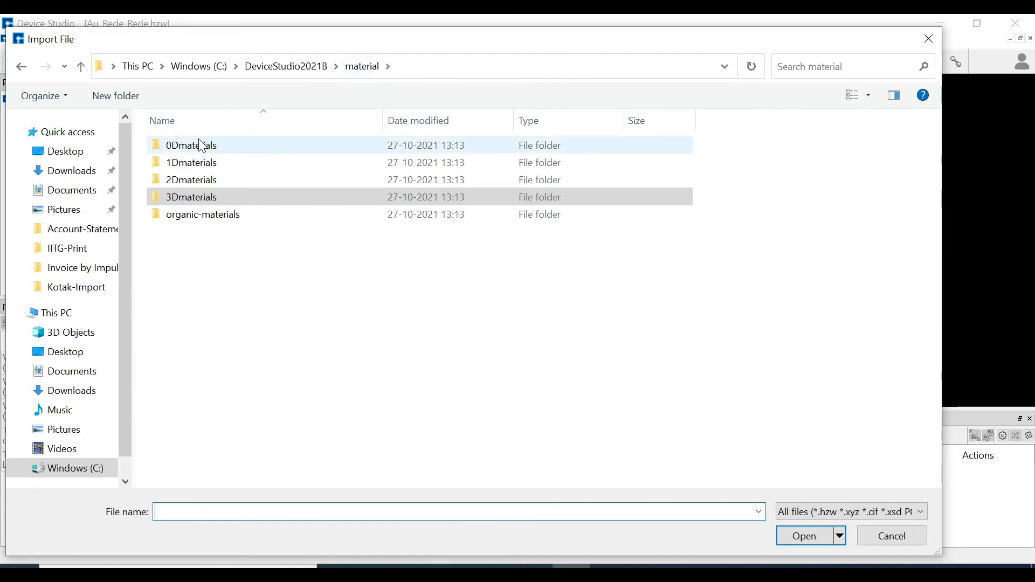
double_click(189, 145)
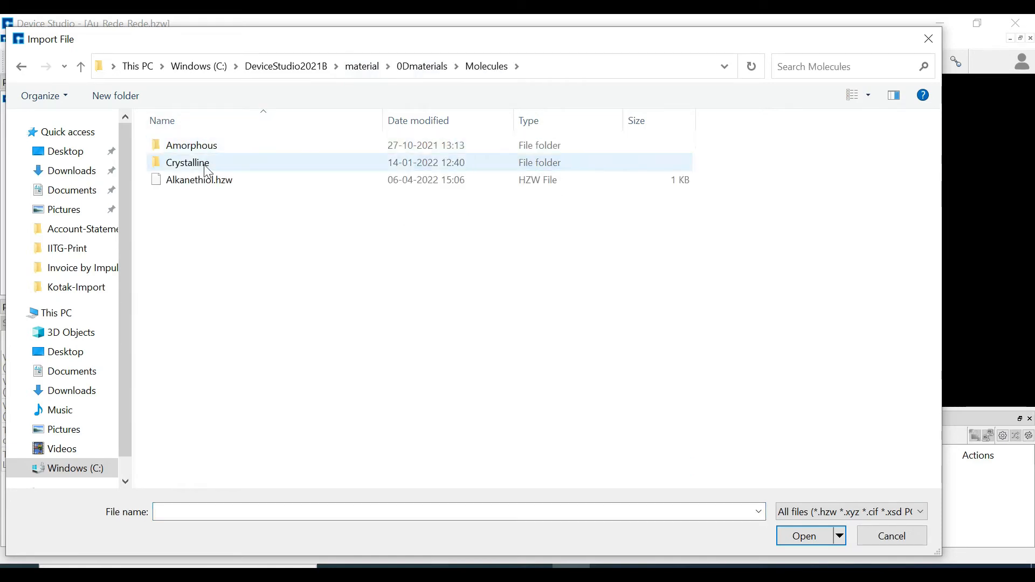
click(199, 179)
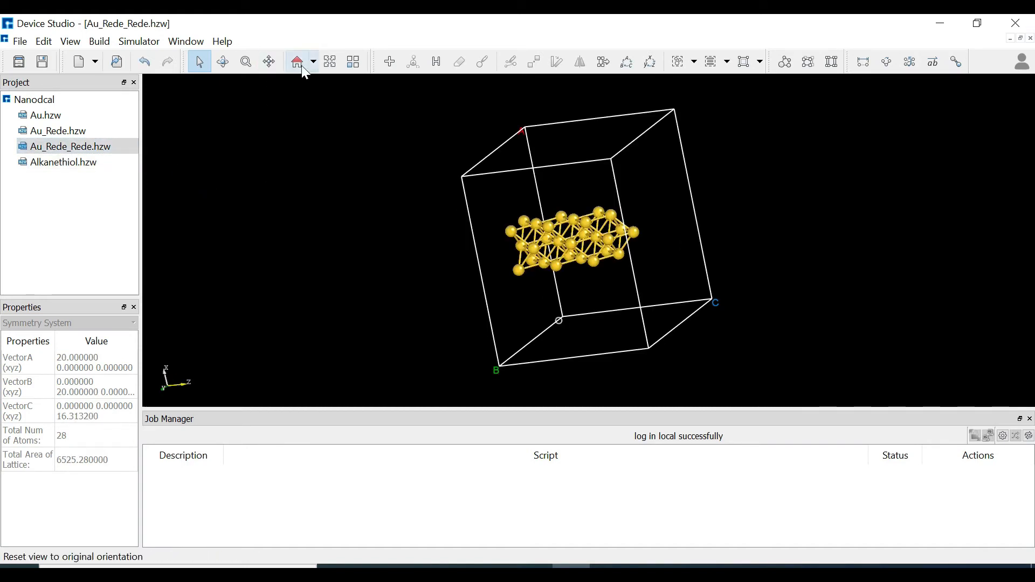
- Reset the view so the gold slab shows in its original orientation
click(297, 60)
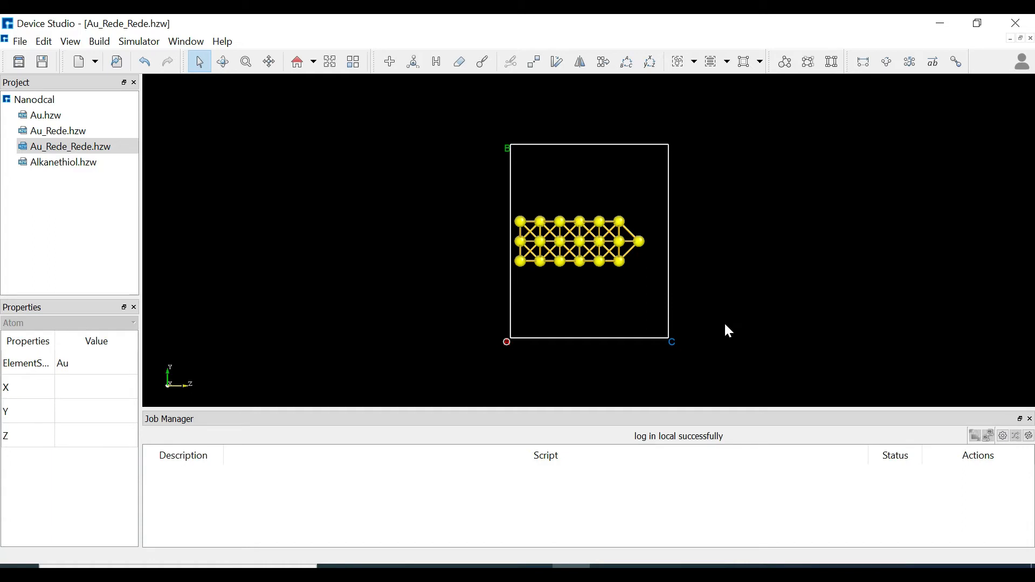
mouse_move(627, 97)
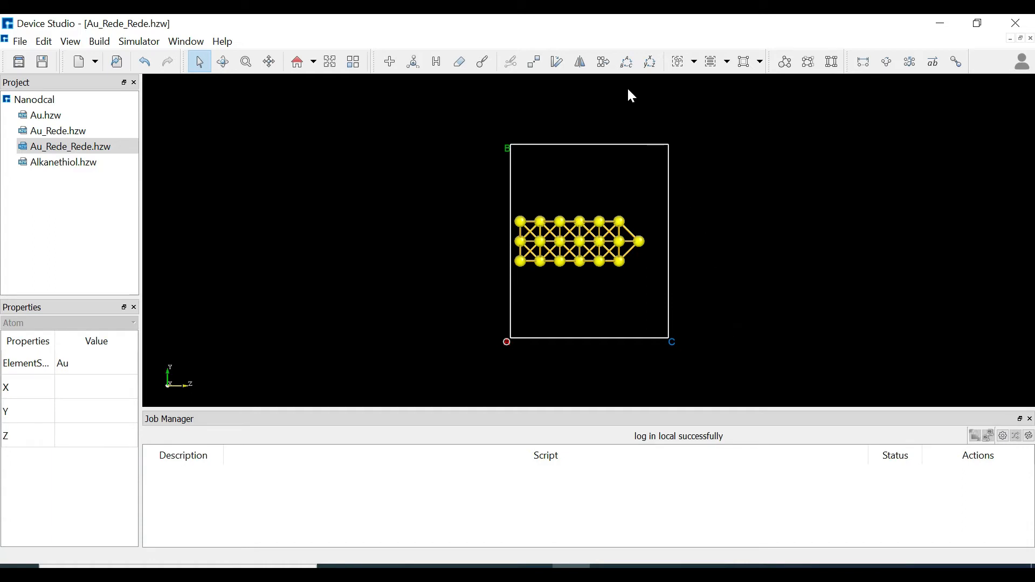
mouse_move(579, 60)
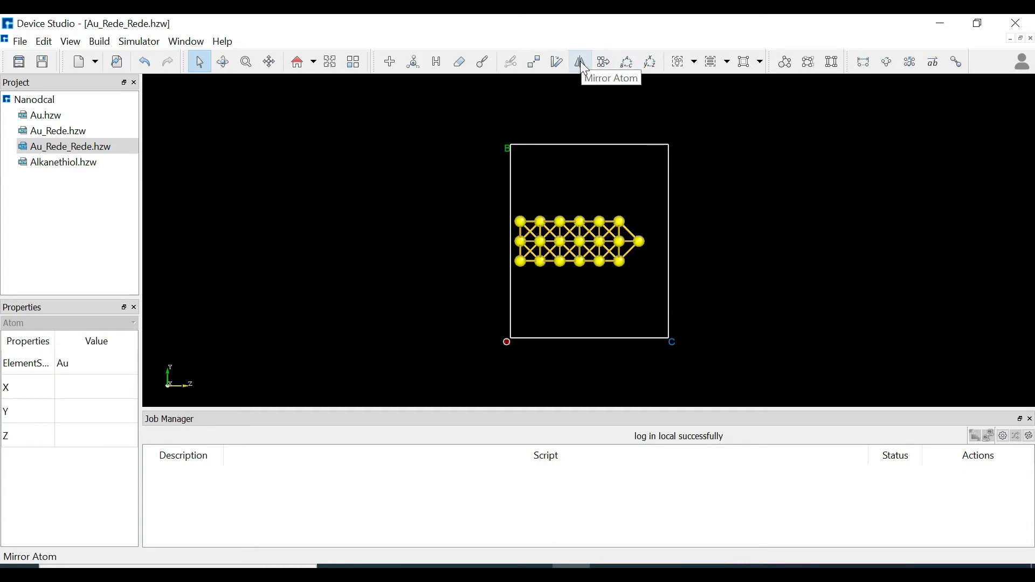
- Mirror the gold slab across the xy plane at 6.7105 Å distance with Copy enabled
click(579, 62)
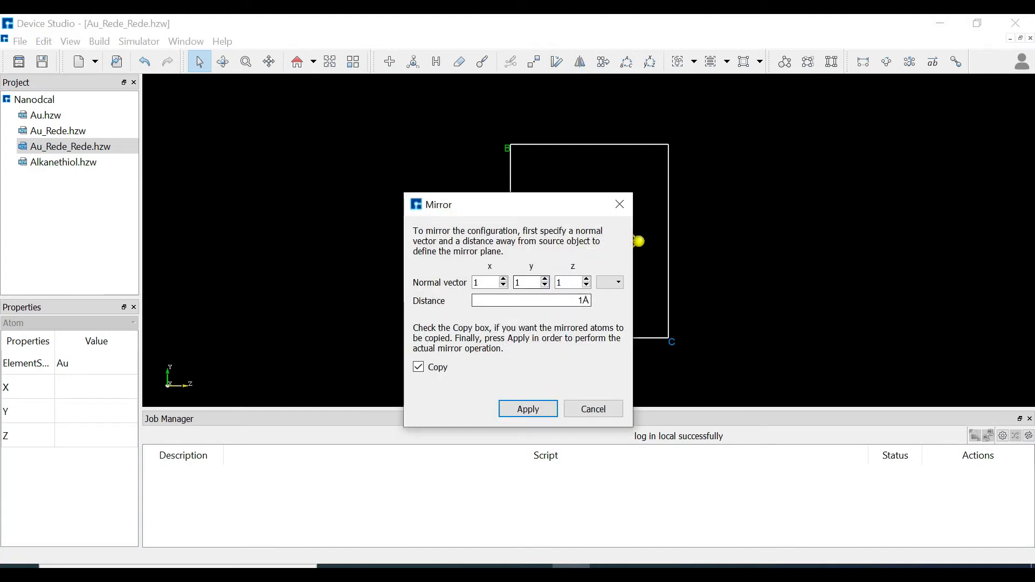
click(617, 282)
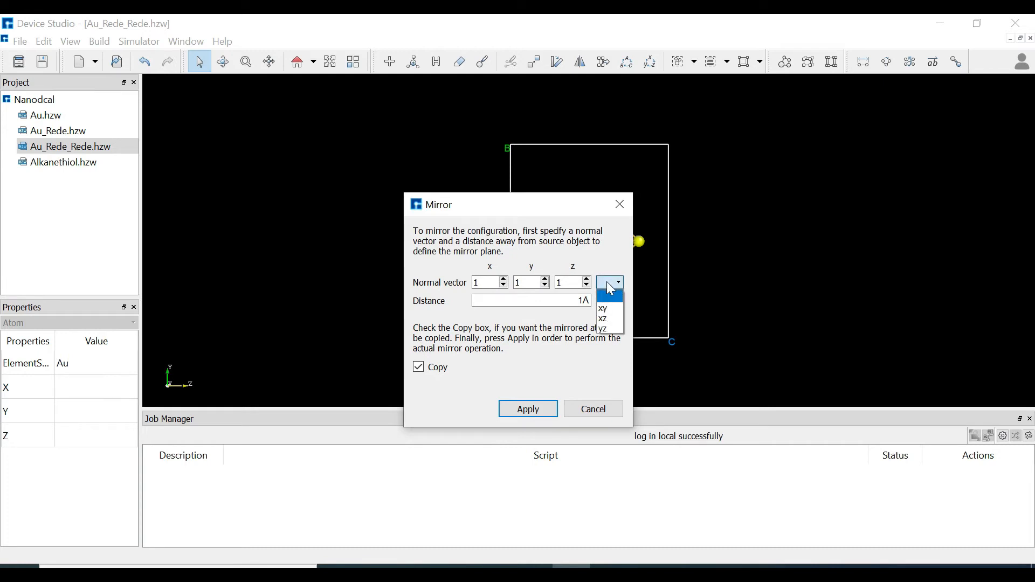
click(602, 308)
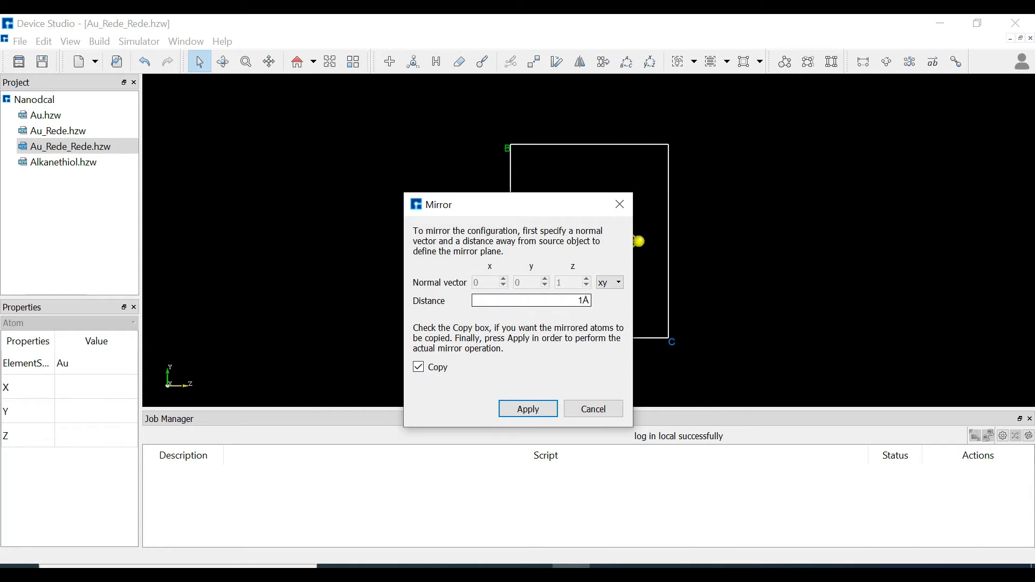
text(6.7105)
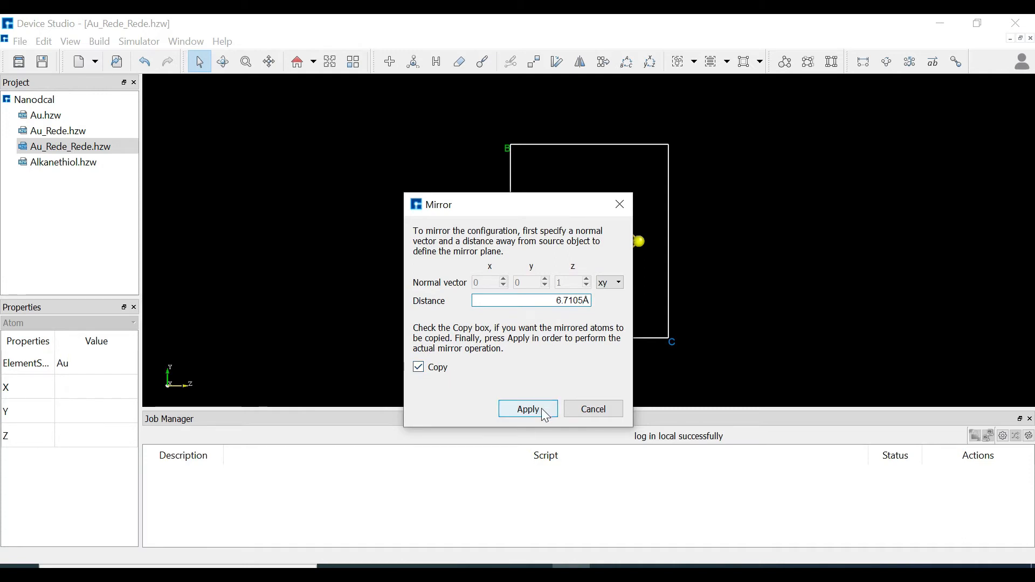
click(528, 408)
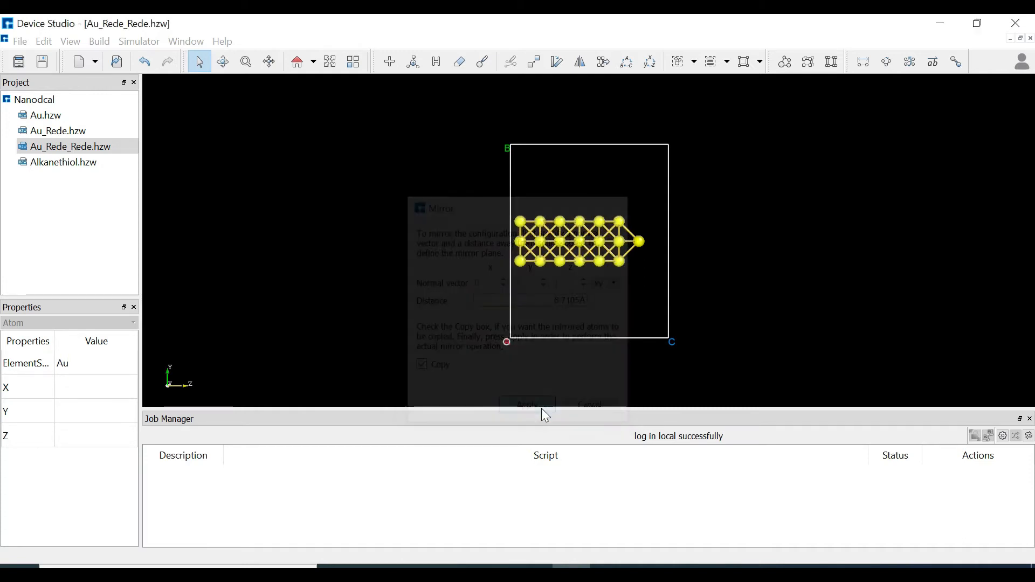
click(527, 404)
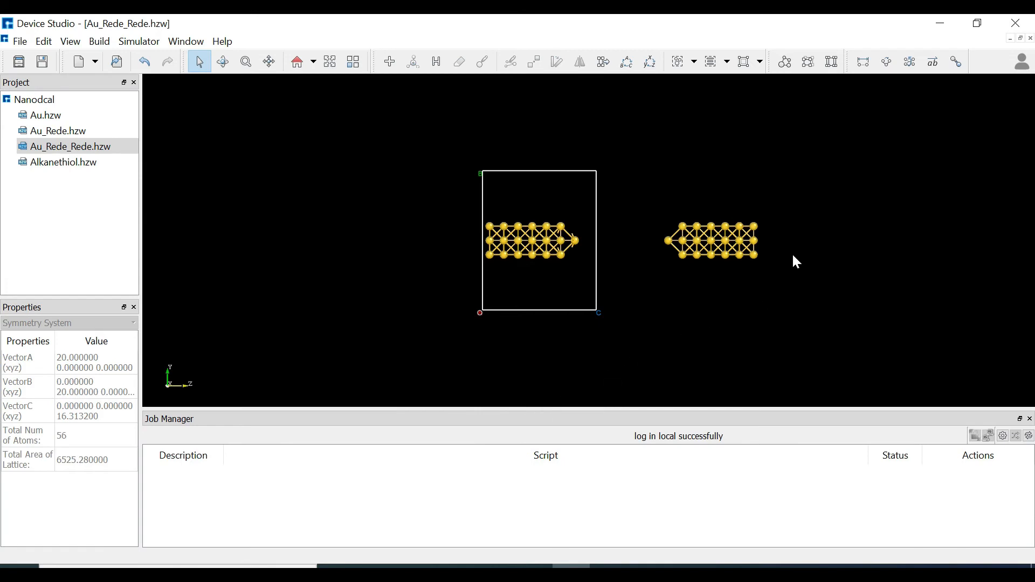
mouse_move(651, 246)
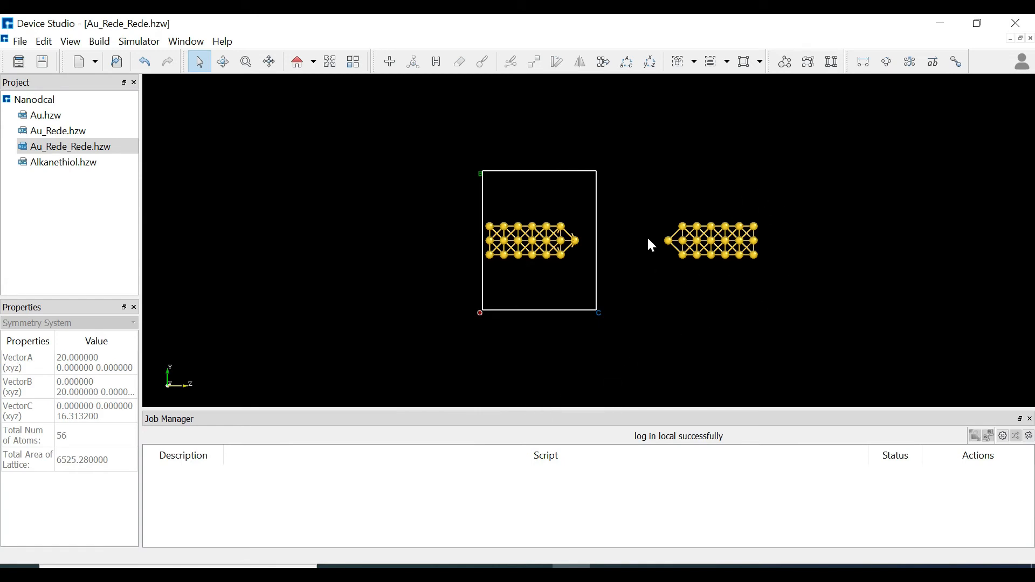
mouse_move(694, 166)
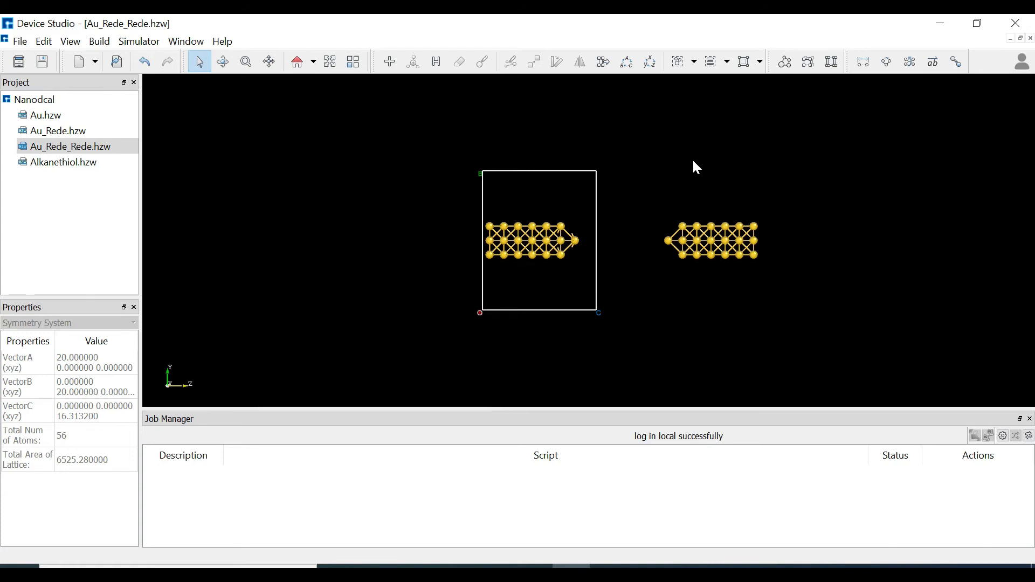
mouse_move(785, 61)
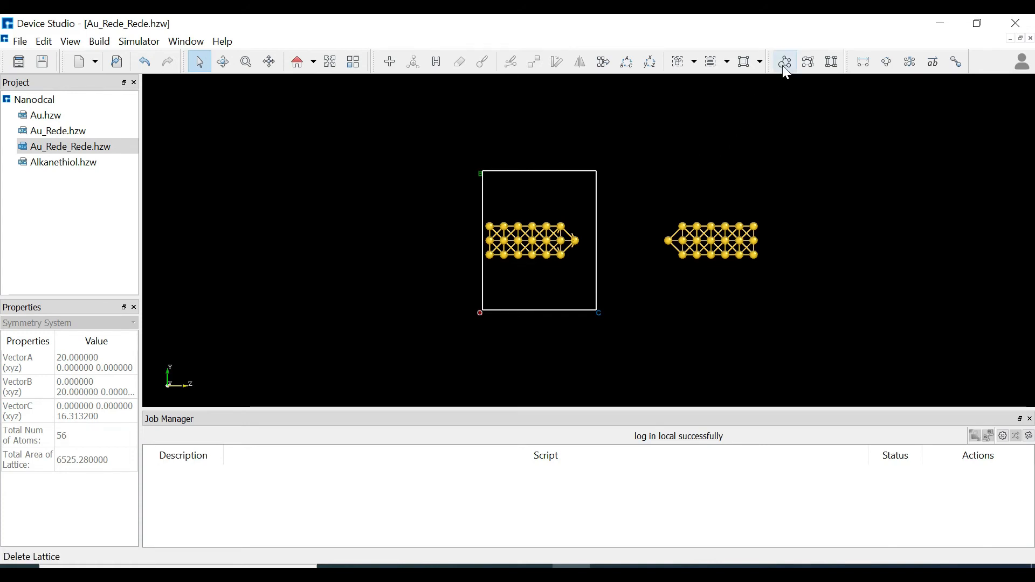
mouse_move(785, 64)
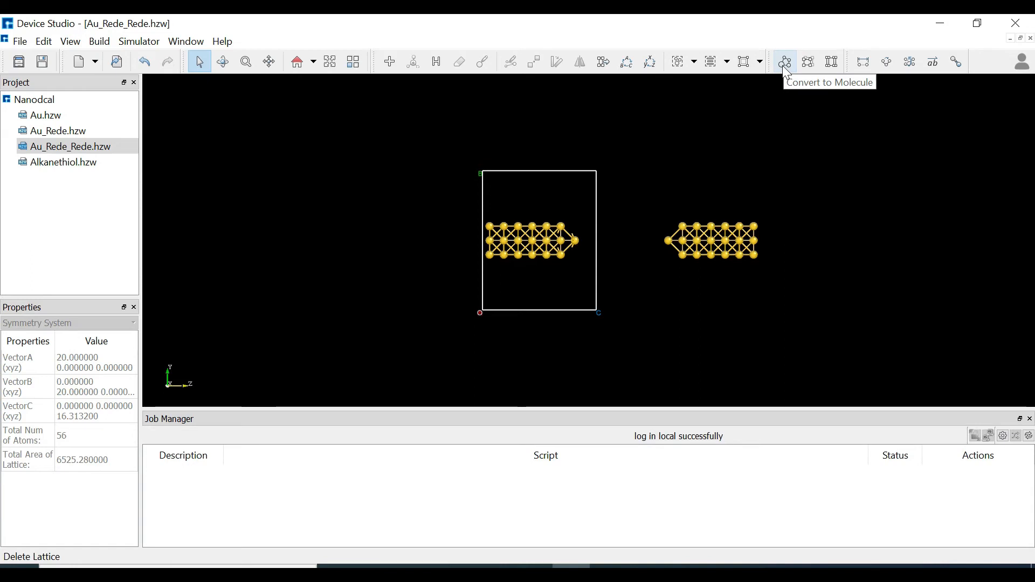
click(785, 62)
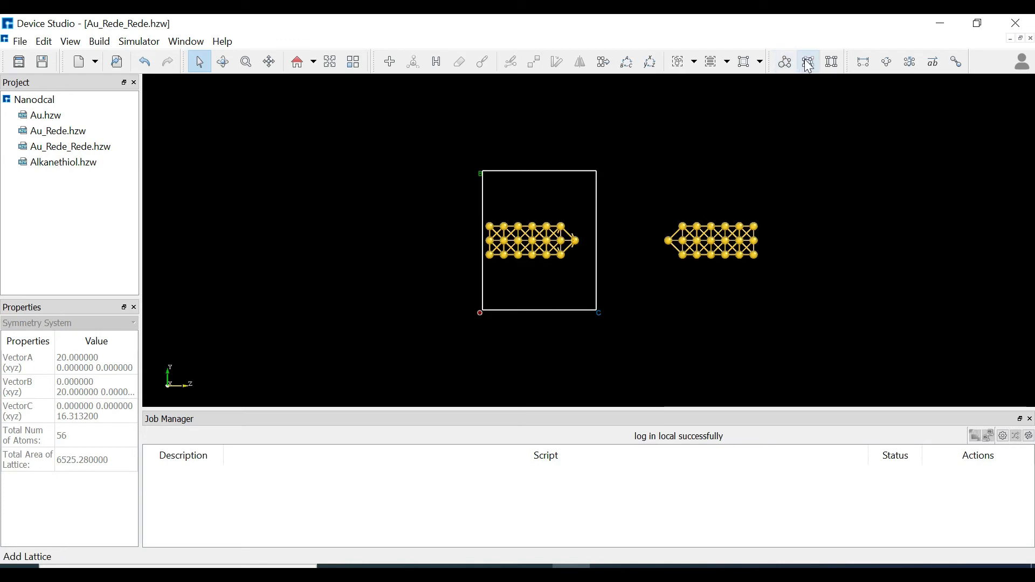
mouse_move(808, 61)
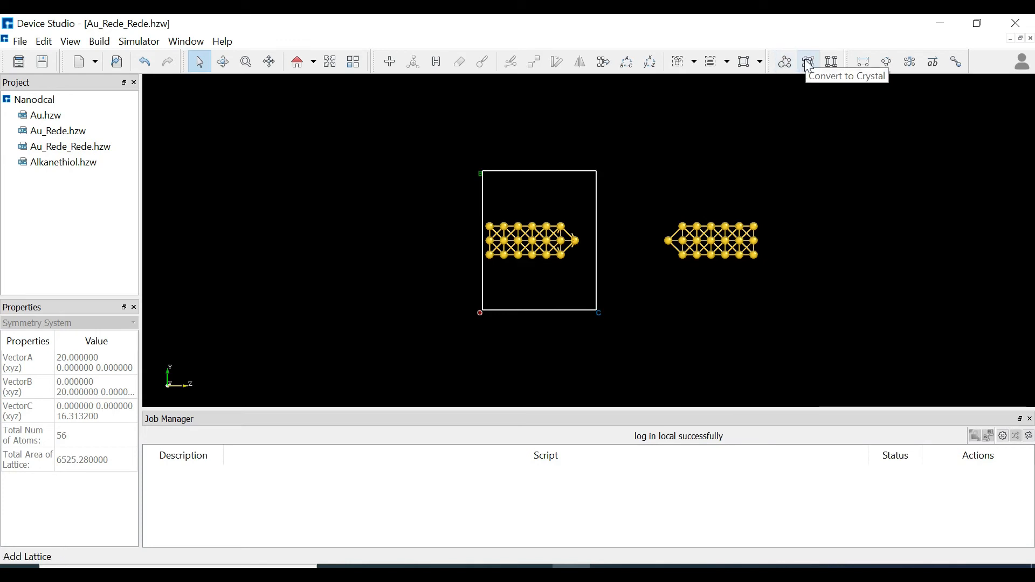
- Set the crystal cell c vector z length to 39.975958 Å and build it
click(809, 60)
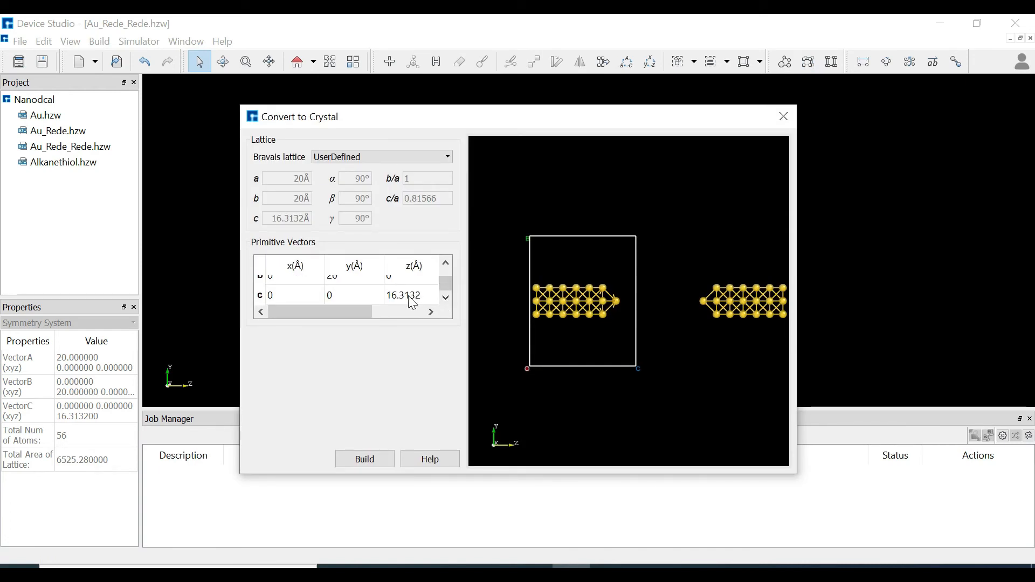
double_click(403, 294)
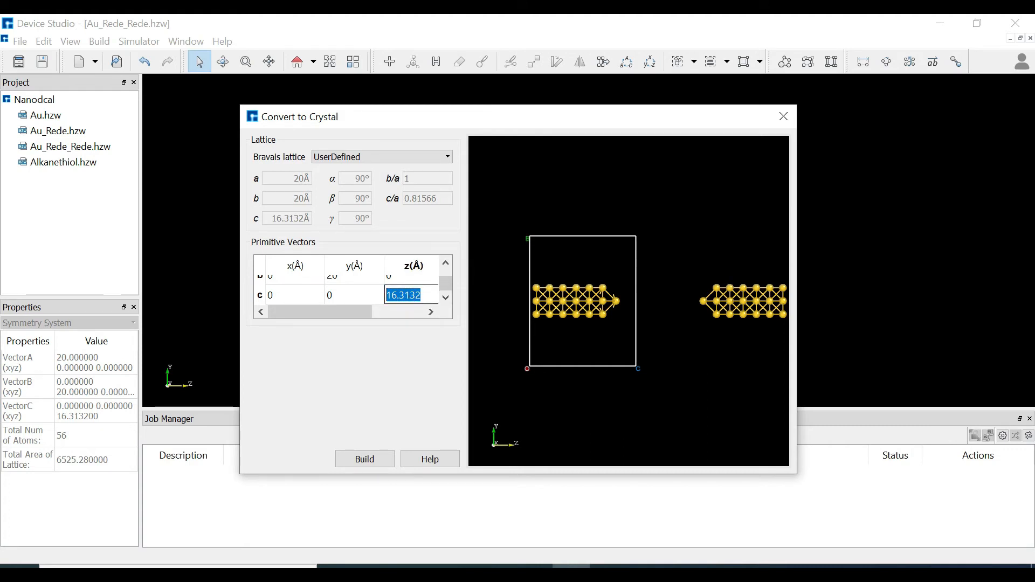
text(39.975958...)
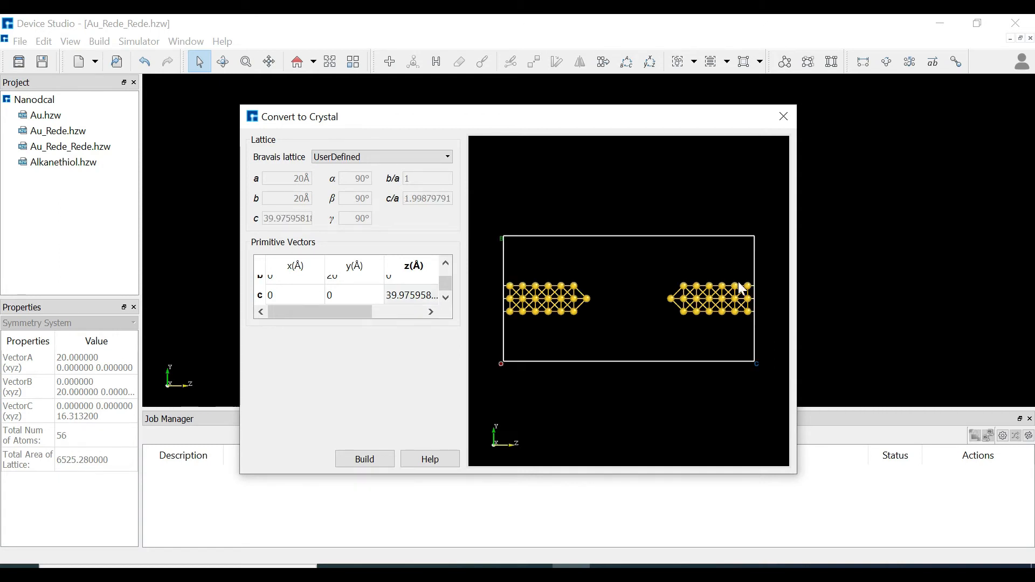
mouse_move(625, 270)
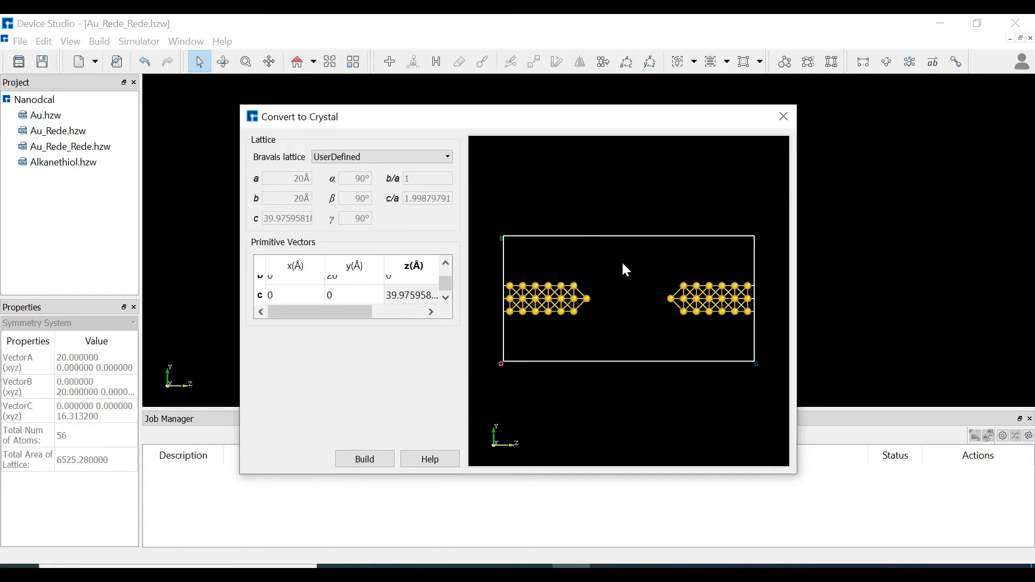
mouse_move(374, 417)
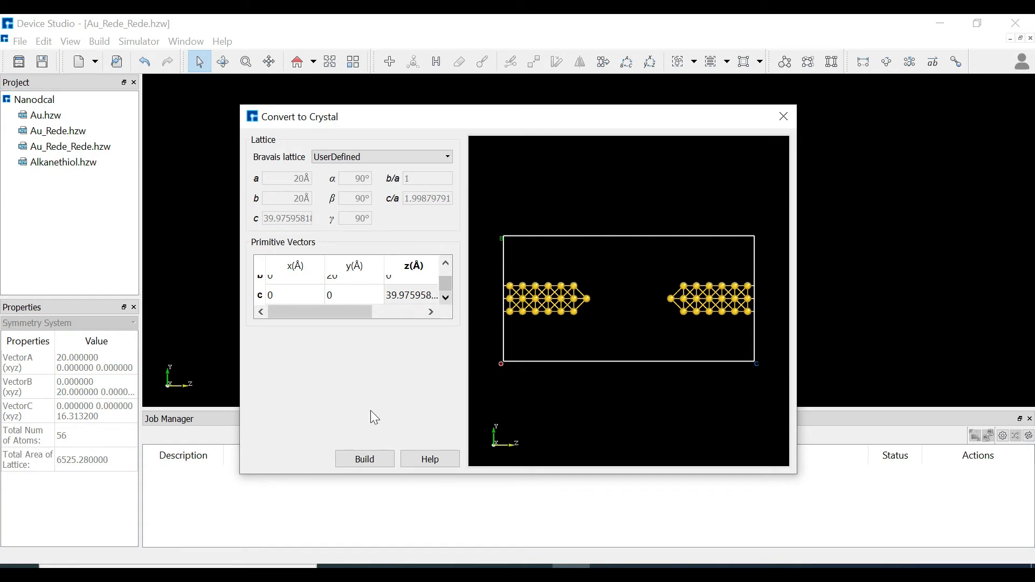
click(364, 459)
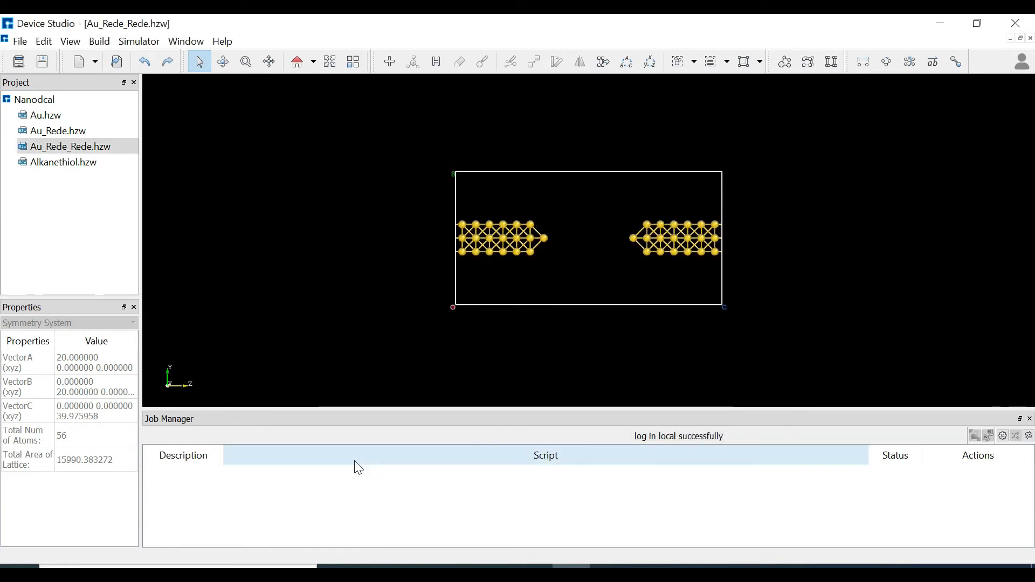
mouse_move(501, 252)
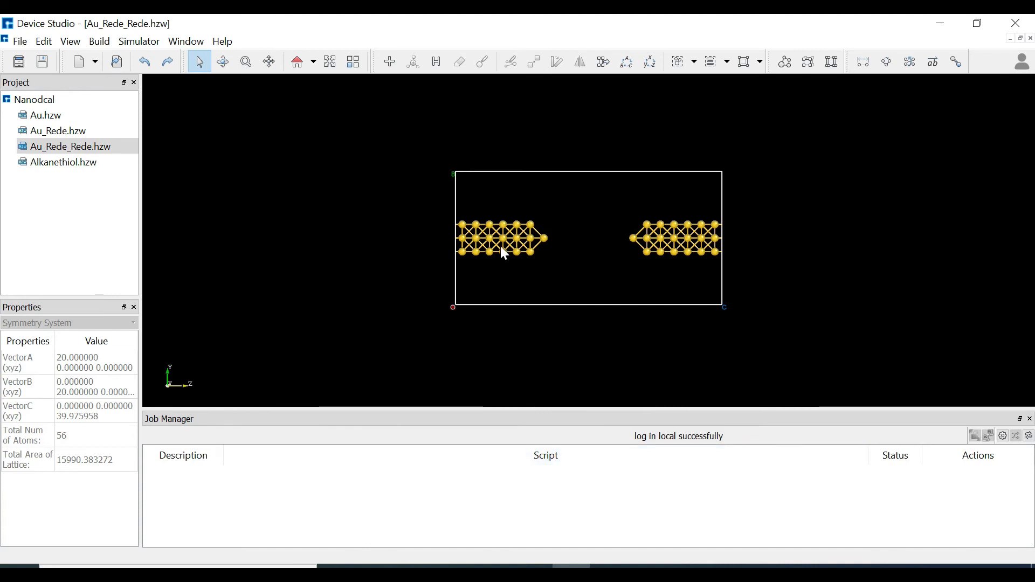
mouse_move(70, 178)
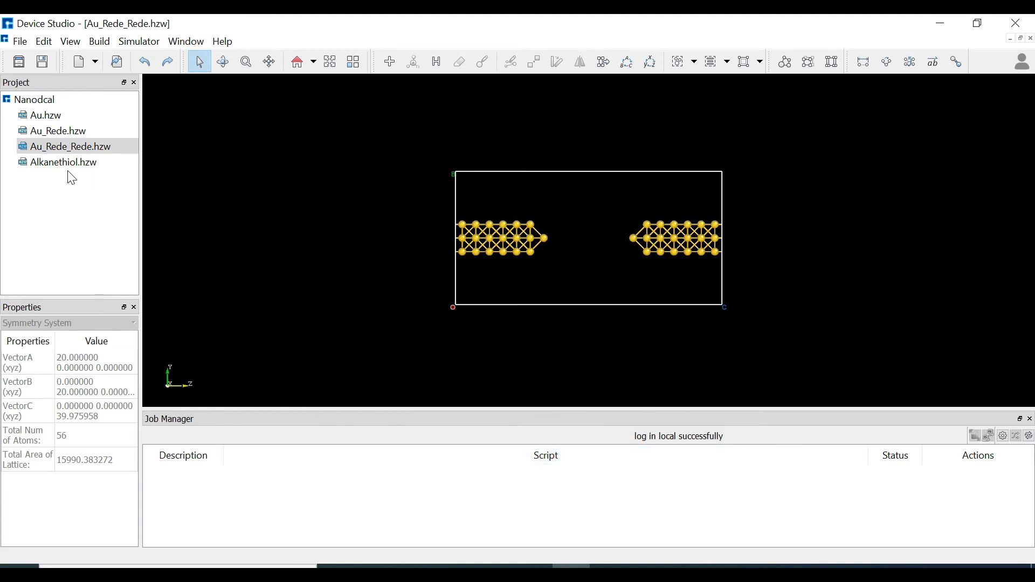
- Open Alkanethiol.hzw and box-select all 20 atoms of the molecule
double_click(63, 162)
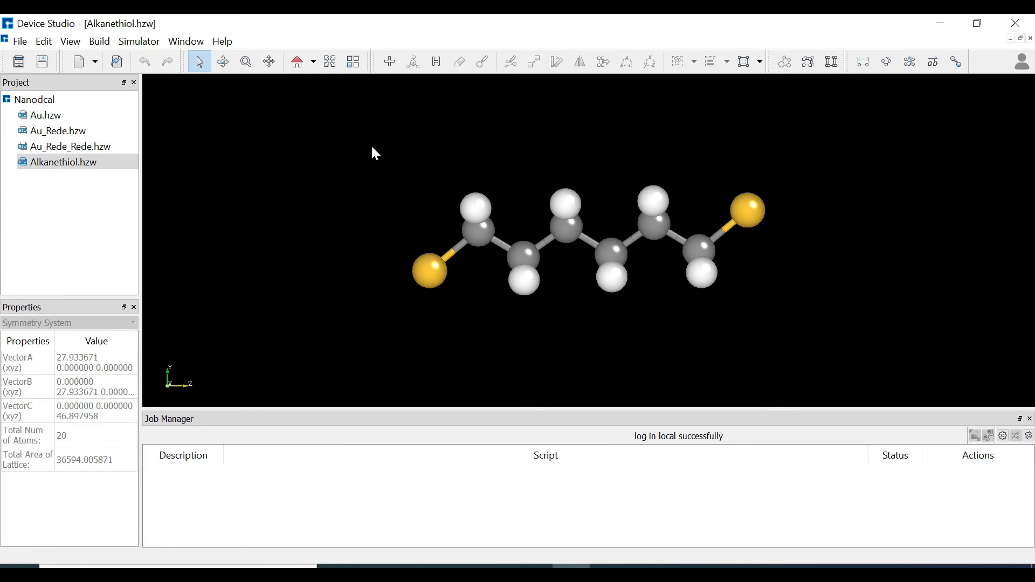
drag(374, 137, 767, 248)
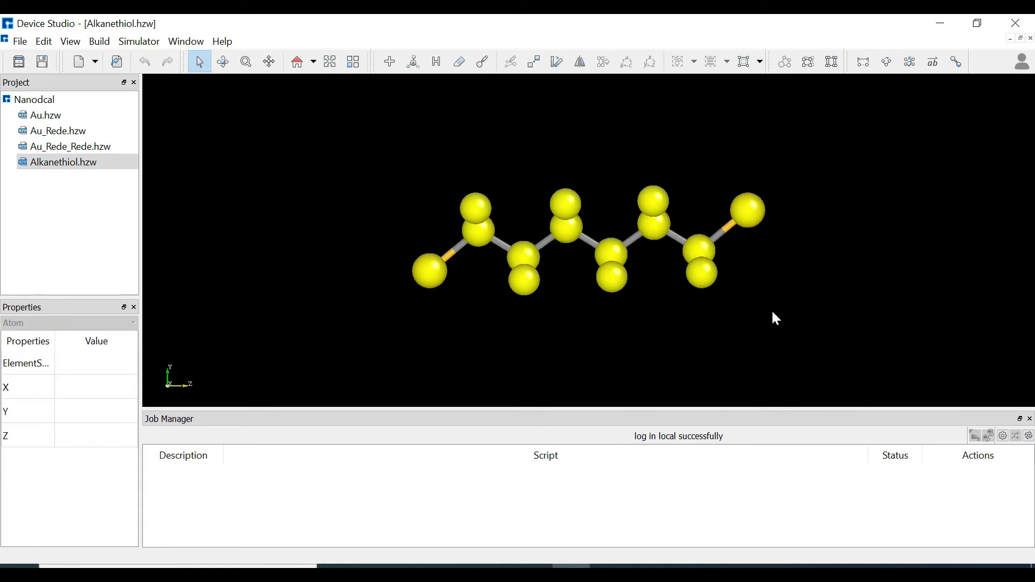
mouse_move(688, 299)
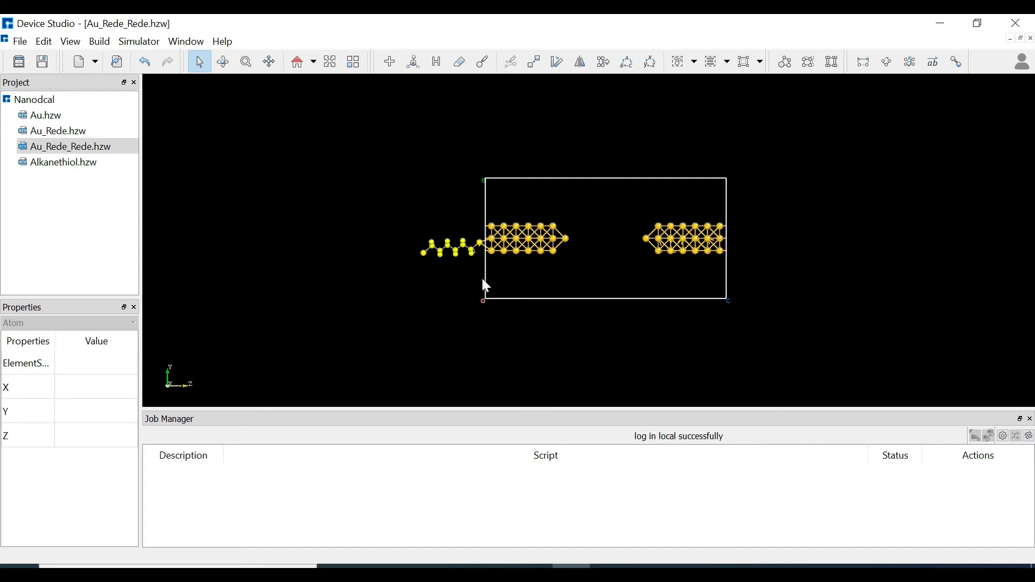
mouse_move(724, 106)
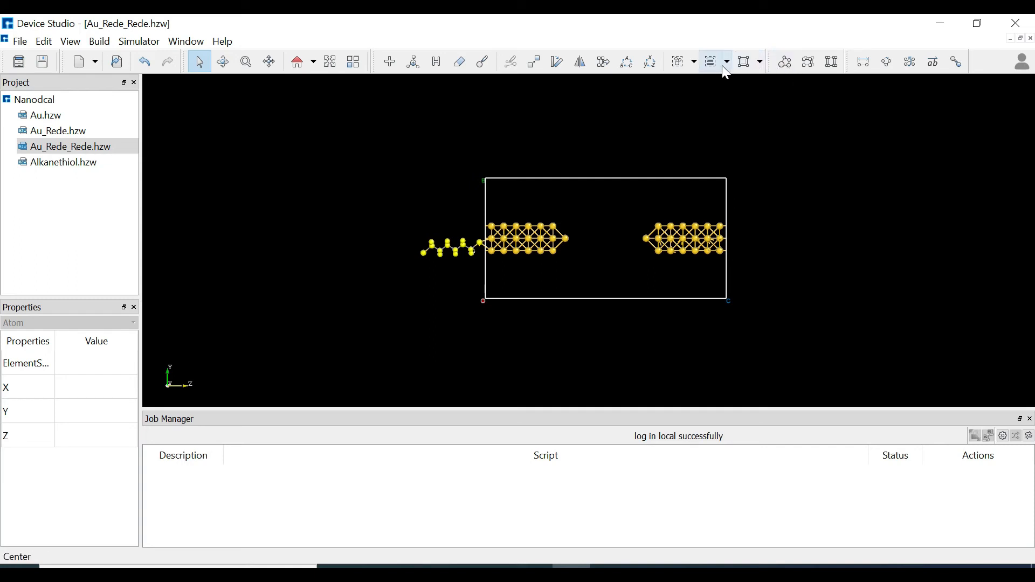
mouse_move(709, 61)
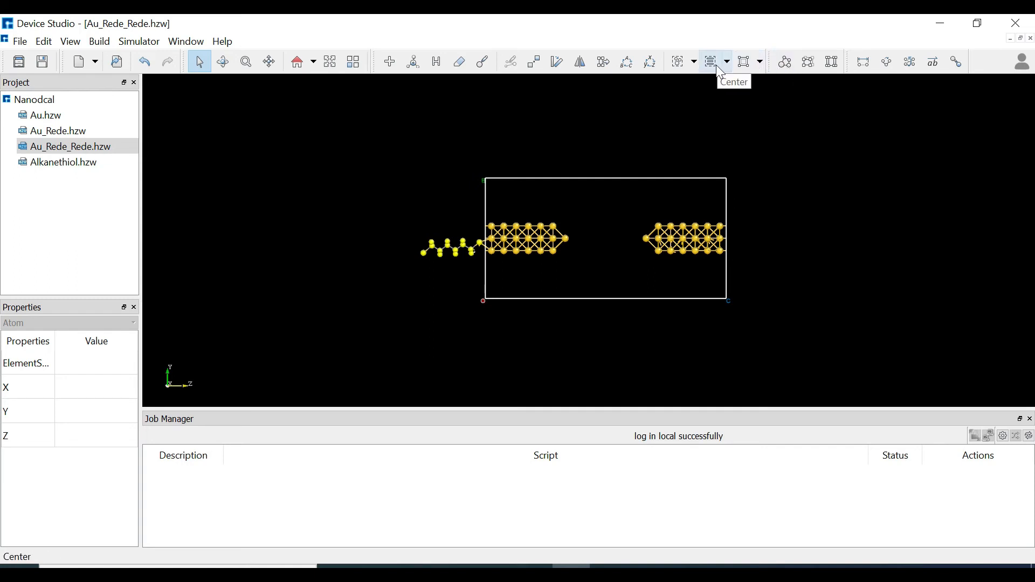
click(709, 60)
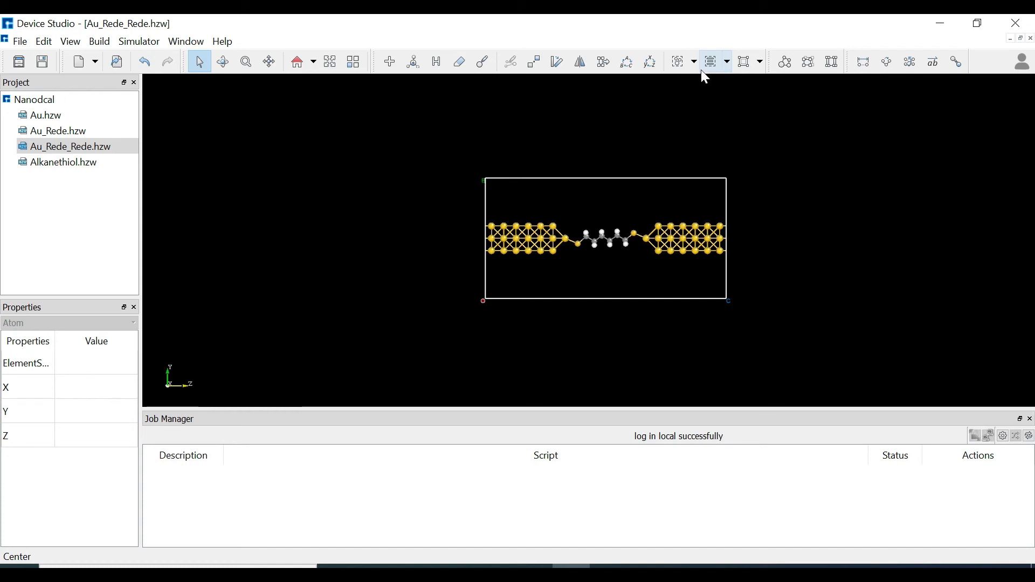
click(246, 60)
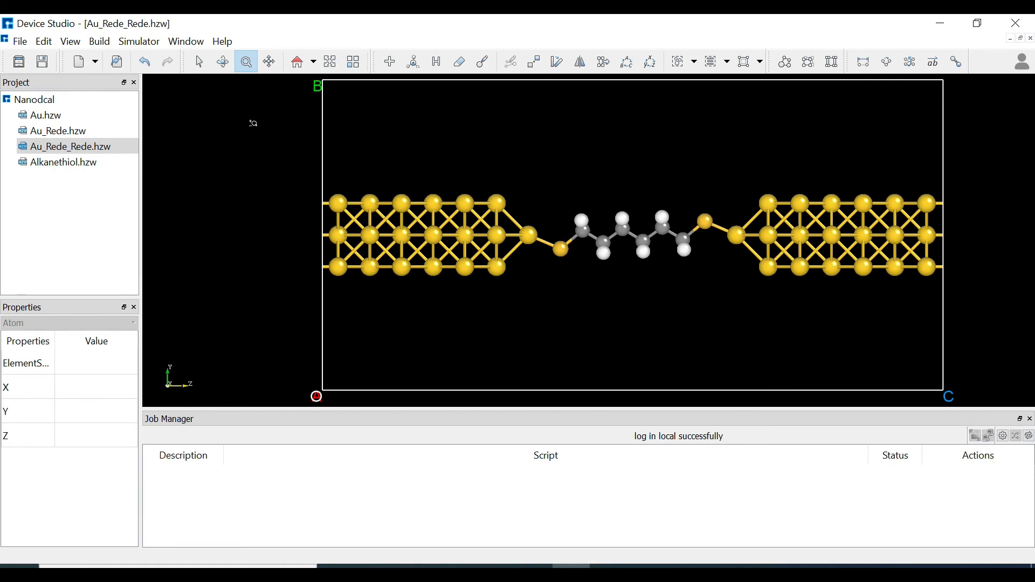
click(222, 61)
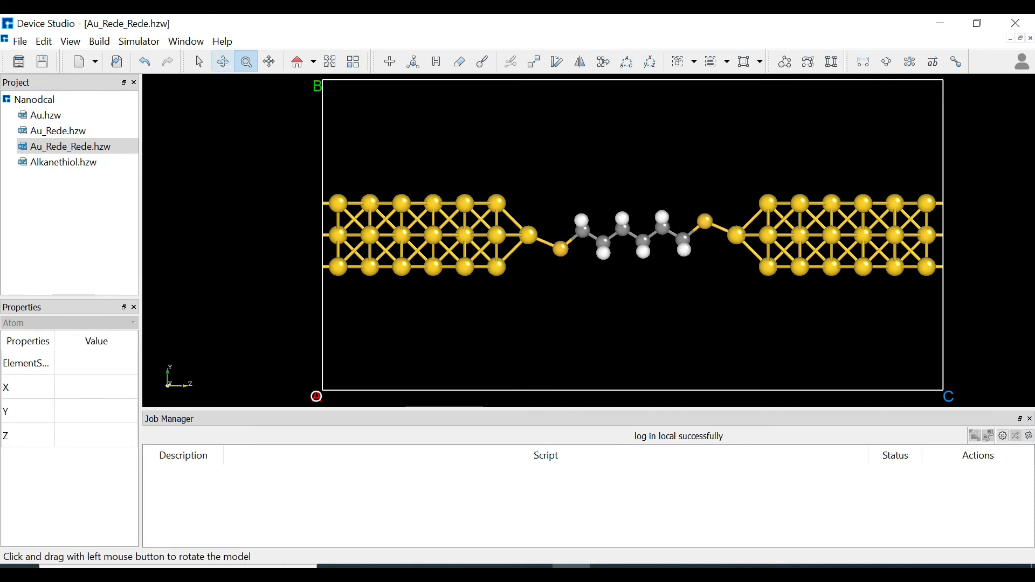
click(222, 60)
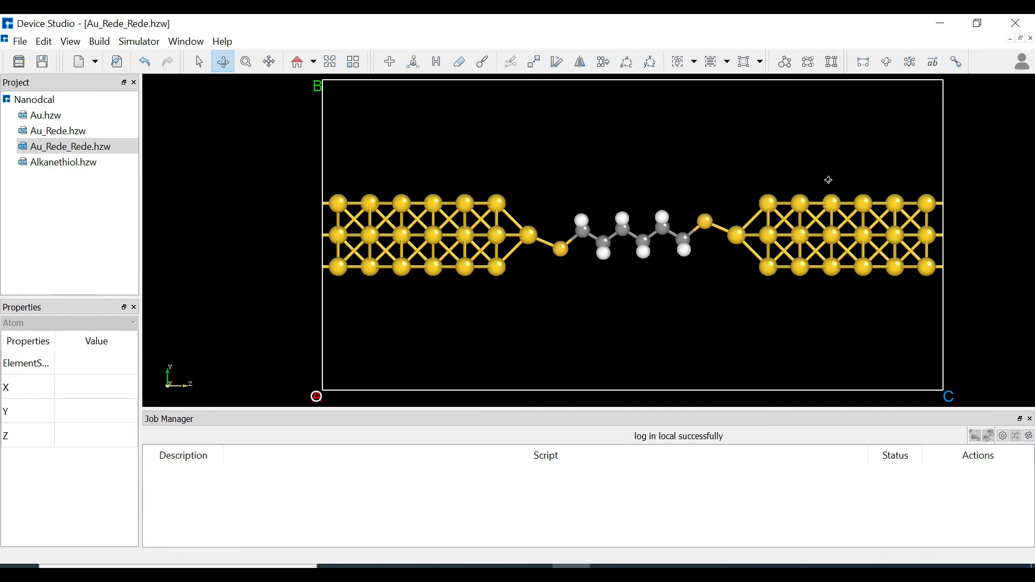
drag(828, 180, 432, 257)
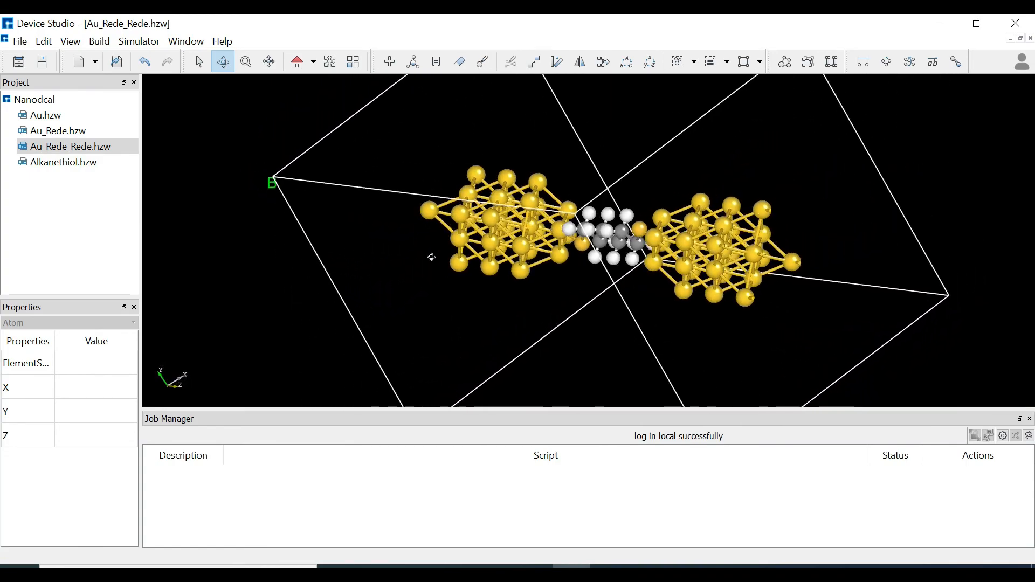
drag(430, 257, 798, 288)
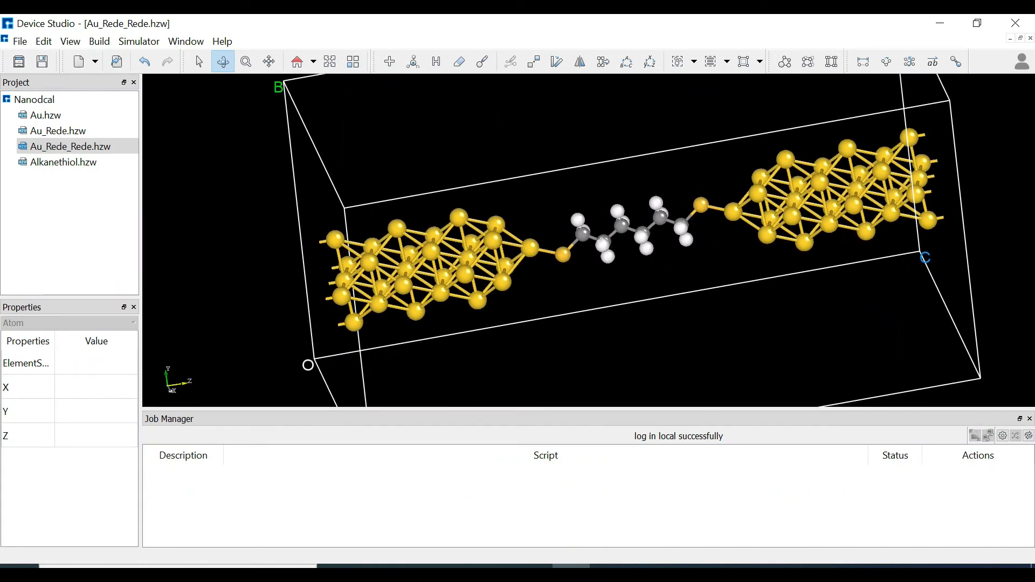
mouse_move(416, 132)
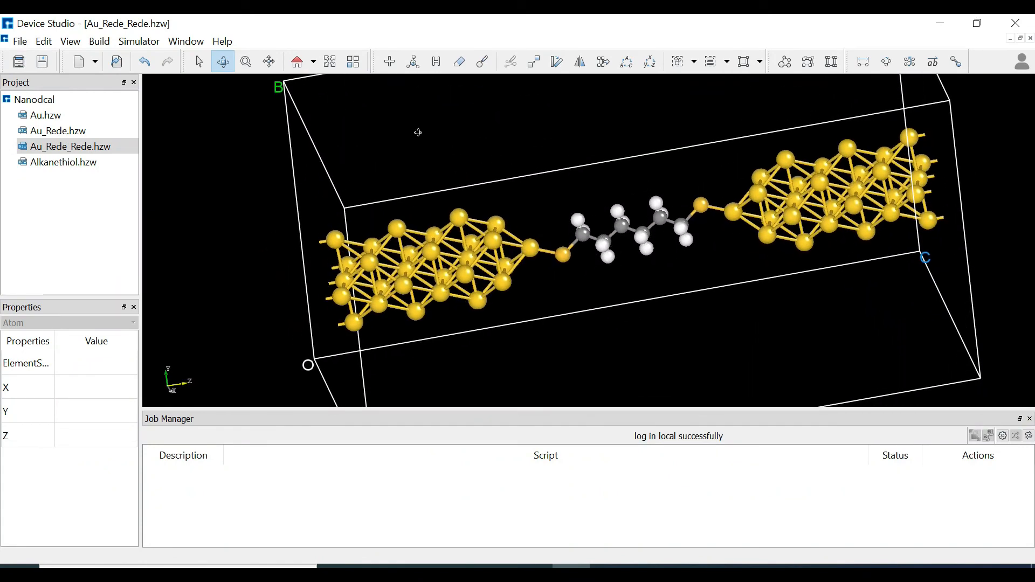
click(296, 61)
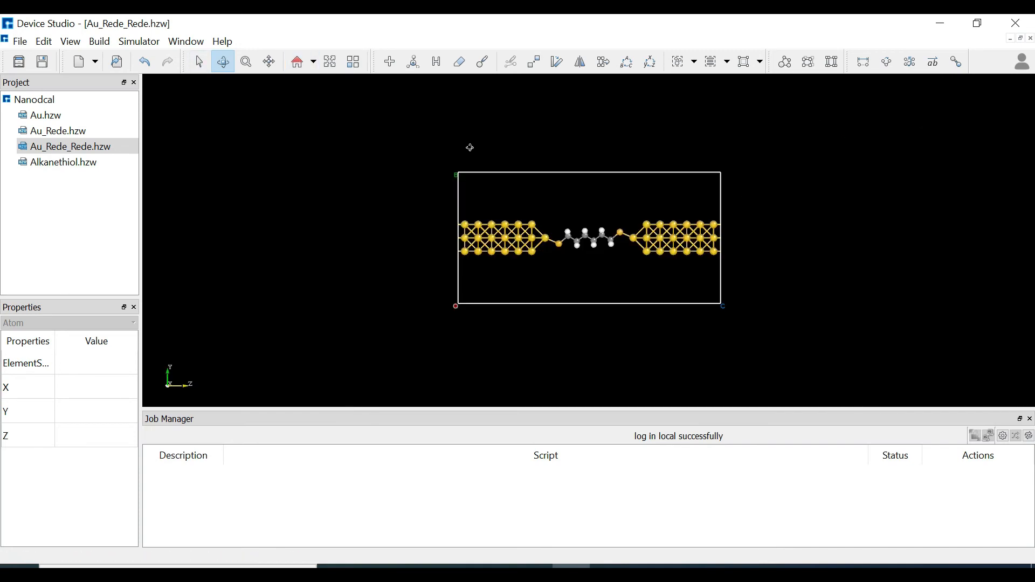
mouse_move(740, 138)
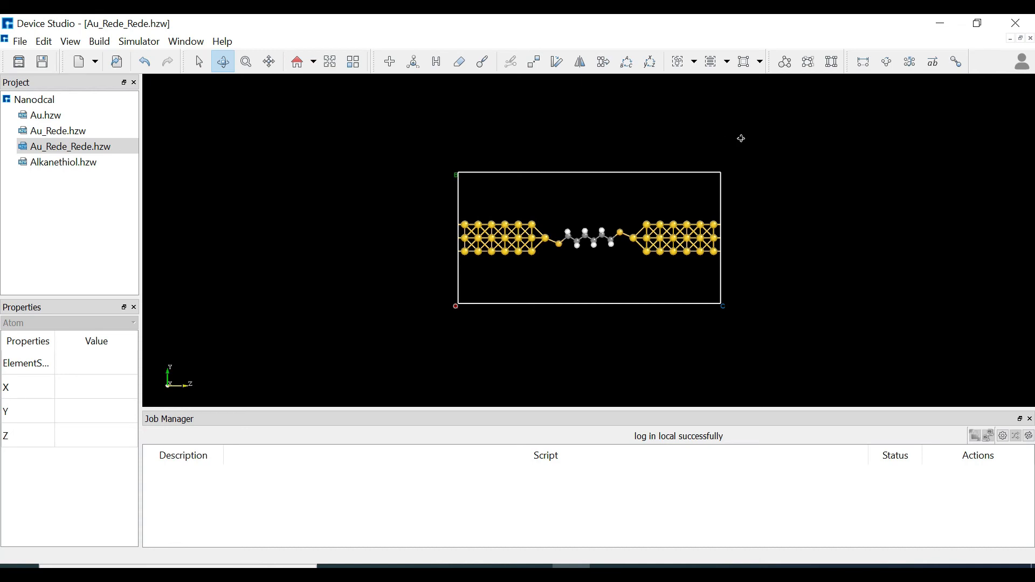
mouse_move(795, 87)
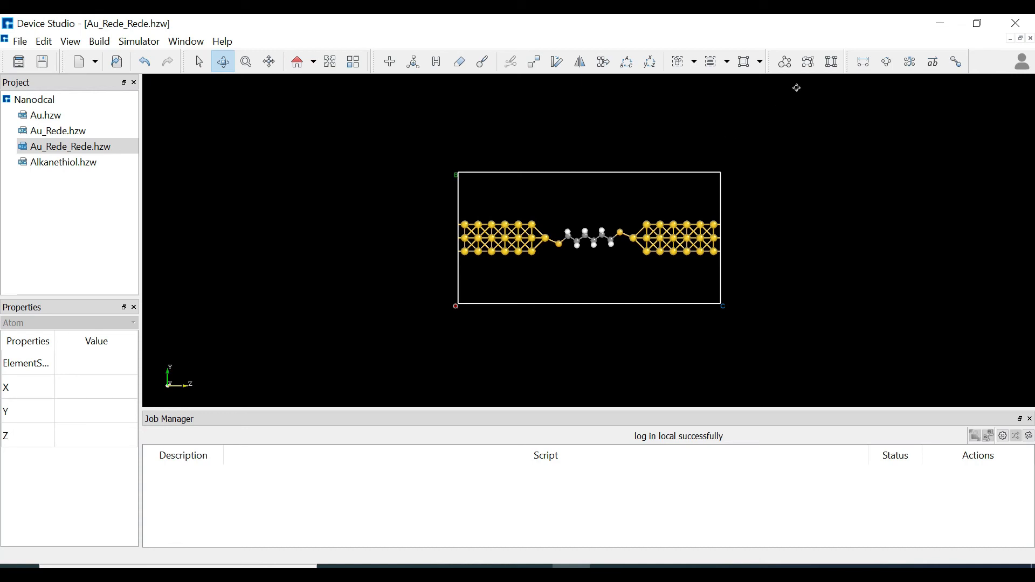
mouse_move(831, 60)
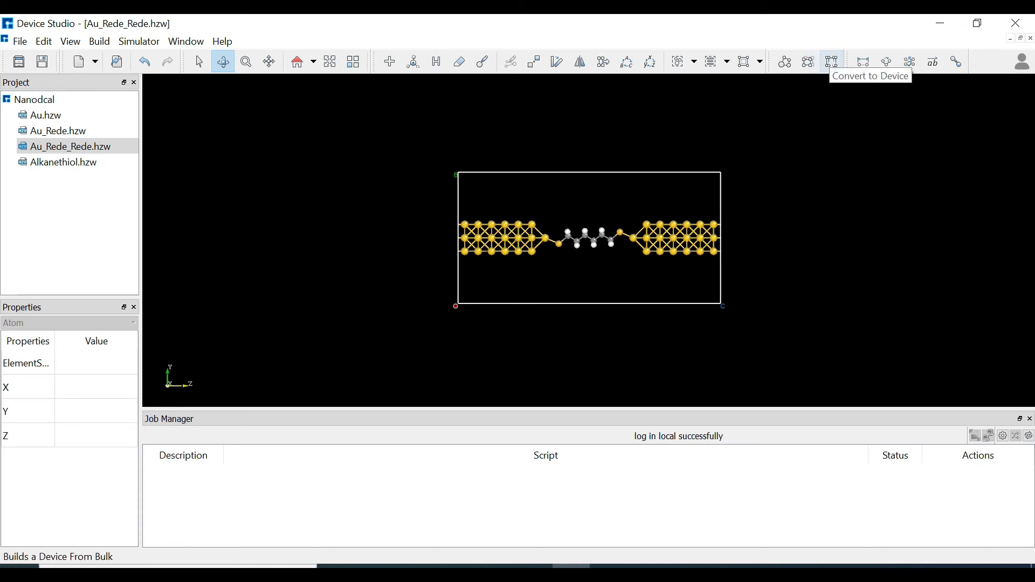
- Build a device with Left and Right electrodes, previewing the regions, giving Device_Au_Rede_Rede.hzw
click(831, 60)
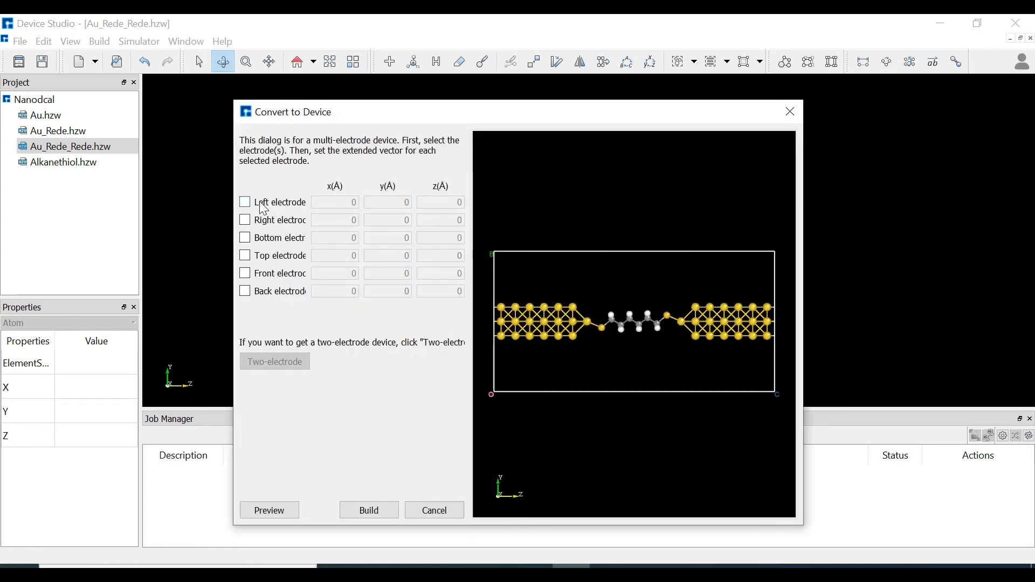
click(245, 202)
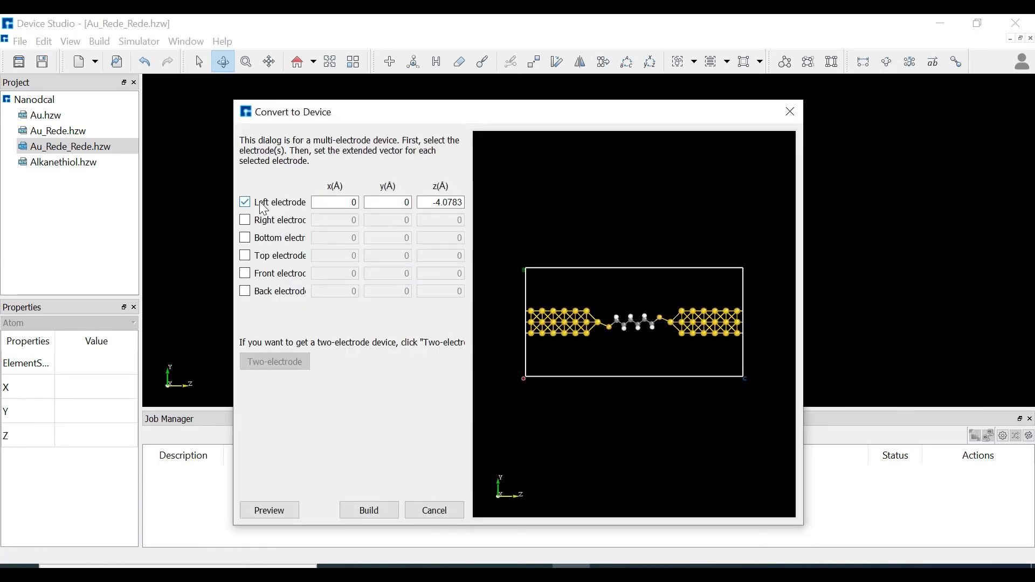
mouse_move(266, 229)
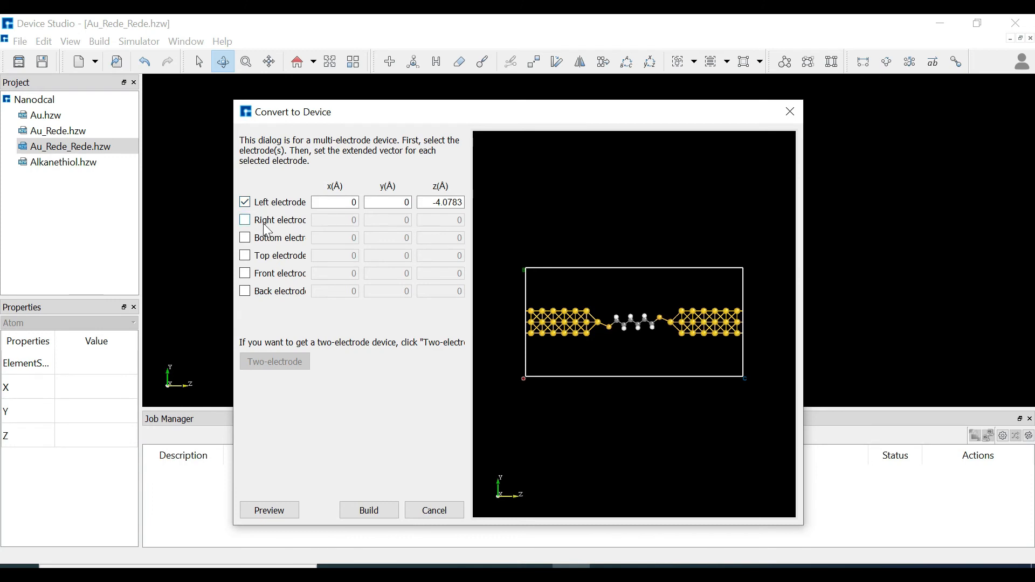
click(243, 220)
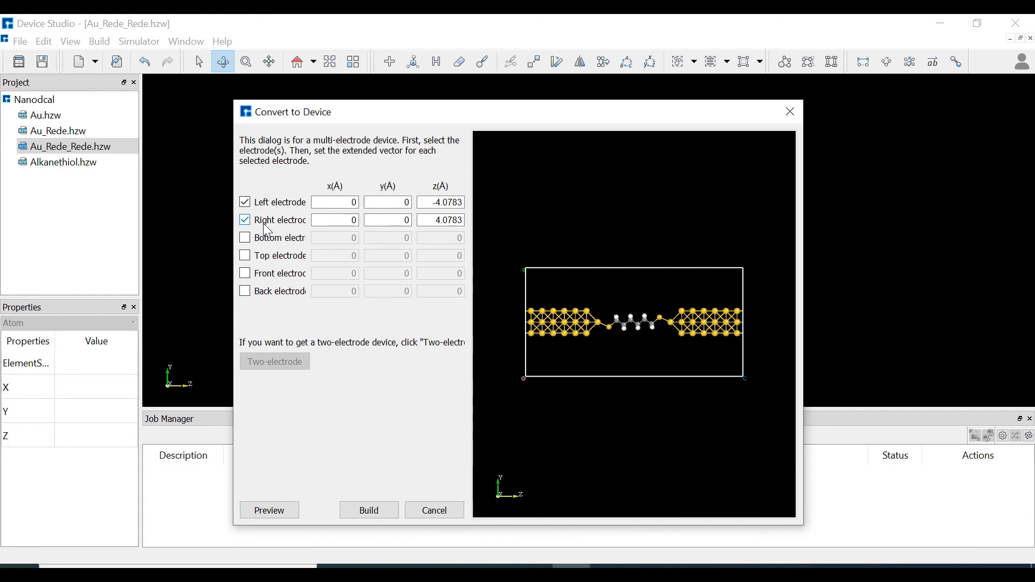
mouse_move(284, 279)
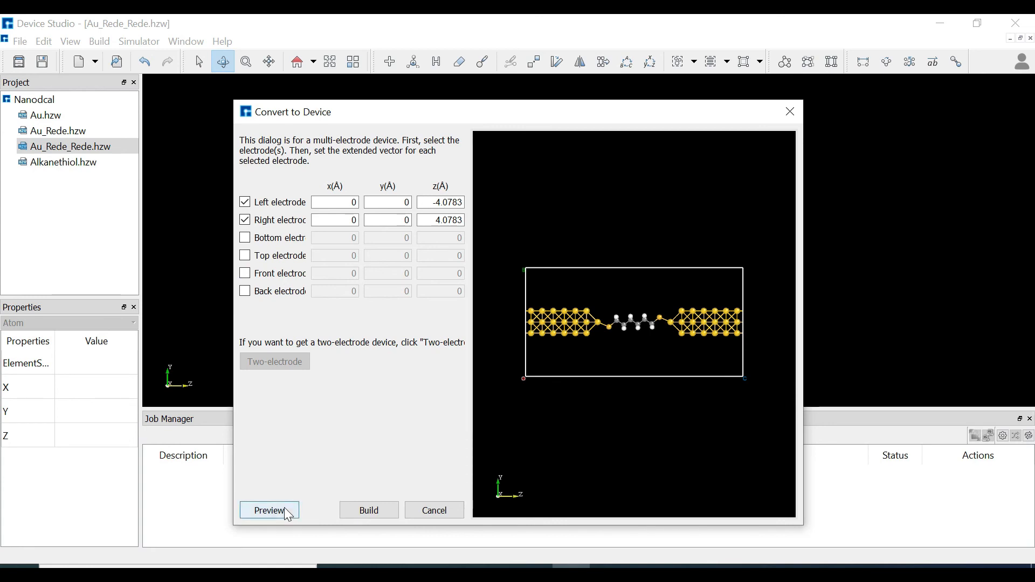
click(269, 510)
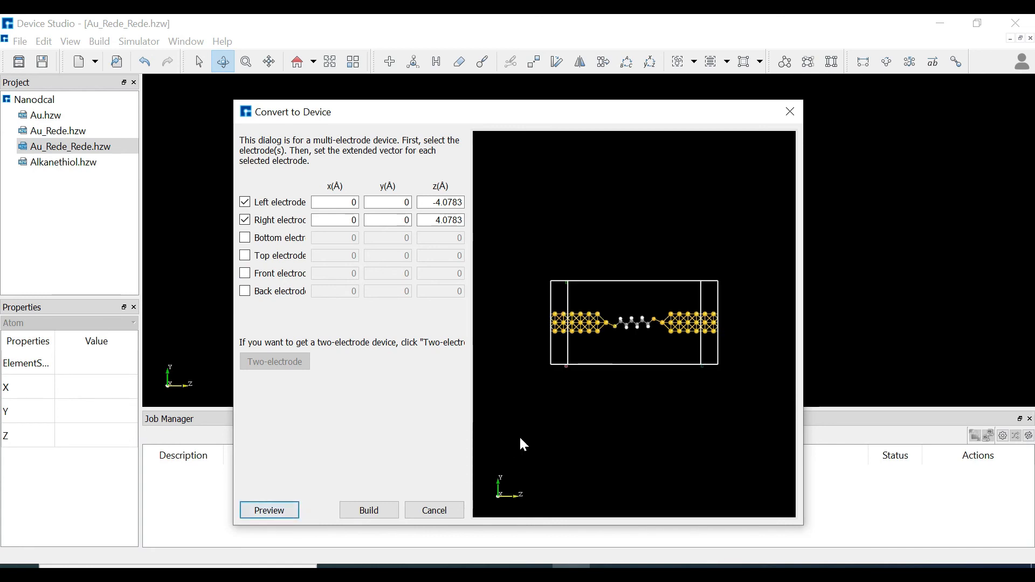
mouse_move(700, 289)
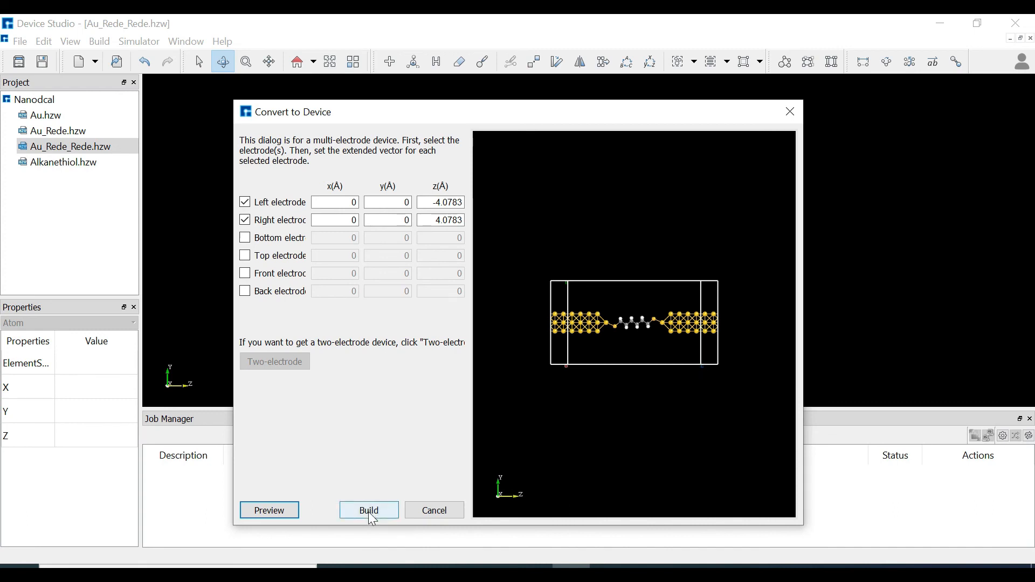
click(368, 510)
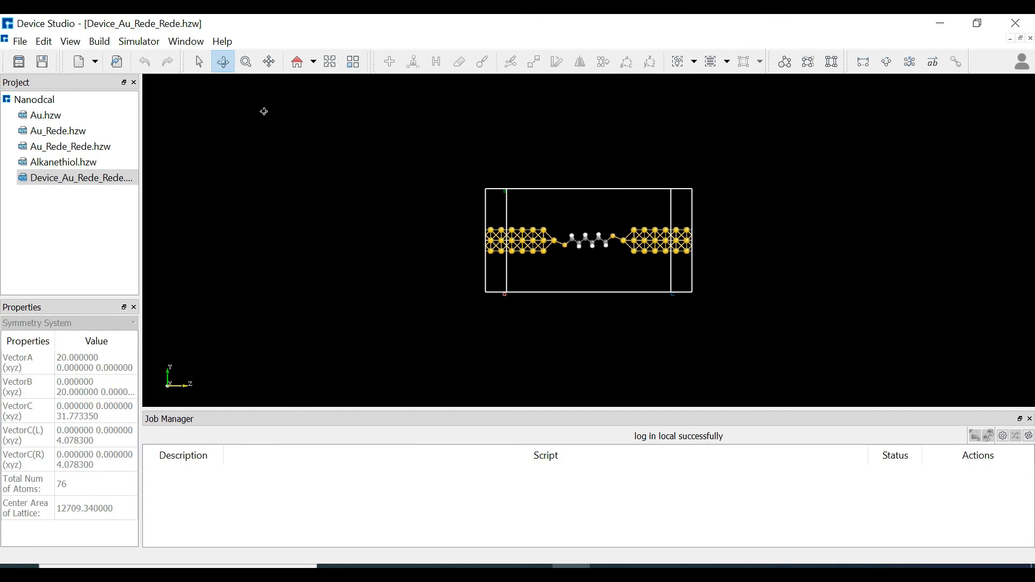
click(245, 61)
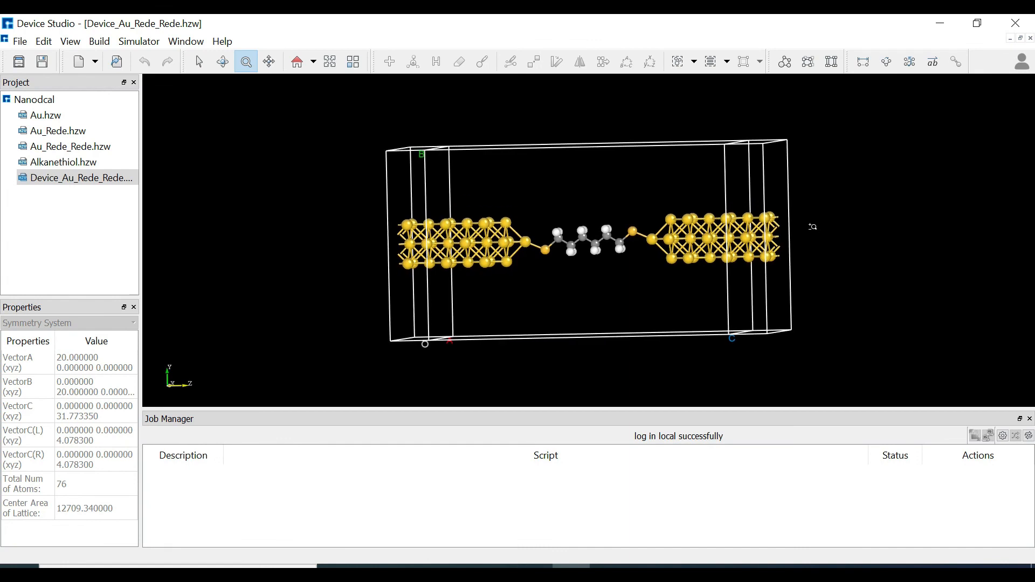
mouse_move(340, 93)
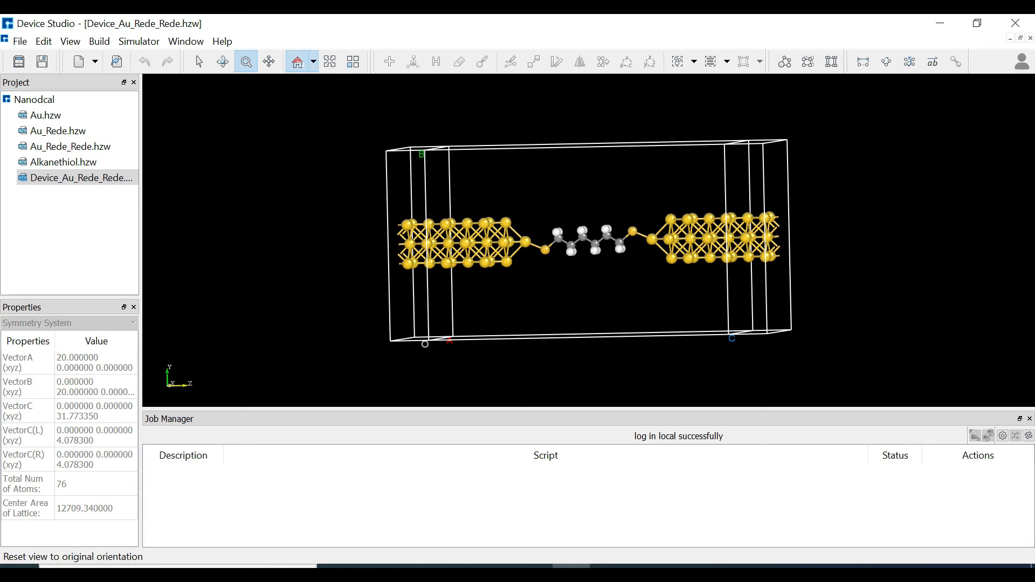
click(296, 60)
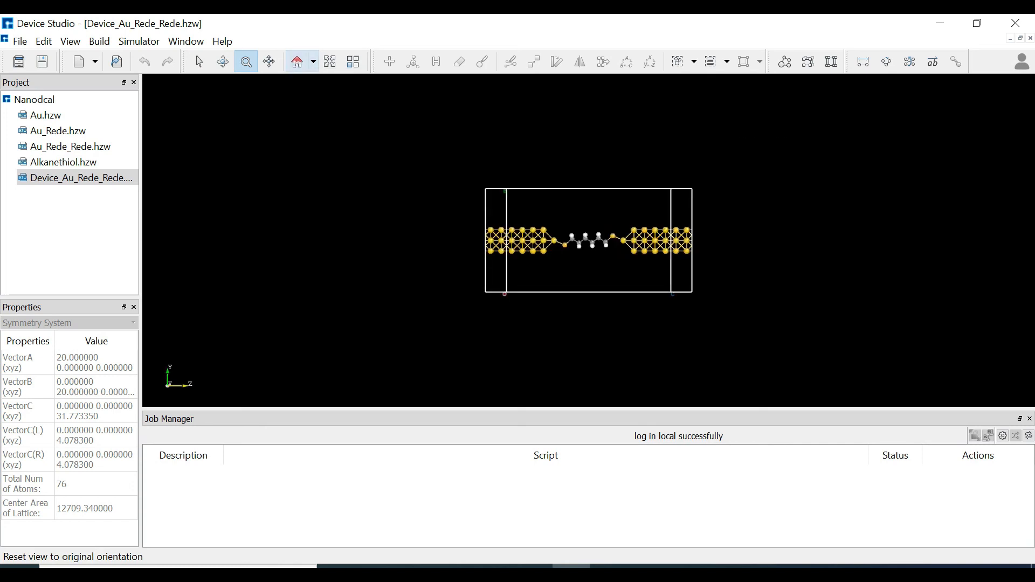
- Browse the Simulator menu toward the Nanodcal transistor settings
click(138, 41)
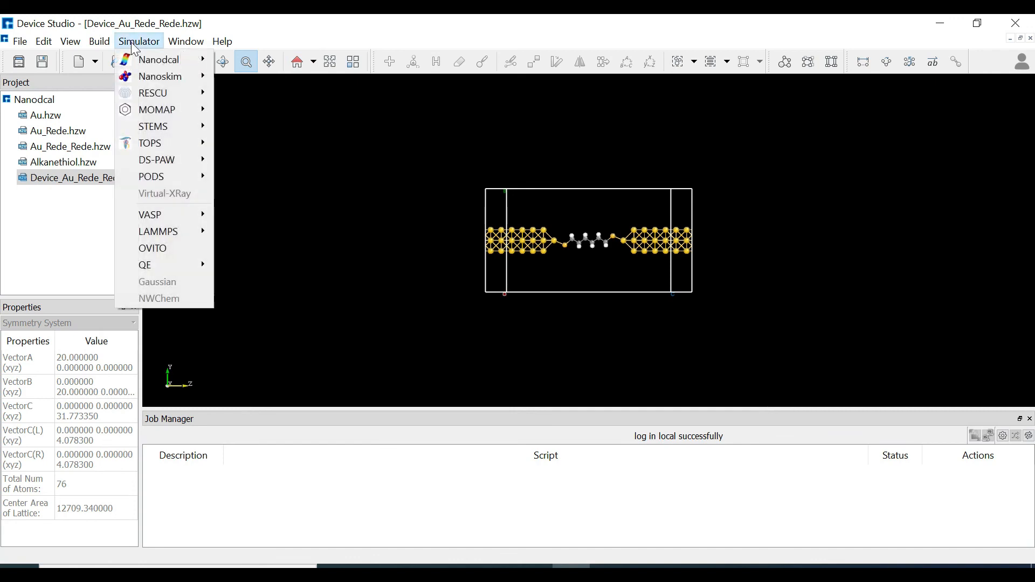
click(99, 41)
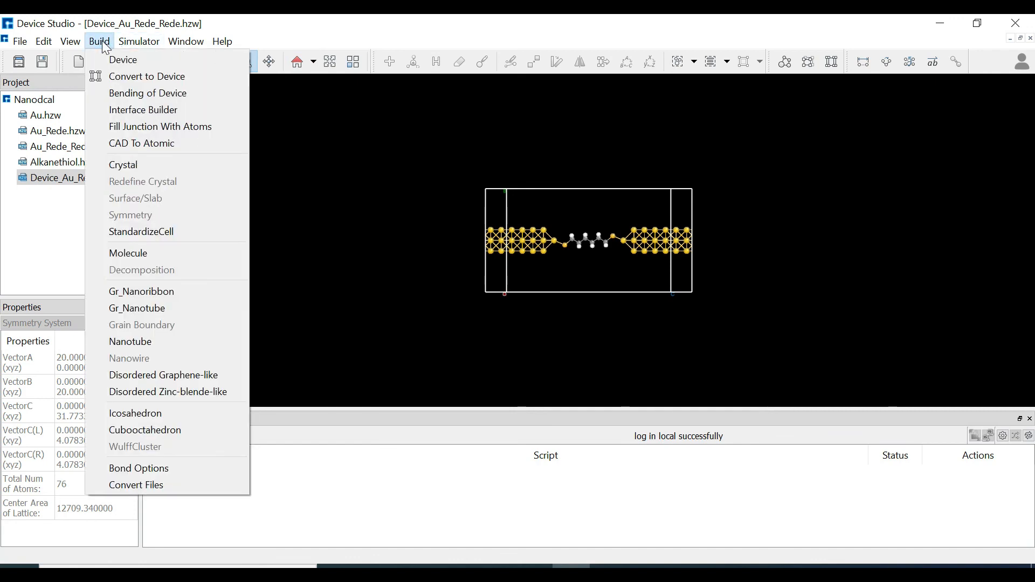
click(139, 41)
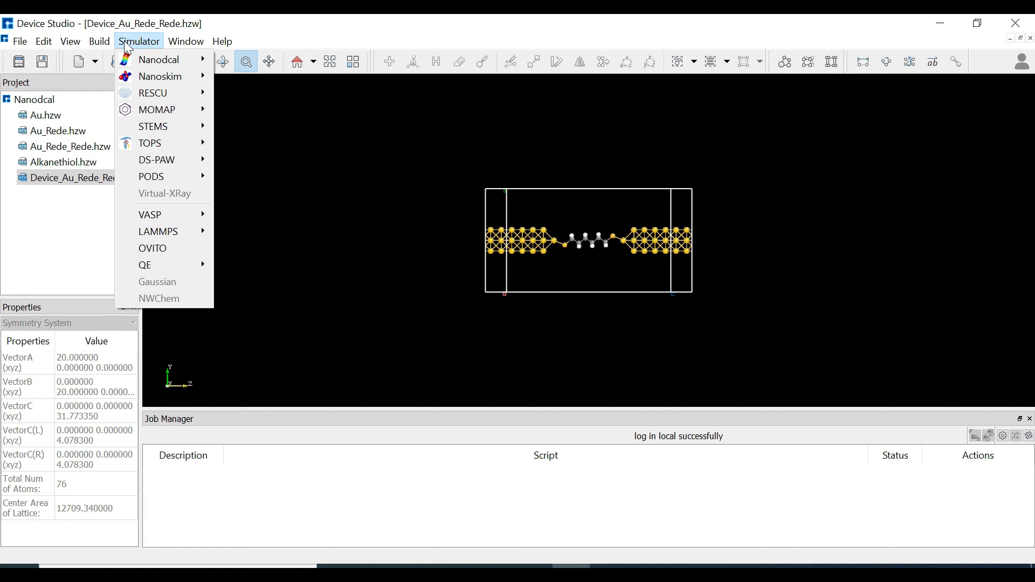
mouse_move(158, 59)
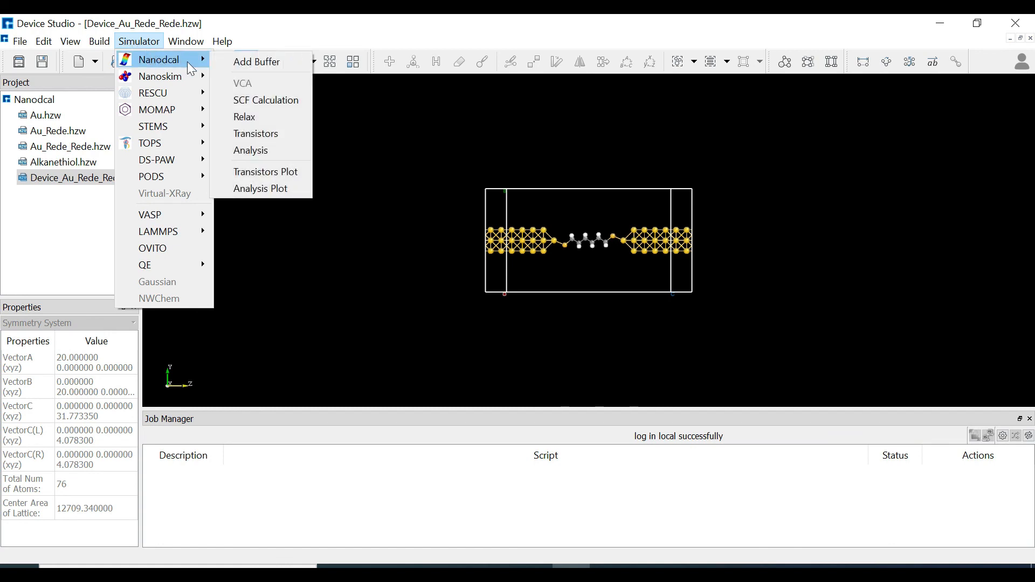
mouse_move(272, 138)
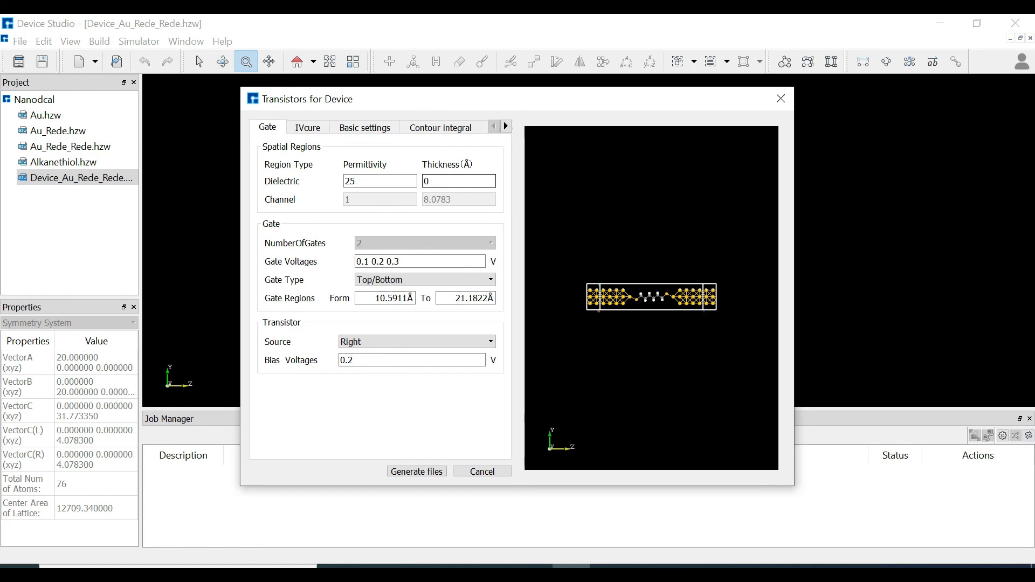
- Set Dielectric Thickness to 5 Å, generate the transistor input files, and view the Device folder
click(459, 181)
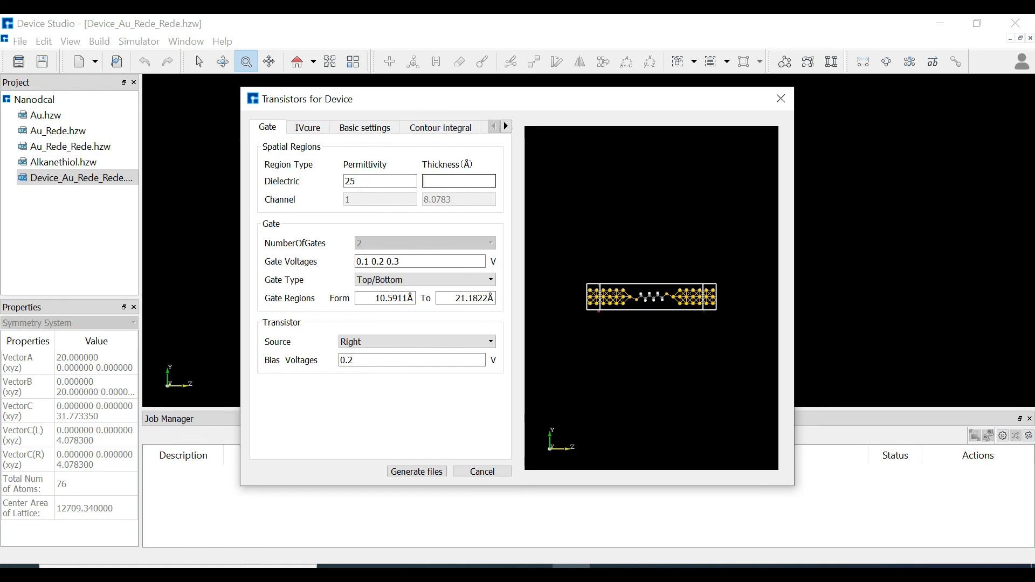
text(5)
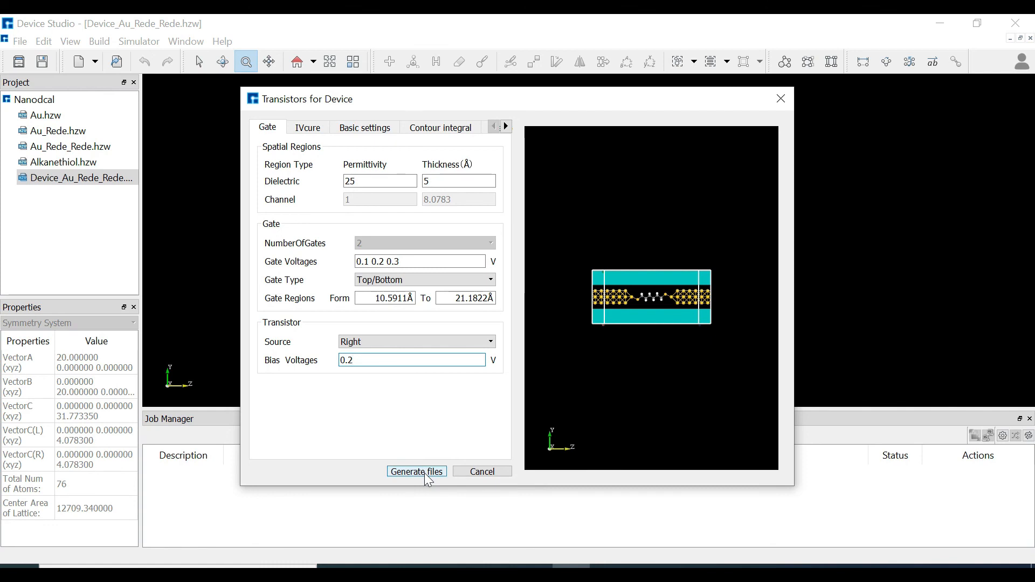
click(417, 471)
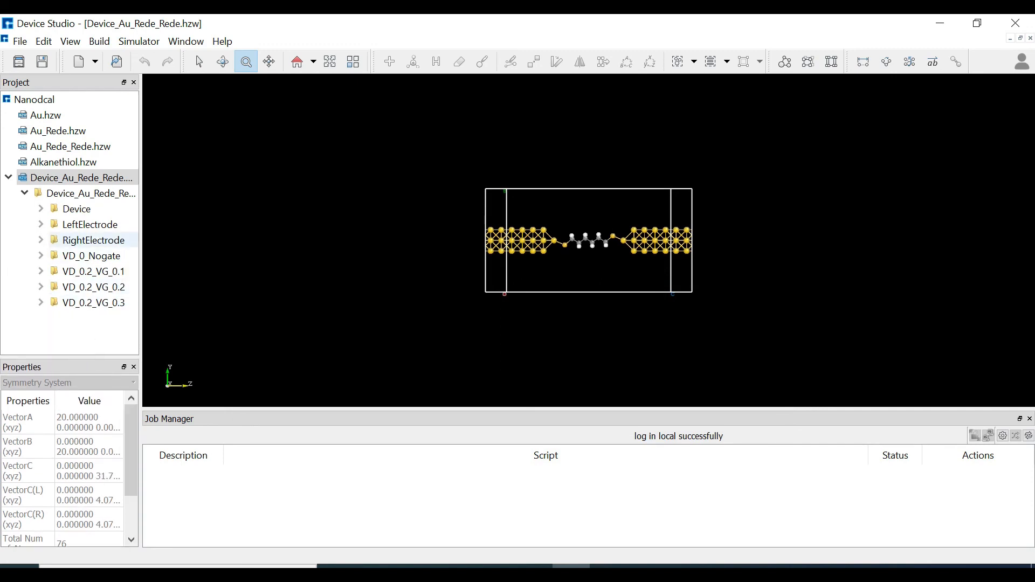
click(75, 209)
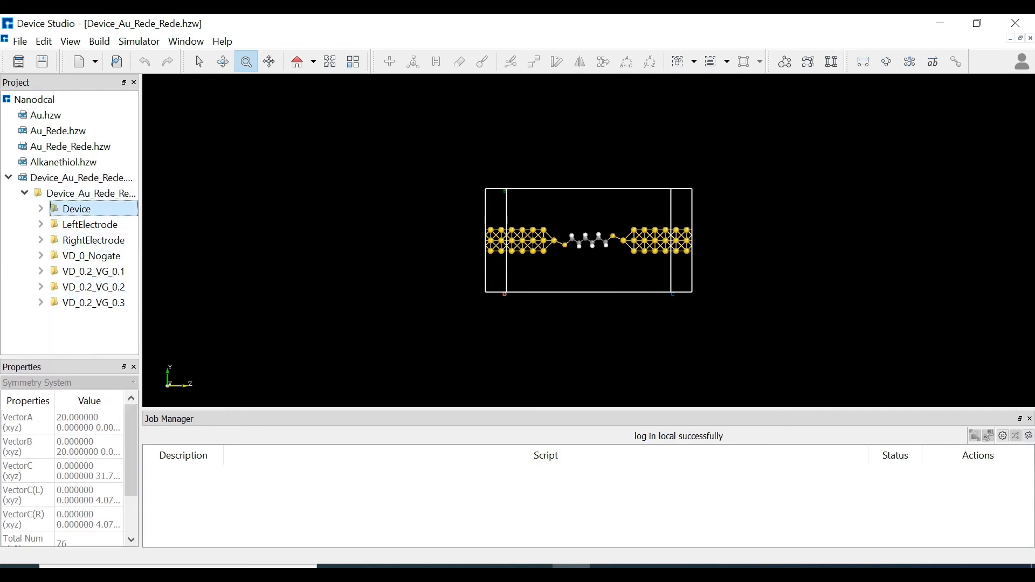